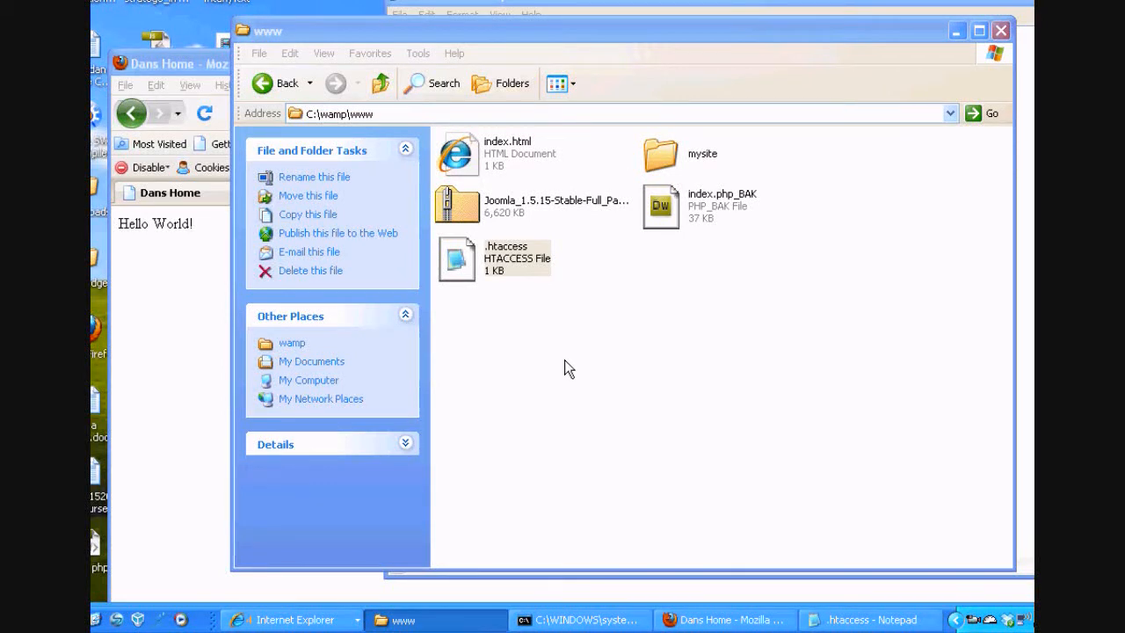
mouse_move(202, 73)
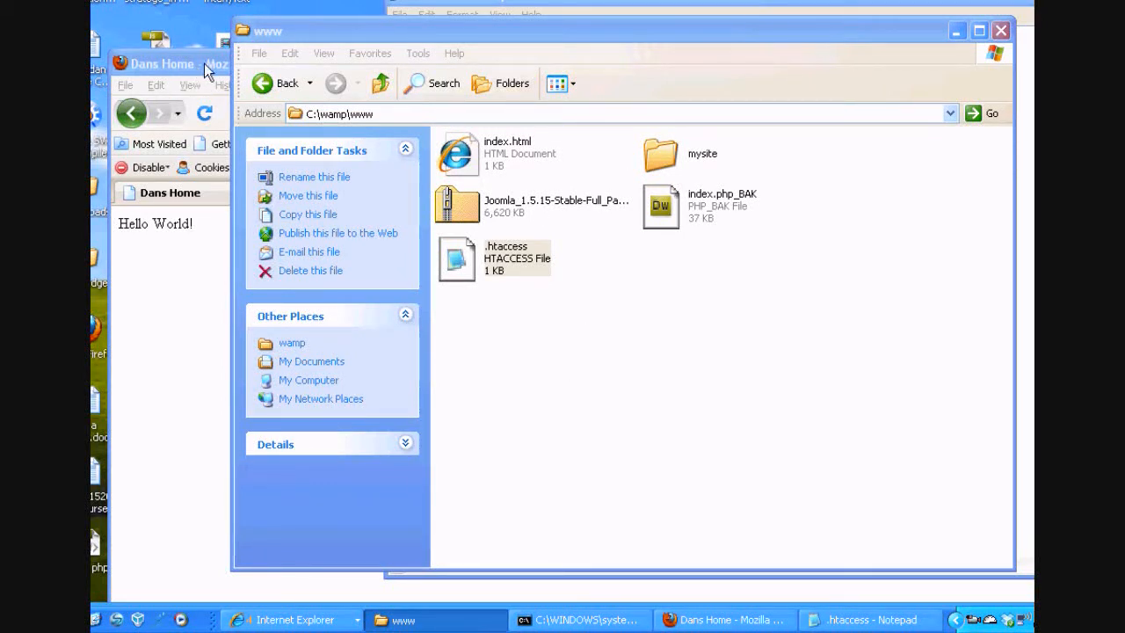
- Bring the Firefox localhost 'Hello World!' page in front of the Explorer window
left_click(721, 619)
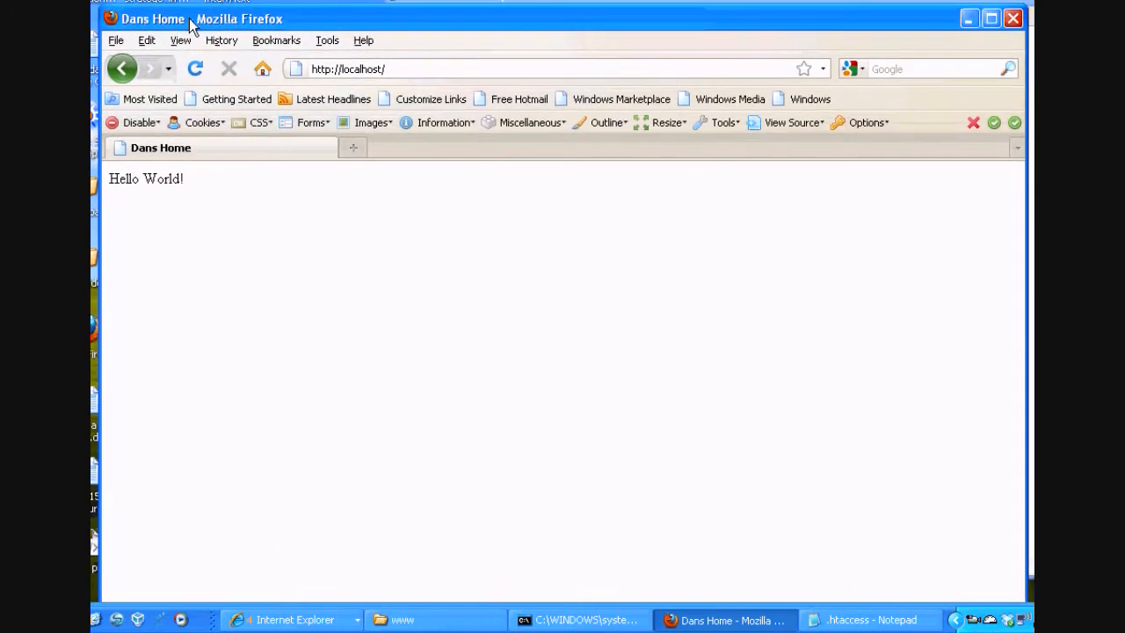
mouse_move(260, 123)
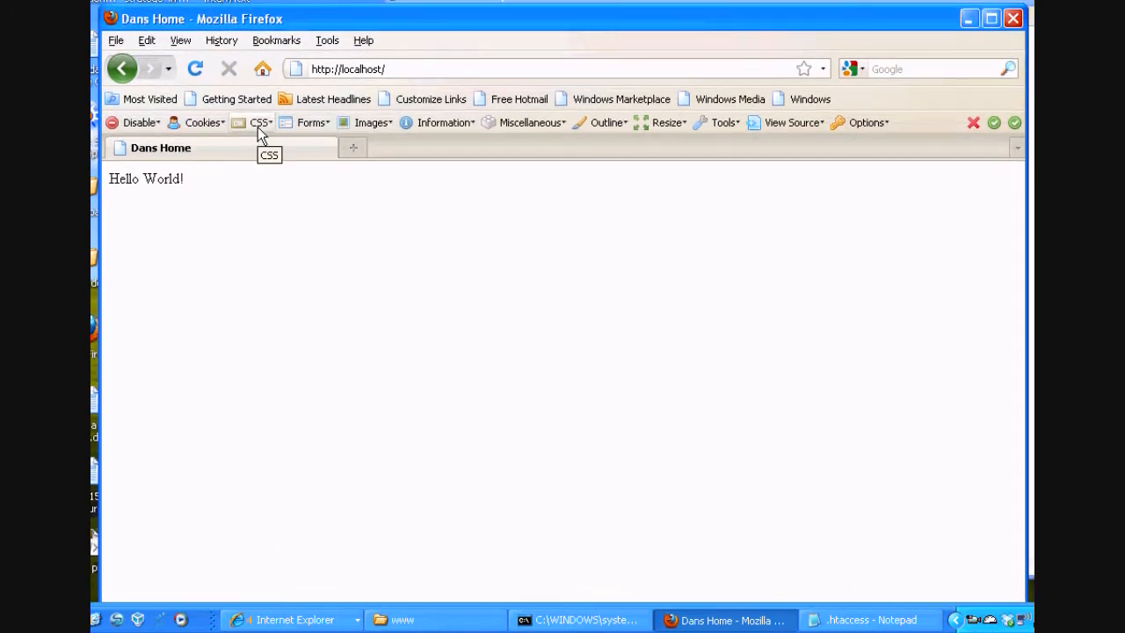
mouse_move(506, 331)
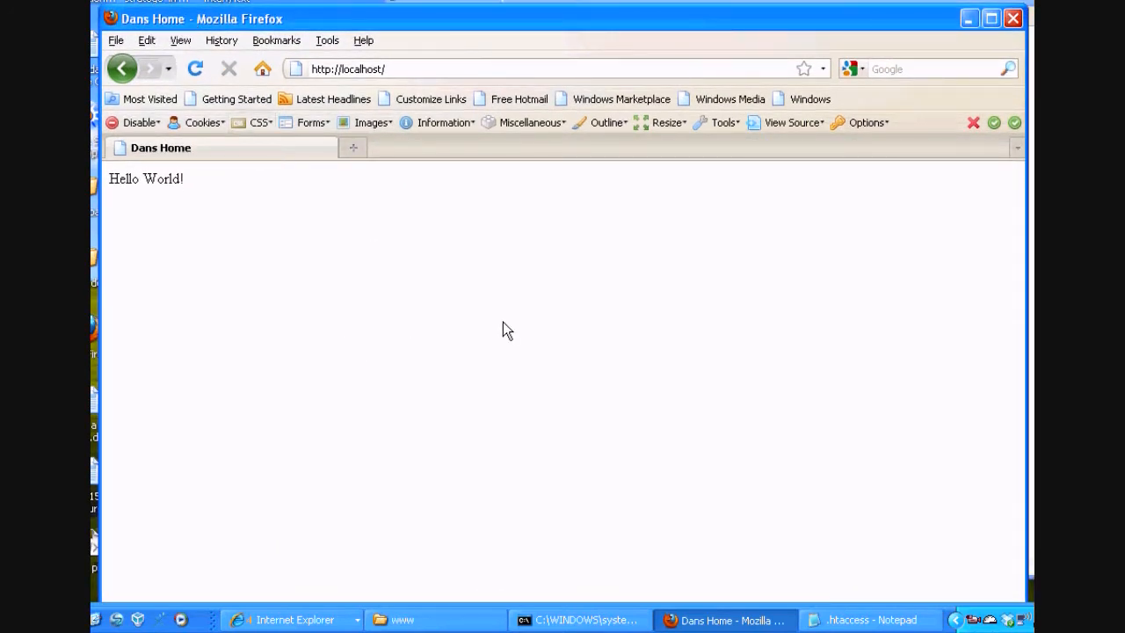
mouse_move(917, 439)
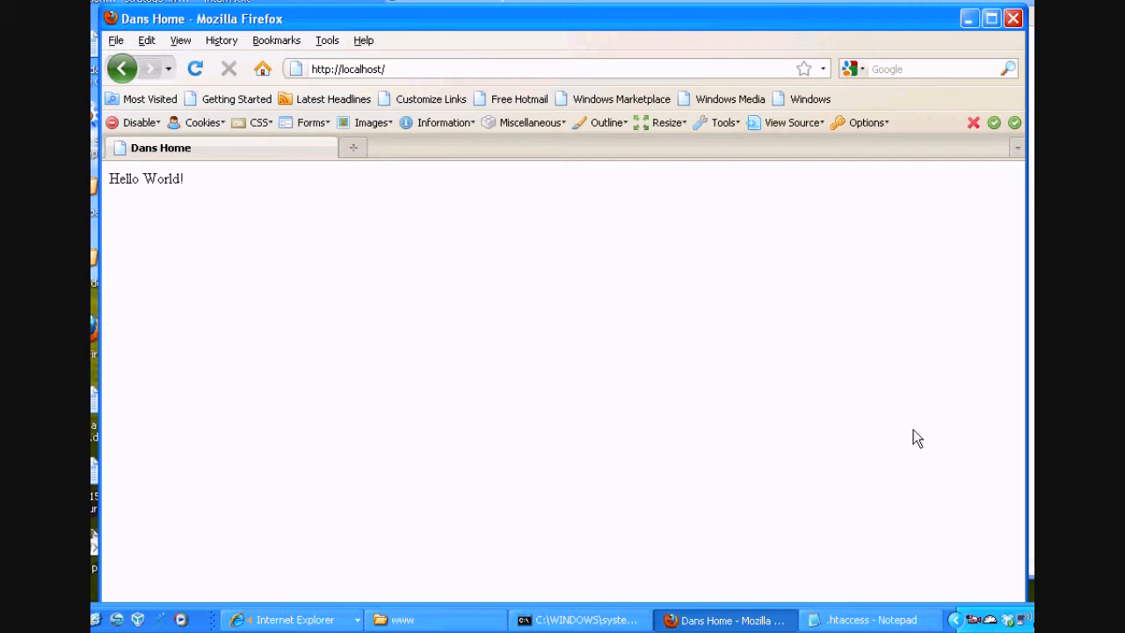
mouse_move(492, 397)
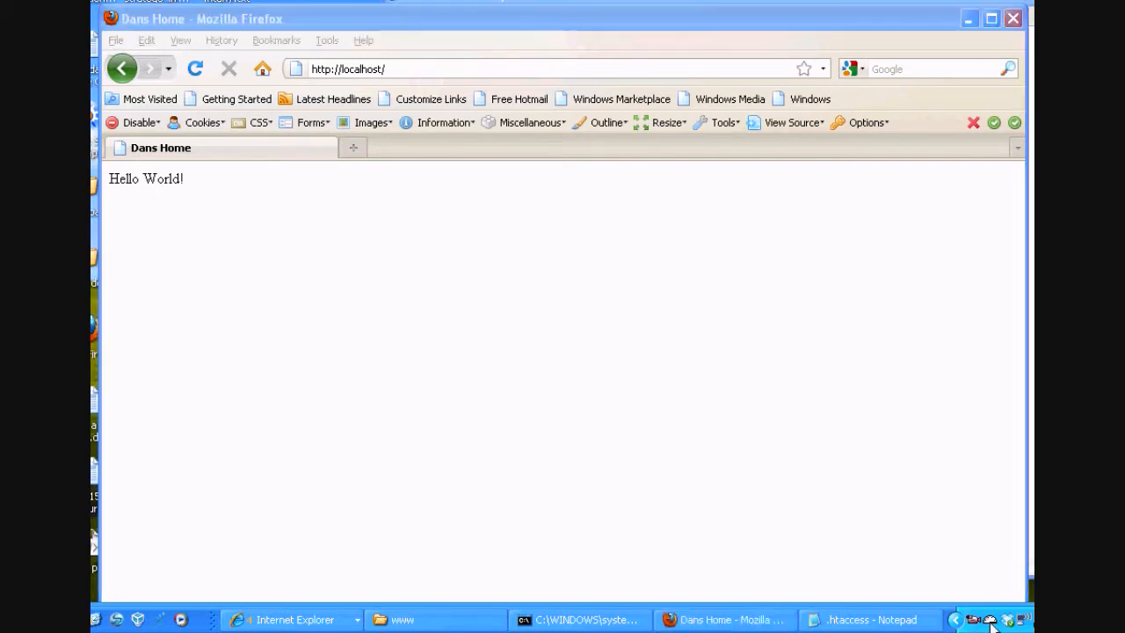
left_click(992, 618)
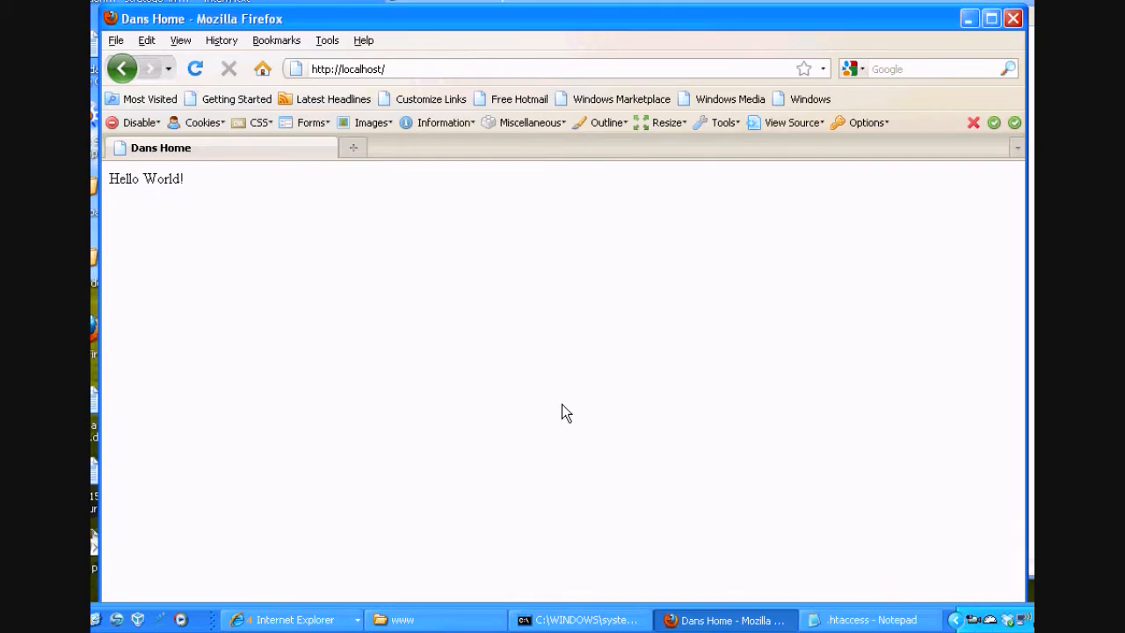
mouse_move(442, 609)
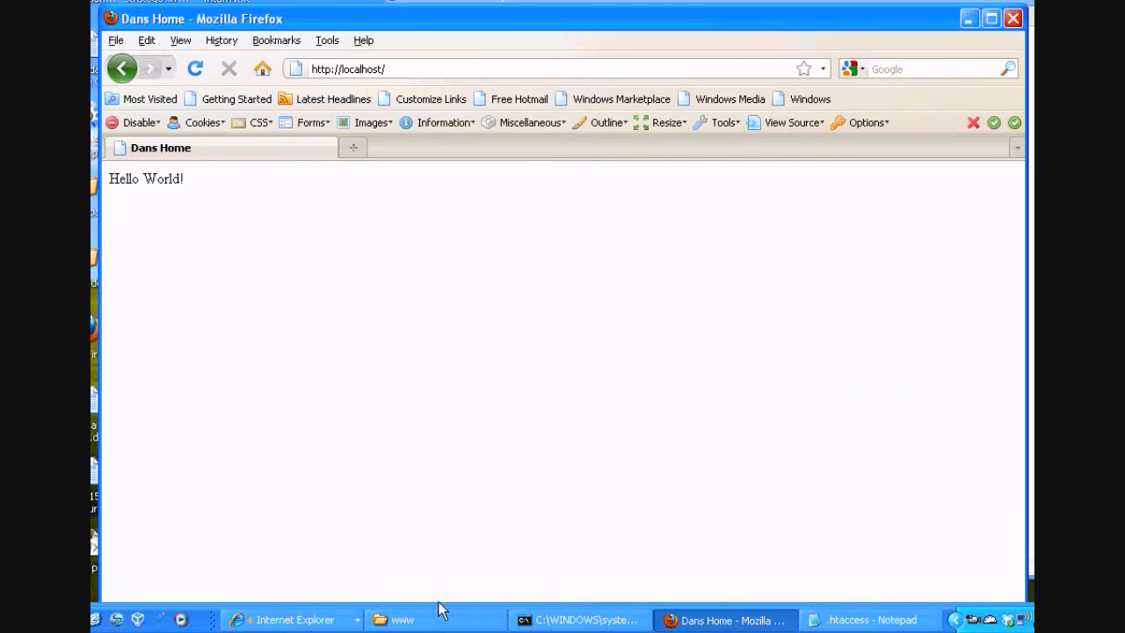
- Switch to Explorer, go up to C:\ and browse the contents of the wamp folder
left_click(404, 619)
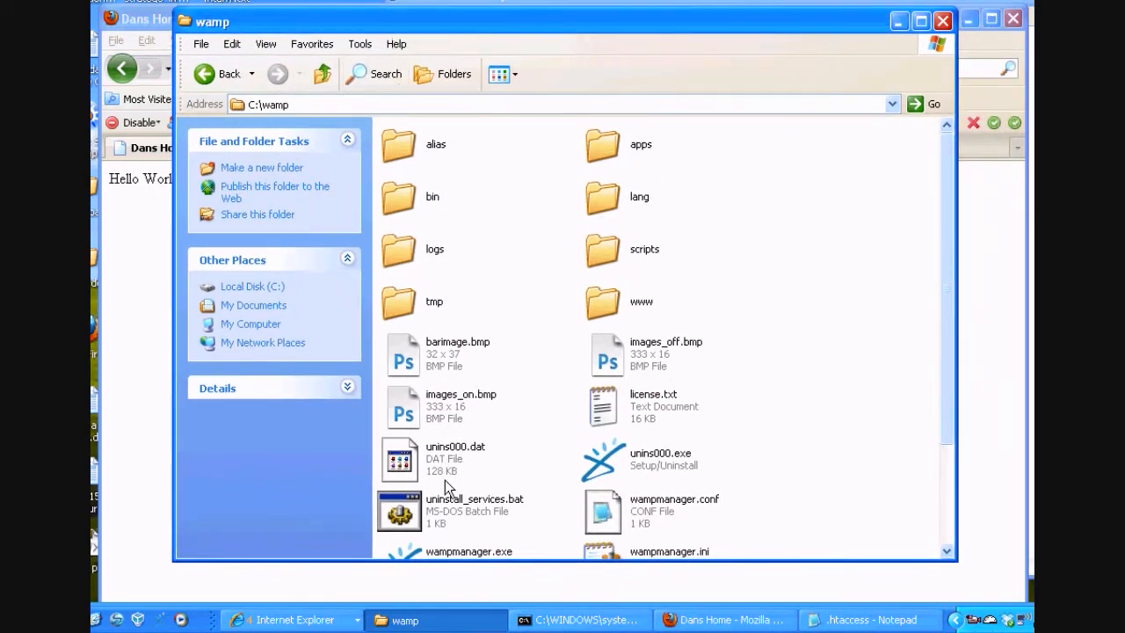
mouse_move(302, 601)
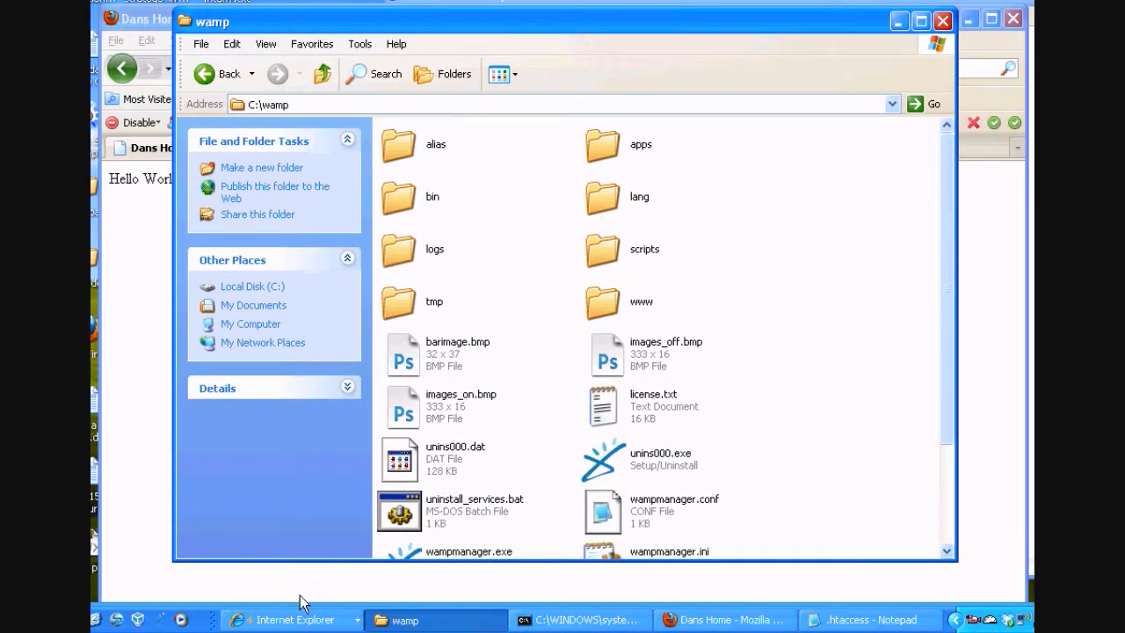
left_click(290, 619)
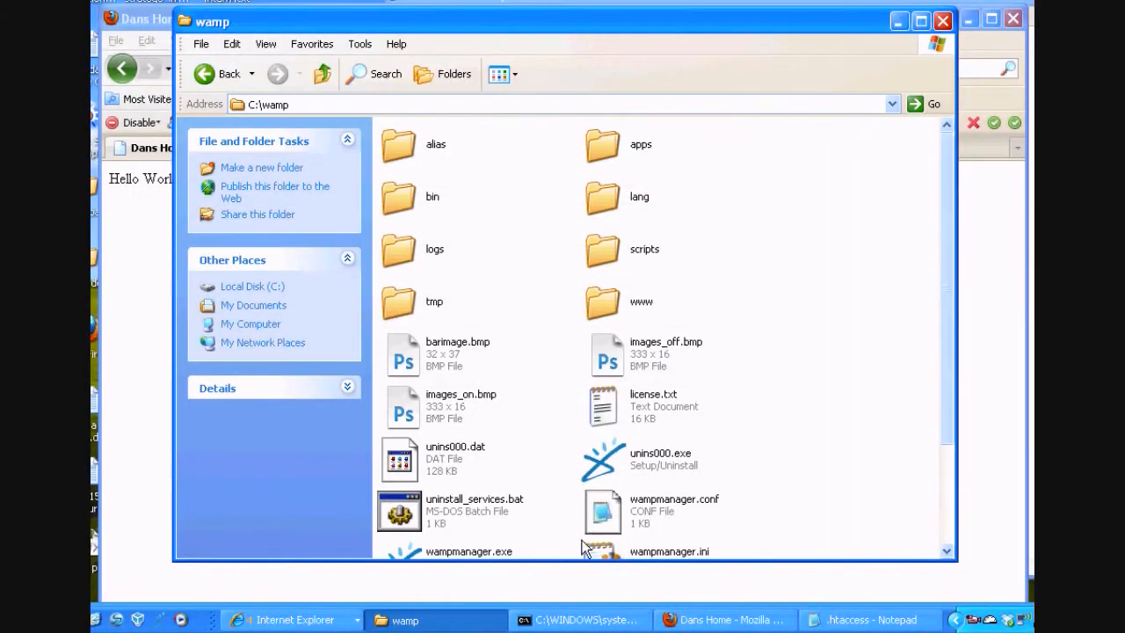
mouse_move(587, 537)
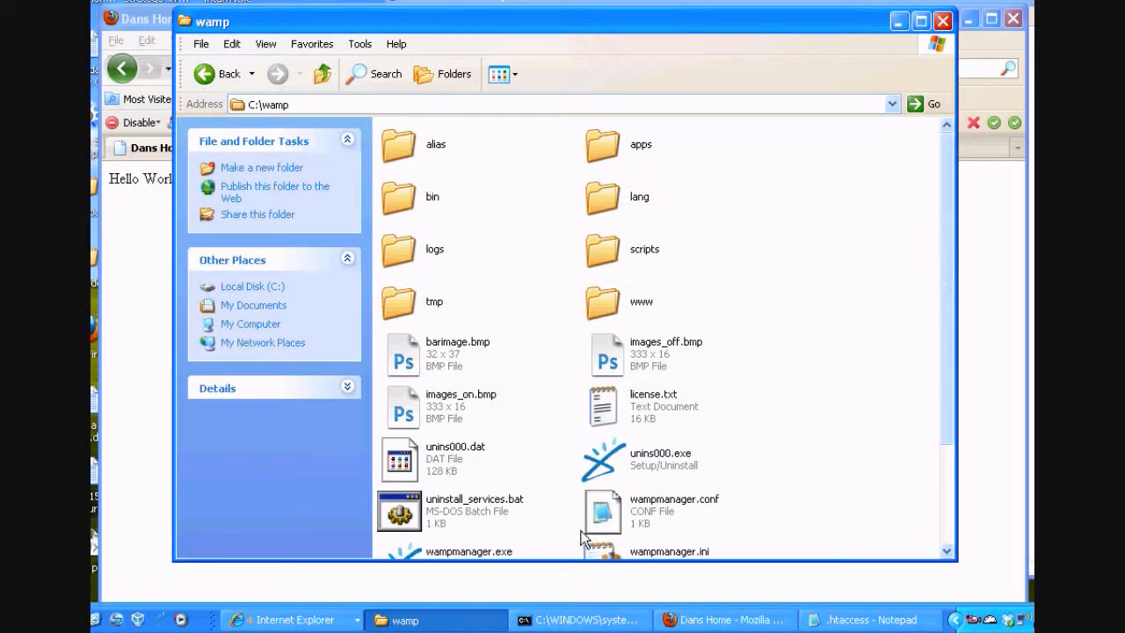
mouse_move(735, 28)
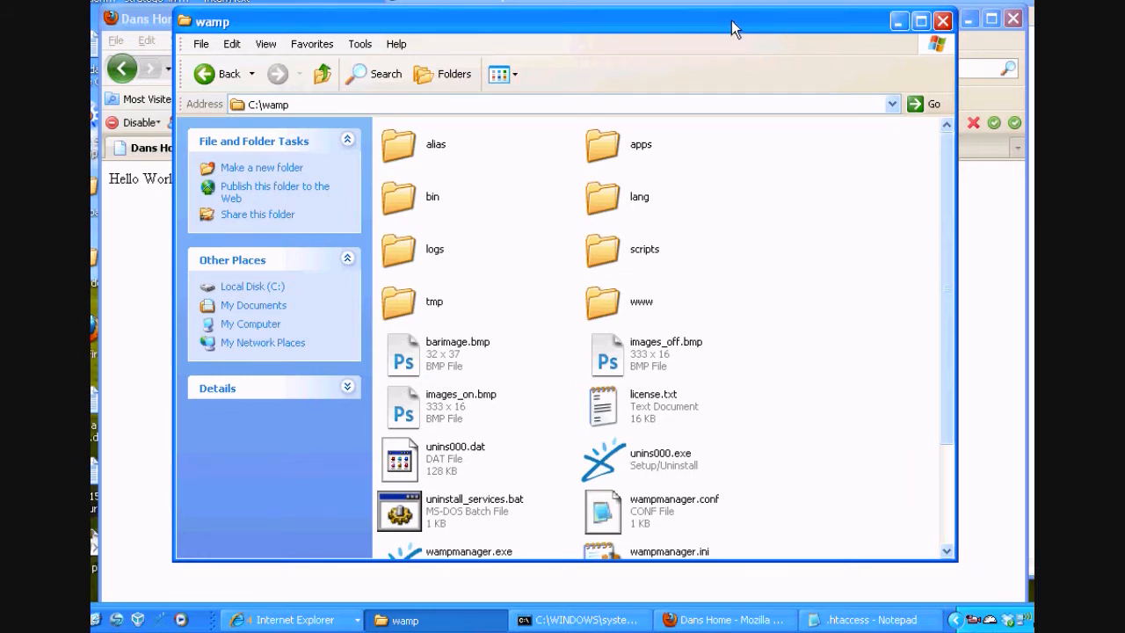
mouse_move(734, 116)
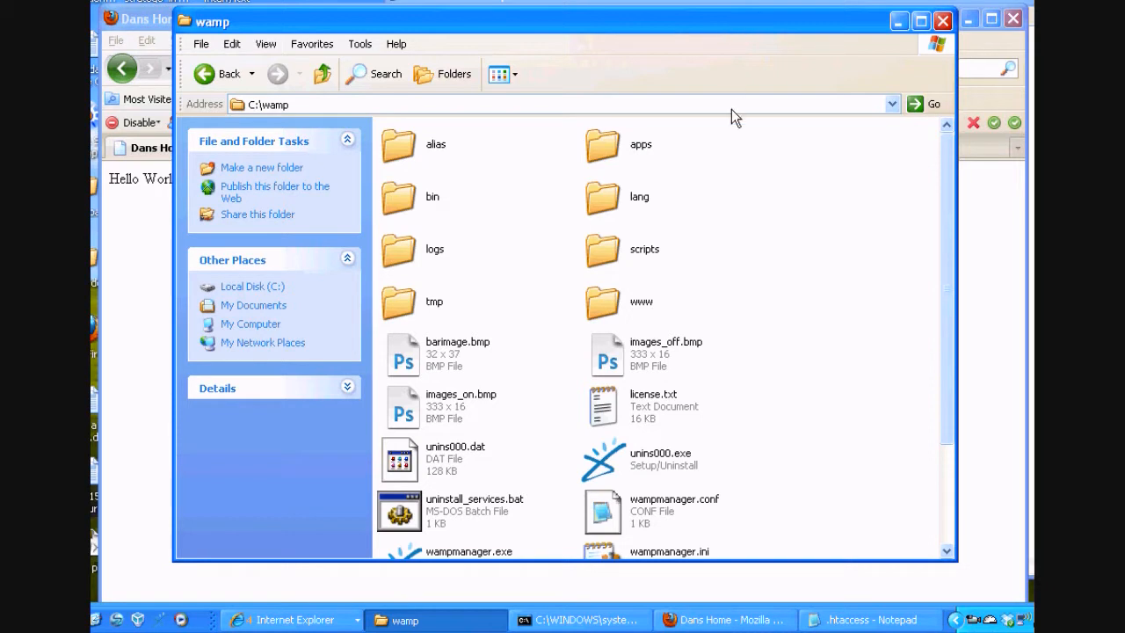
left_click(323, 74)
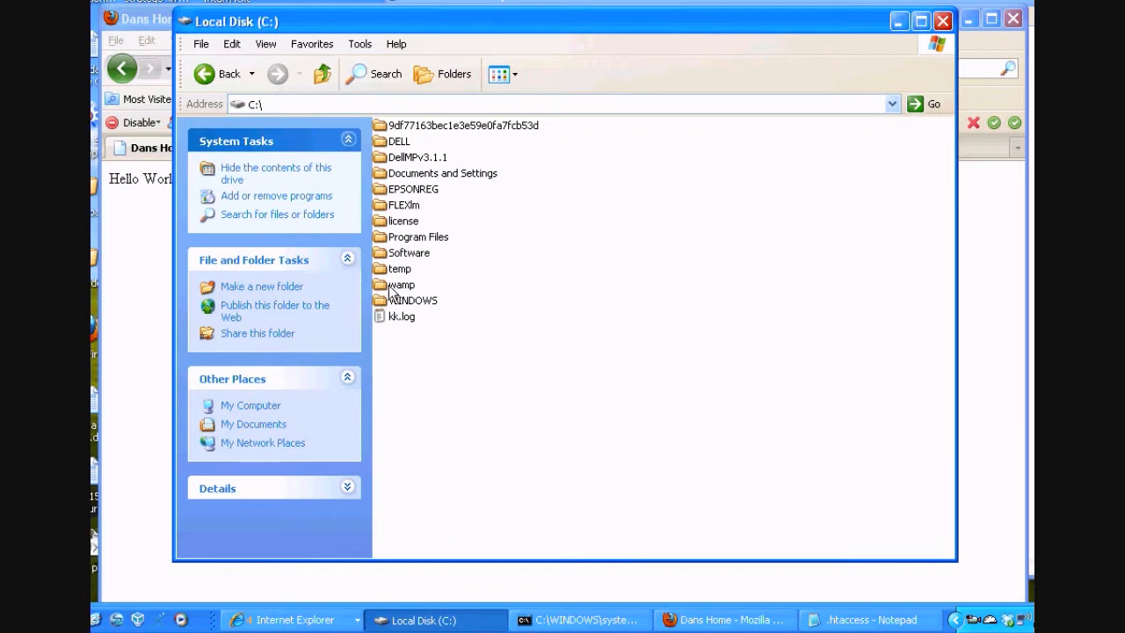
double_click(401, 285)
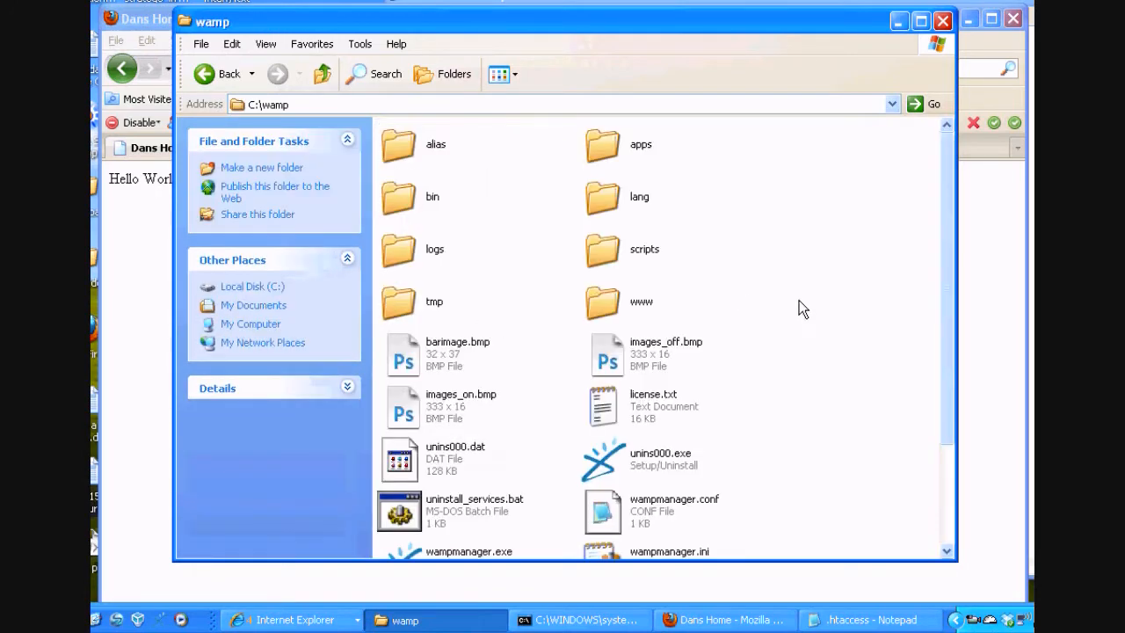
scroll("down", 3)
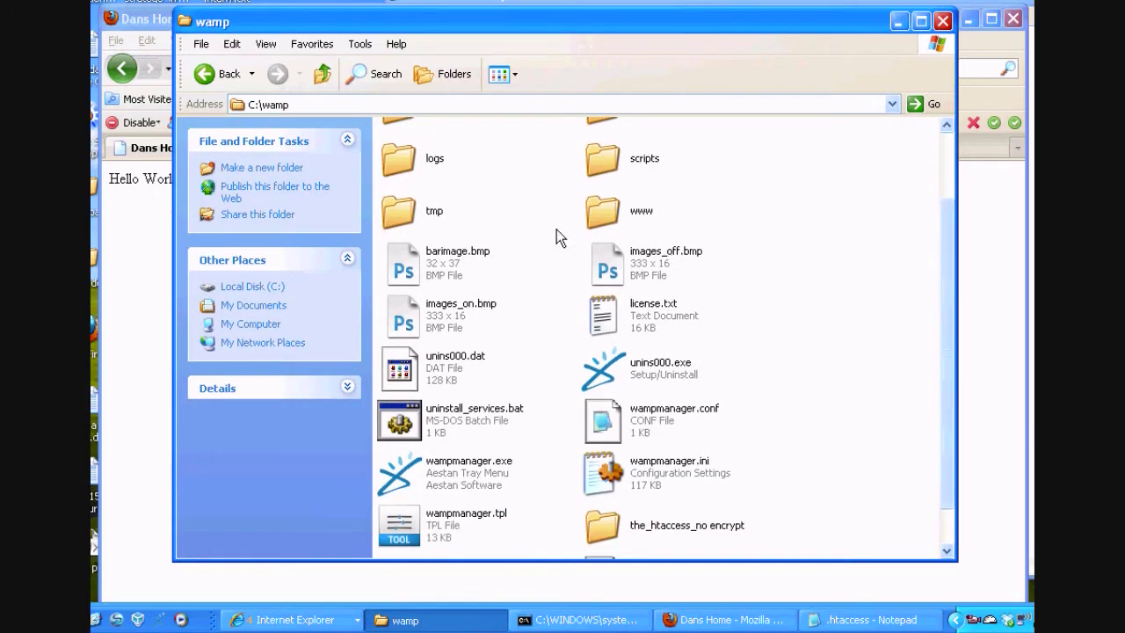
mouse_move(720, 283)
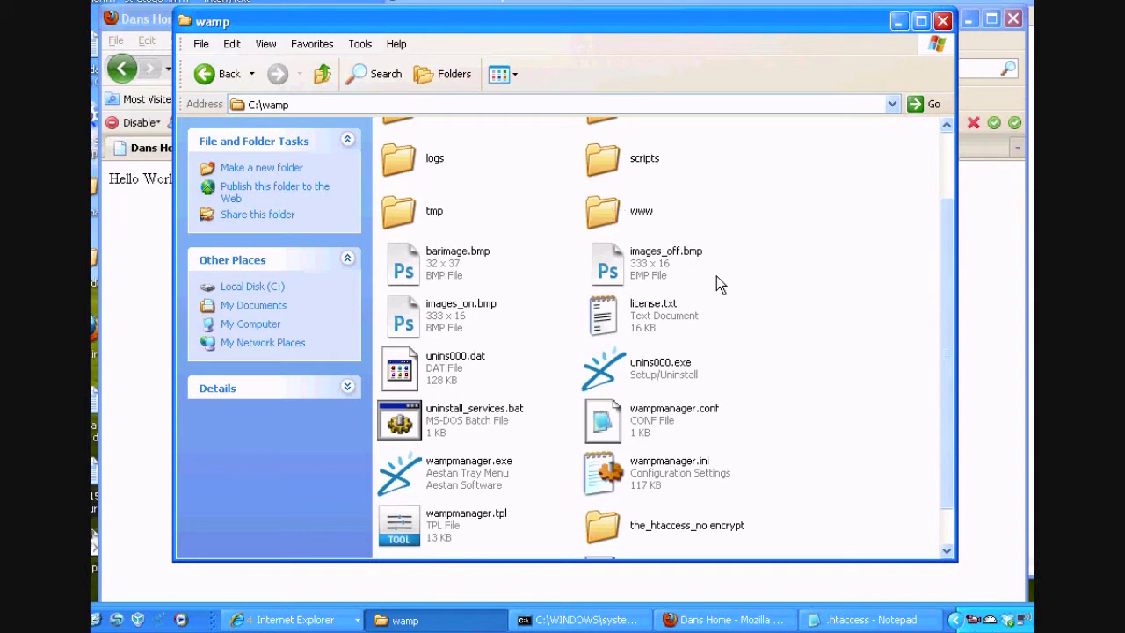
scroll("up", 3)
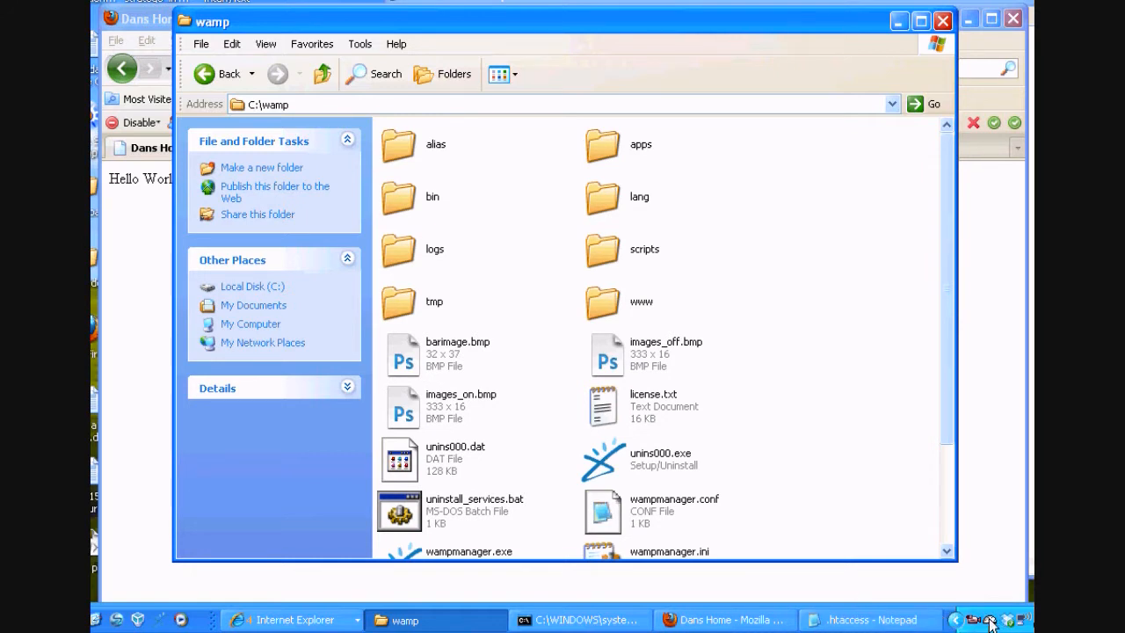
- Use the WampServer tray menu to open the www directory folder window
left_click(989, 619)
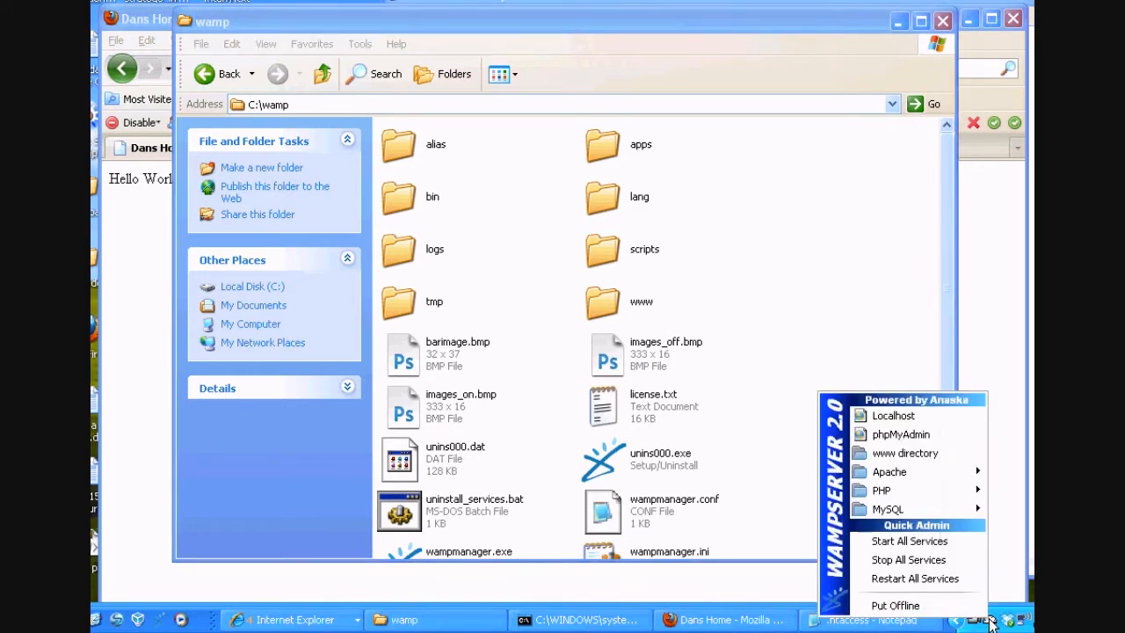
mouse_move(782, 389)
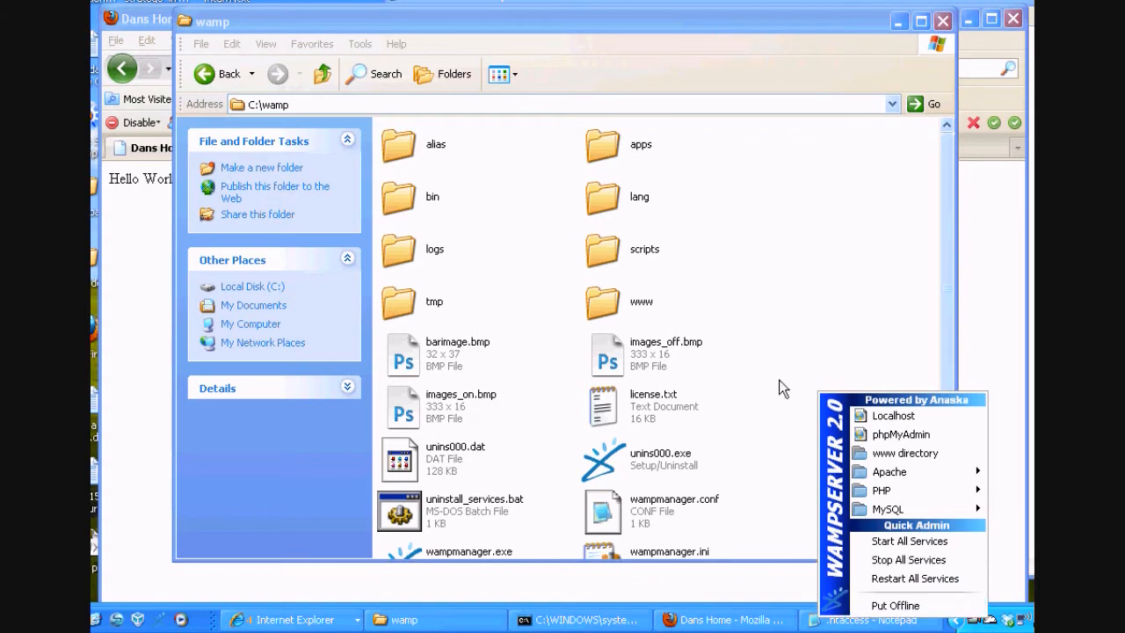
mouse_move(905, 454)
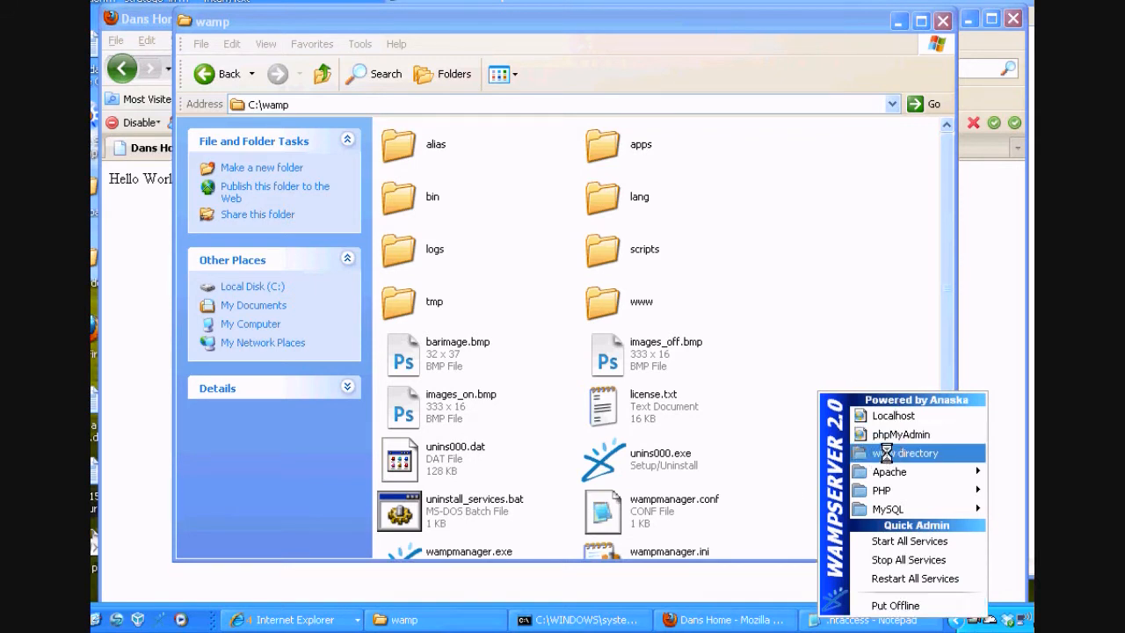
left_click(917, 453)
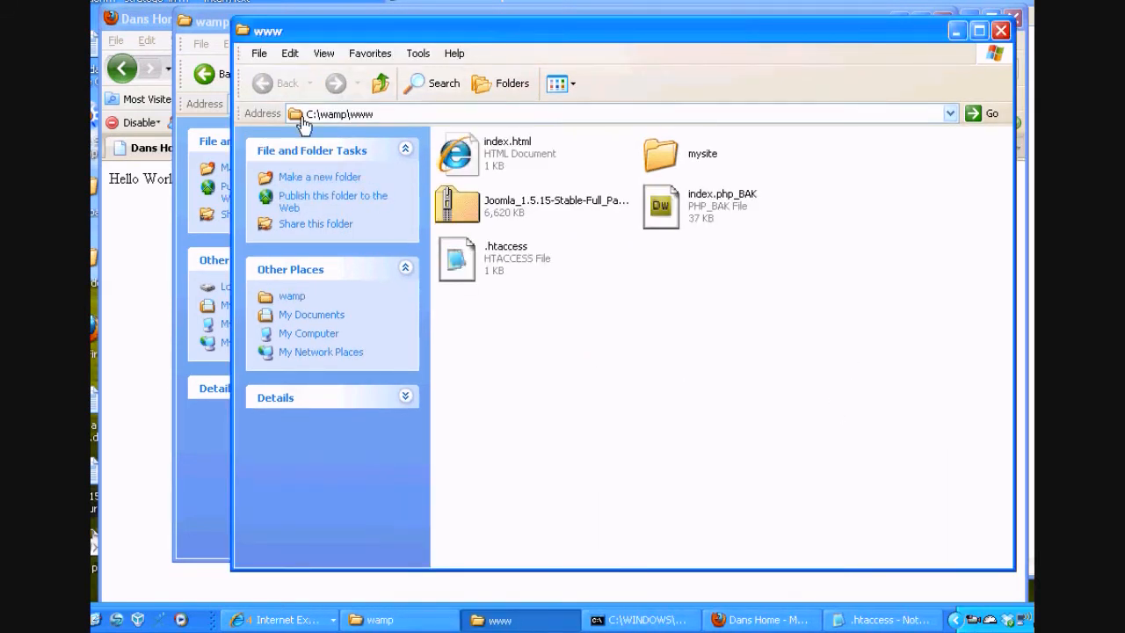
mouse_move(369, 126)
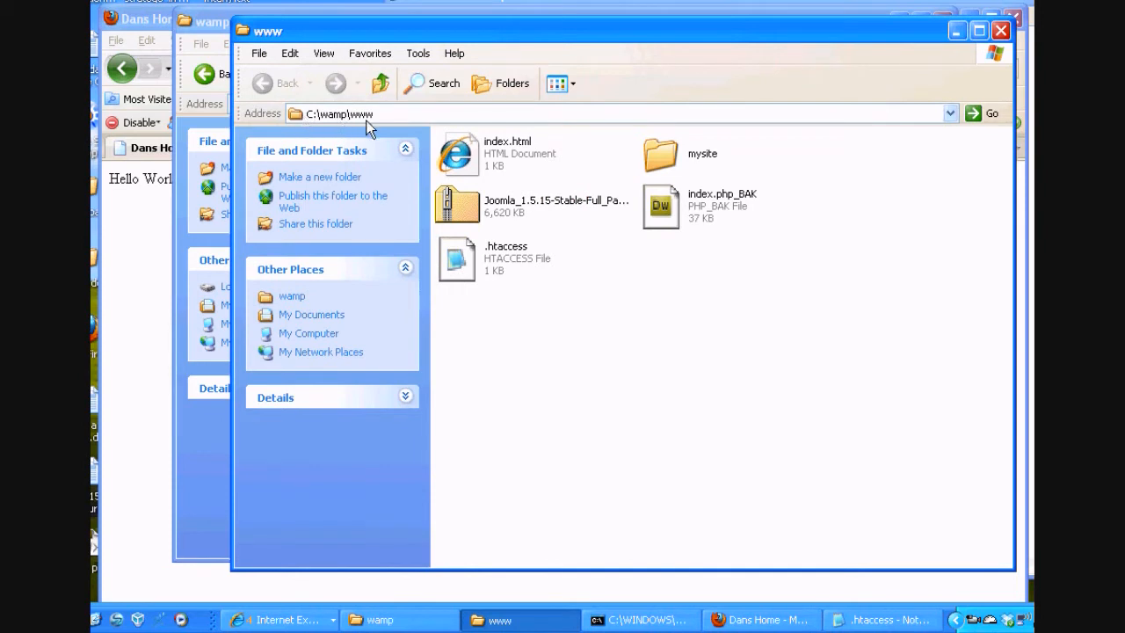
- Delete the loose .htpasswd file from C:\wamp, confirming the deletion
left_click(380, 83)
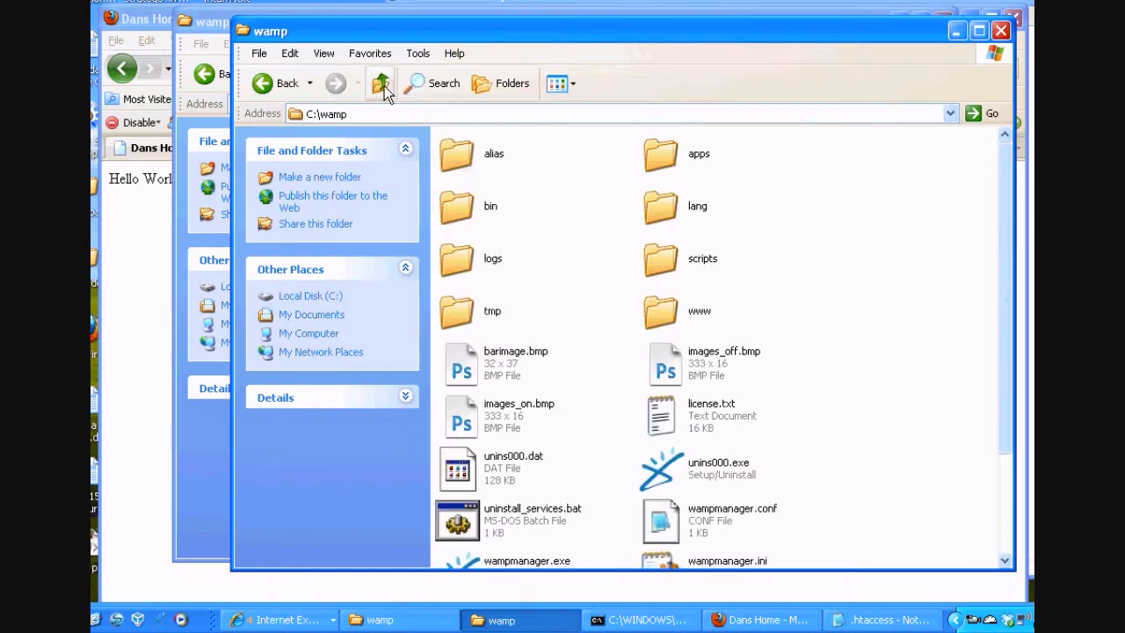
mouse_move(450, 217)
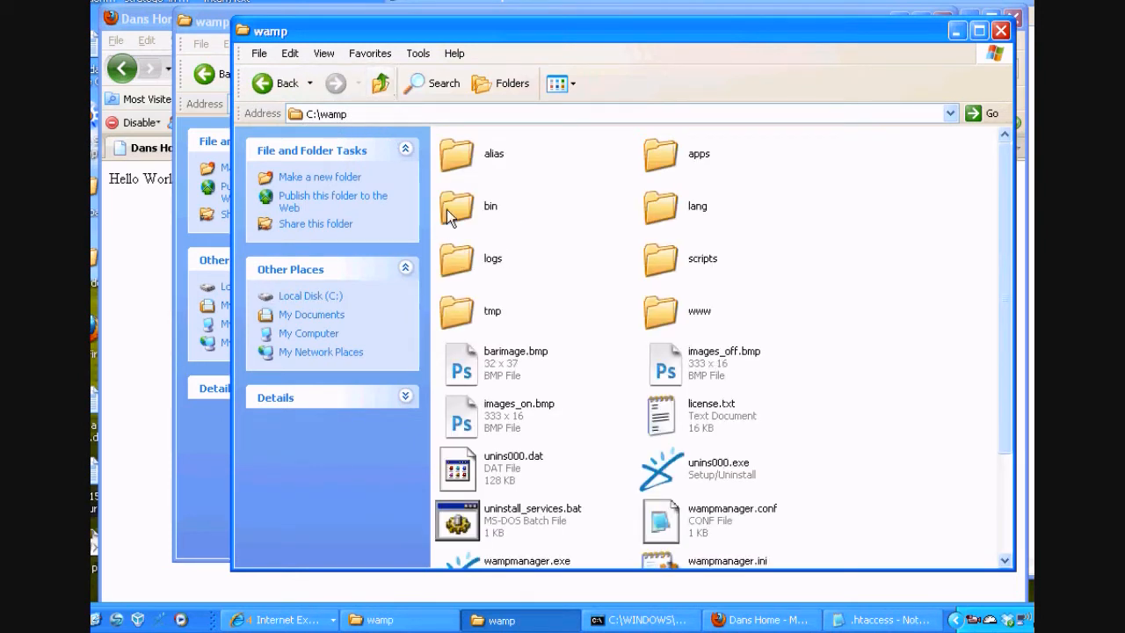
mouse_move(1008, 297)
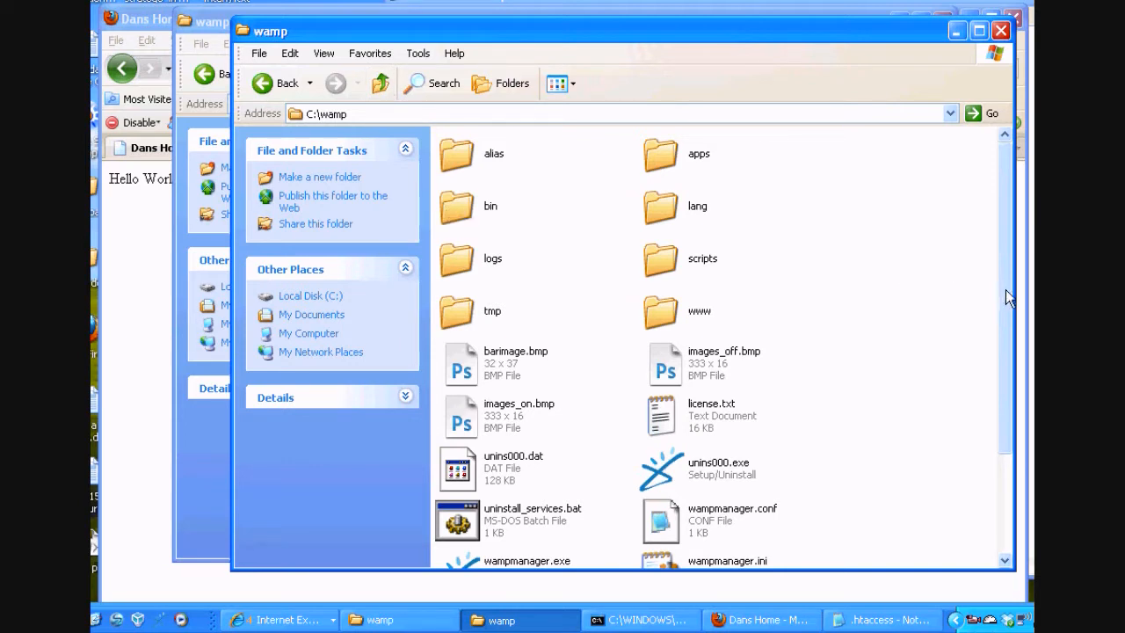
scroll("down", 3)
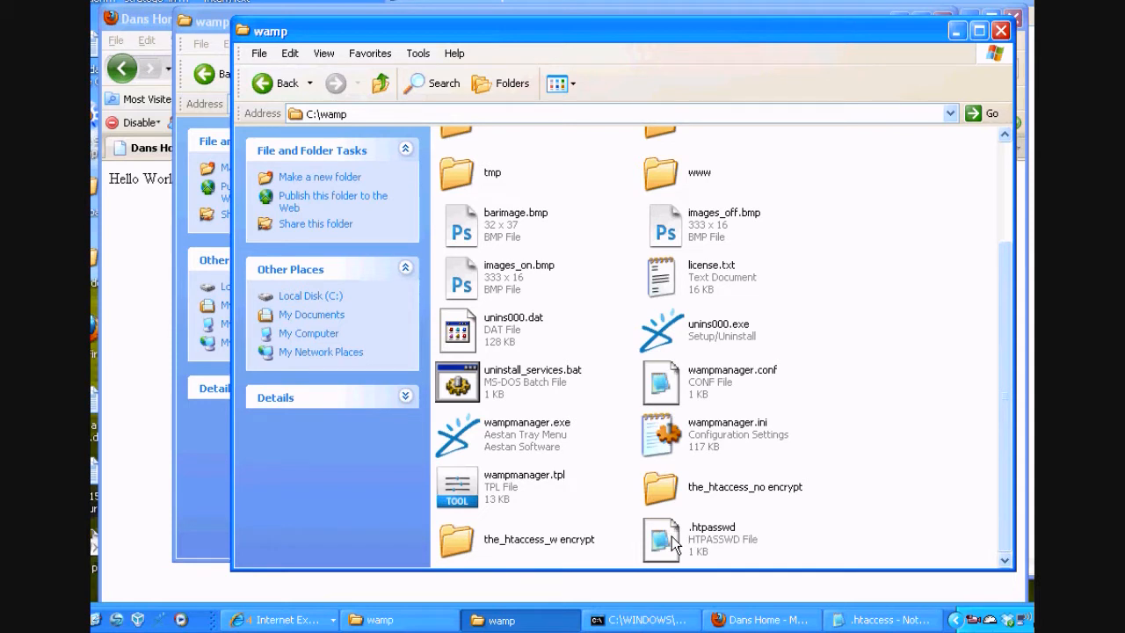
left_click(661, 538)
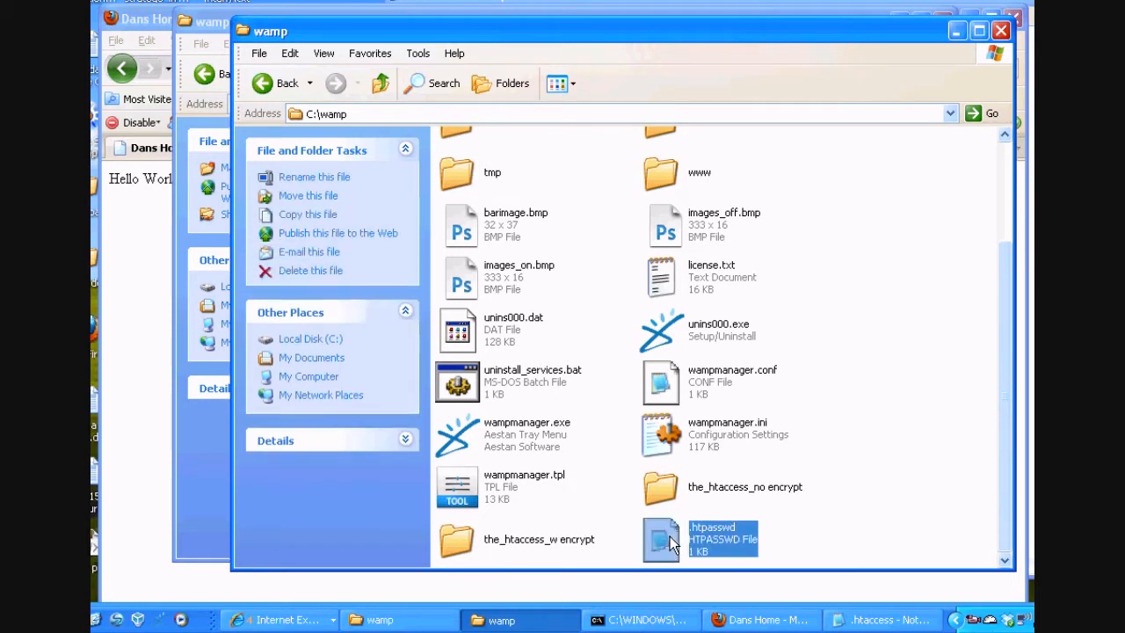
left_click(299, 270)
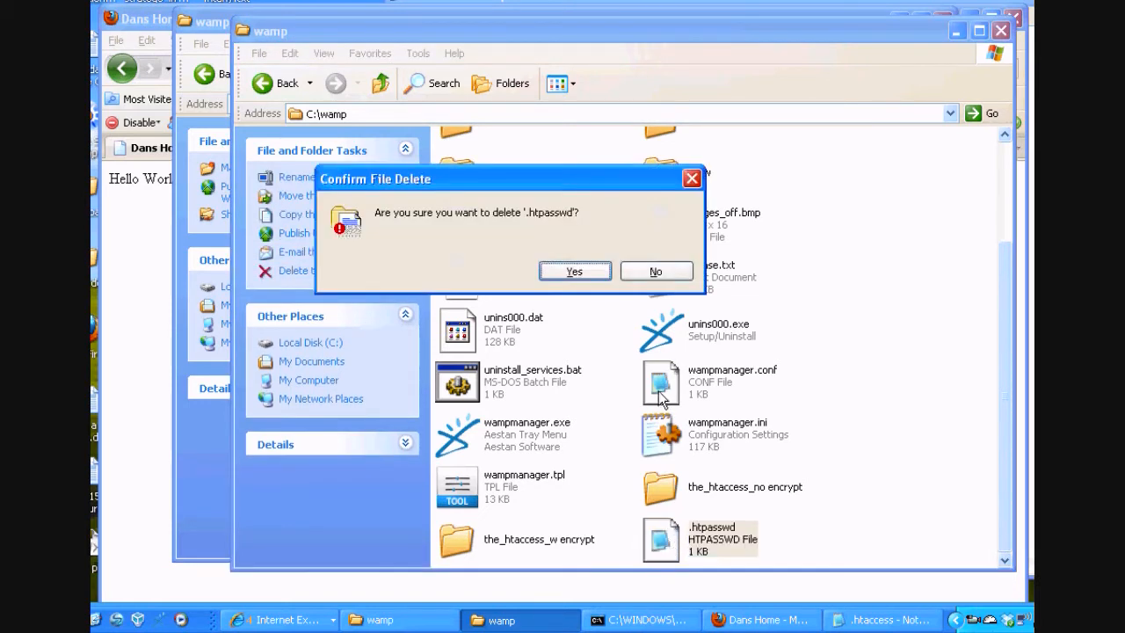
left_click(573, 271)
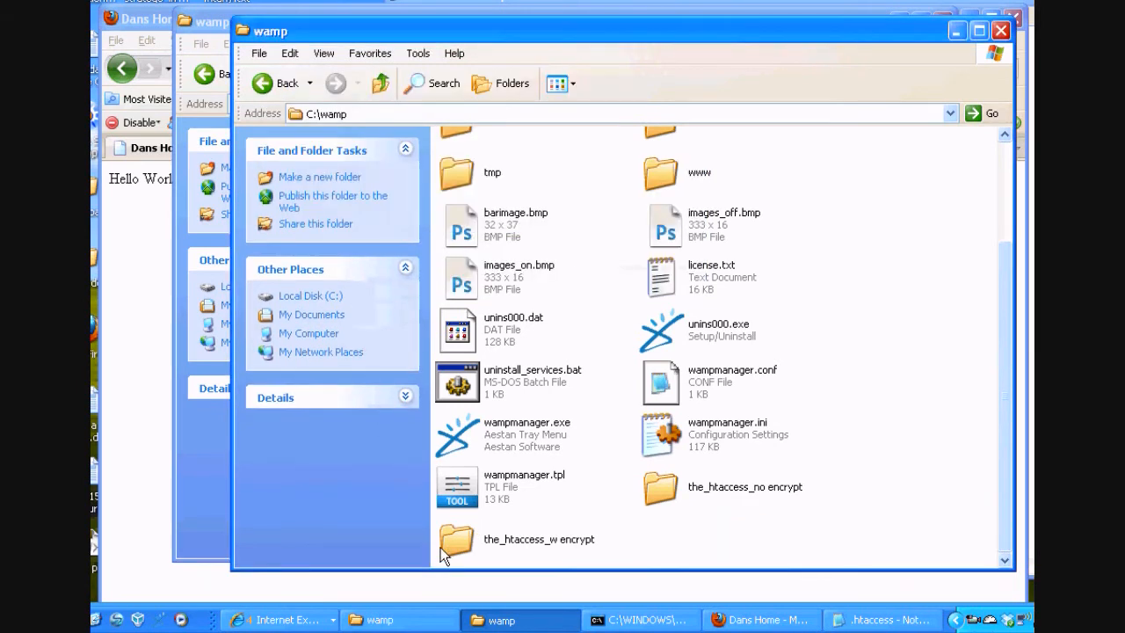
- In the_htaccess_w encrypt folder, bring up the encrypted .htpasswd file's actions for opening in Notepad
double_click(457, 531)
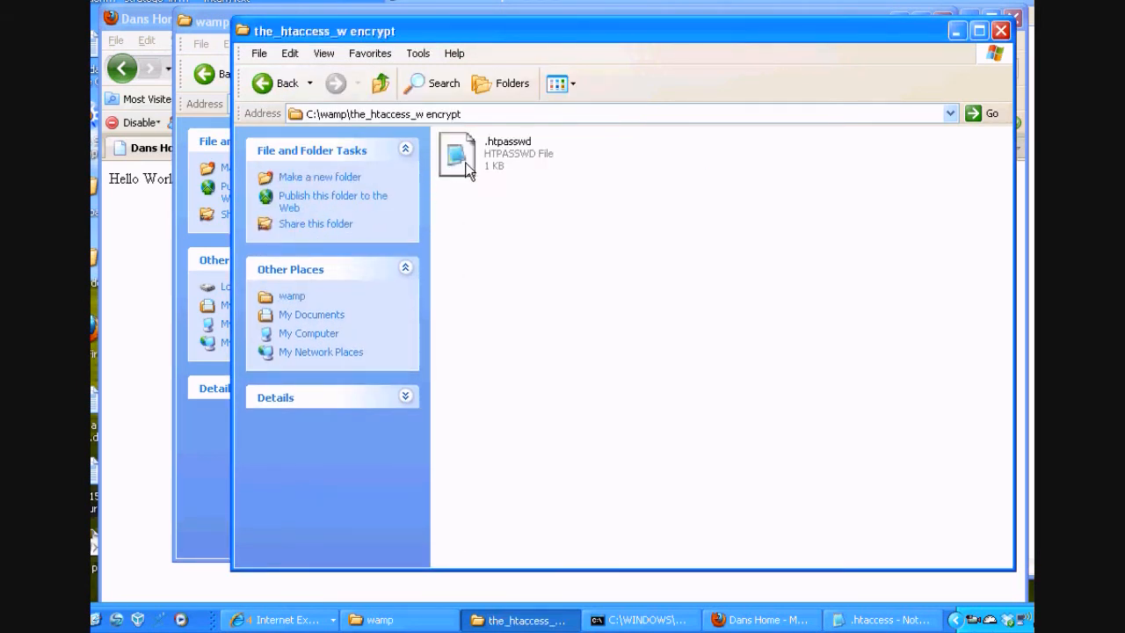
right_click(457, 154)
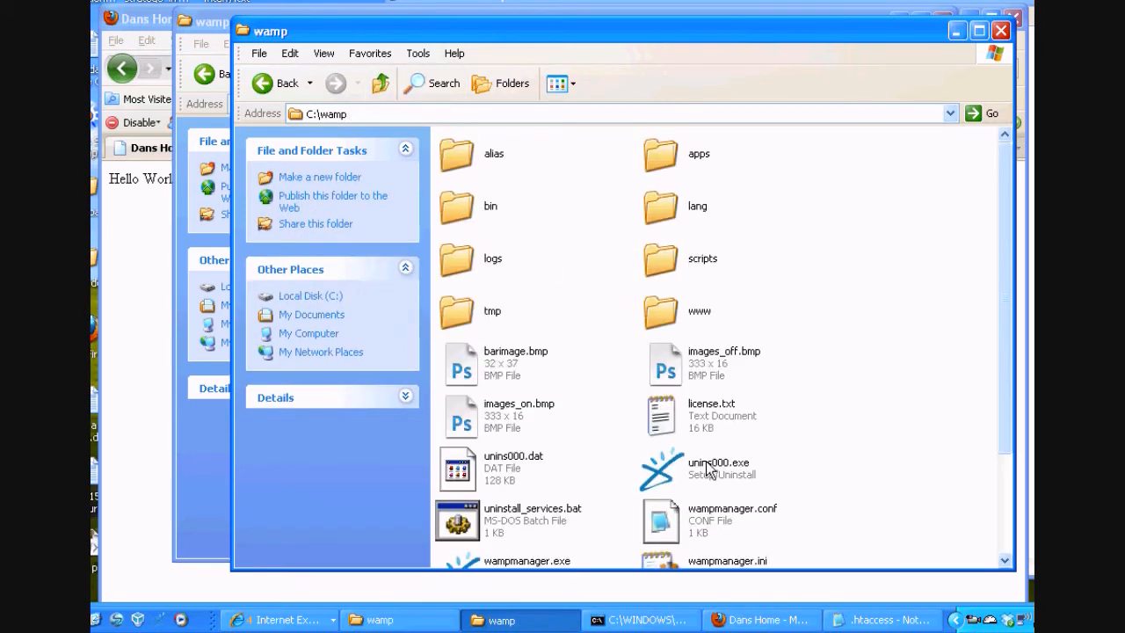
scroll("down", 3)
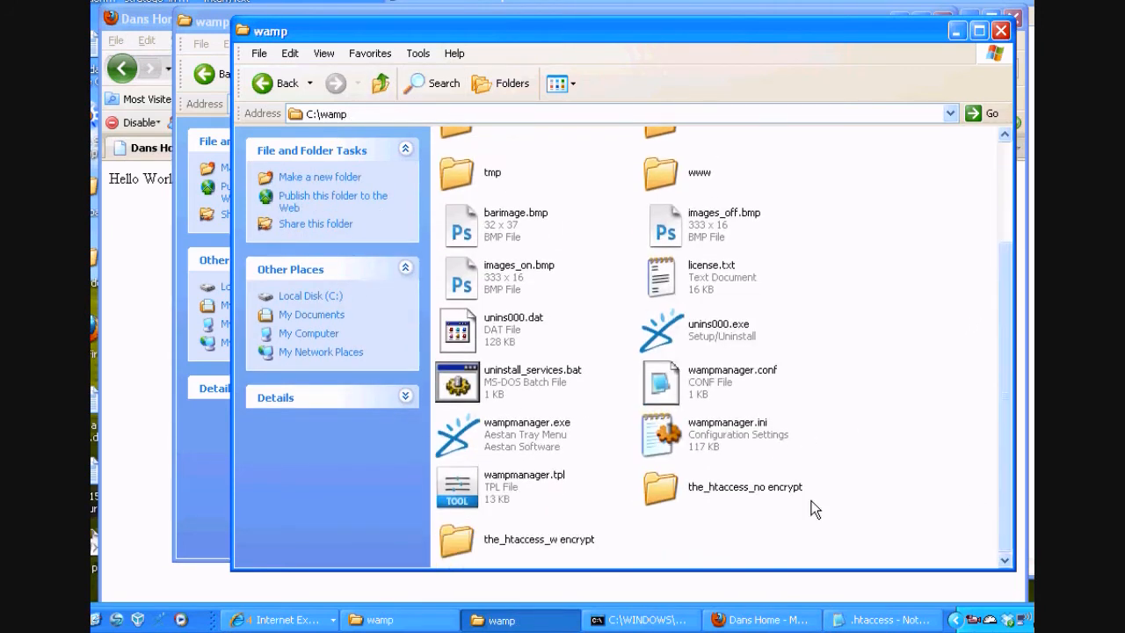
mouse_move(730, 466)
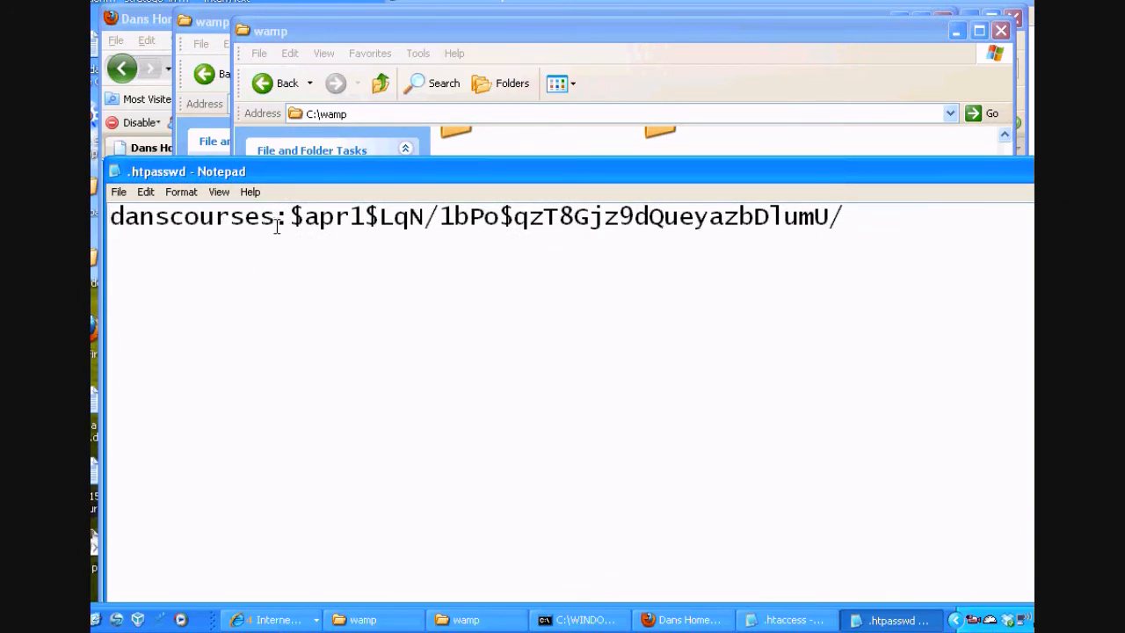
- Highlight the hashed password after the colon and maximize the Notepad window
left_click(290, 218)
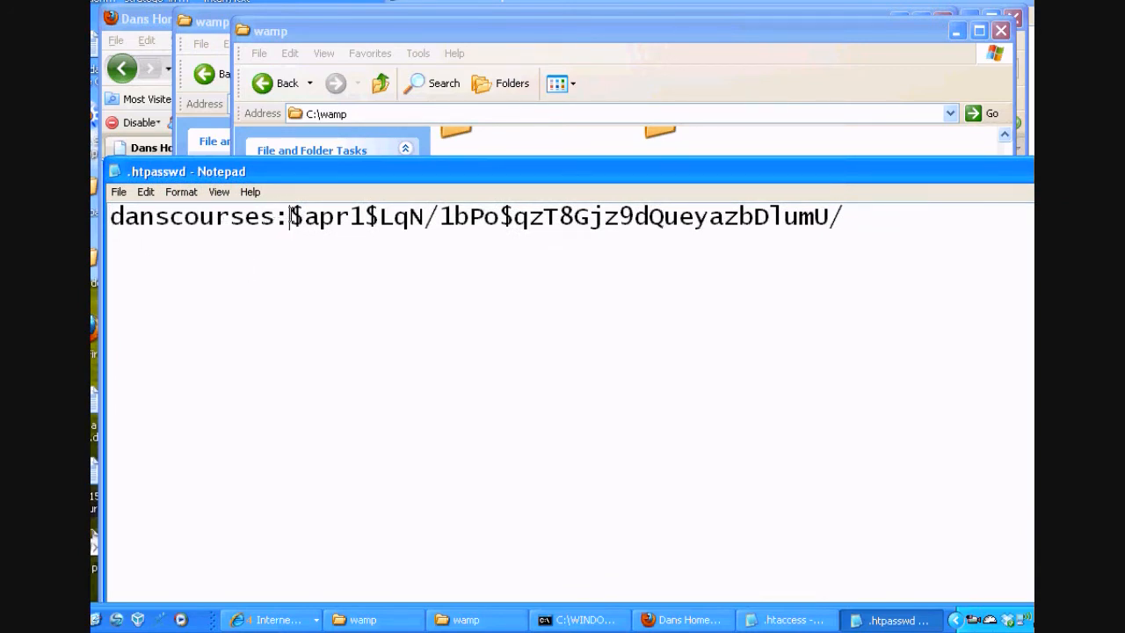
left_click_drag(292, 216, 840, 217)
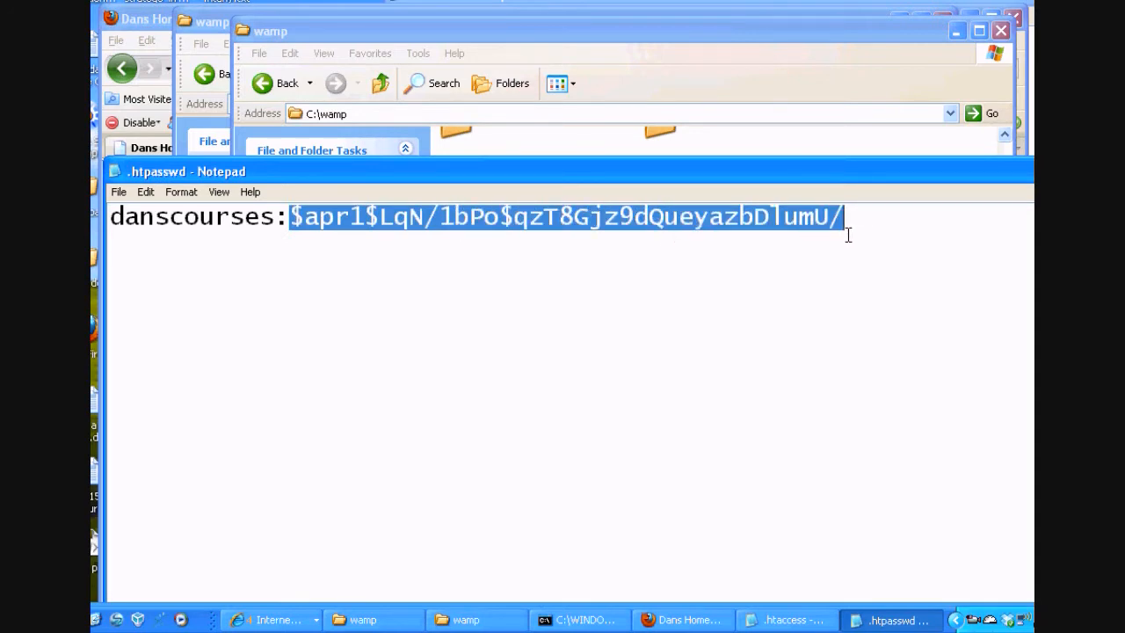
left_click(730, 184)
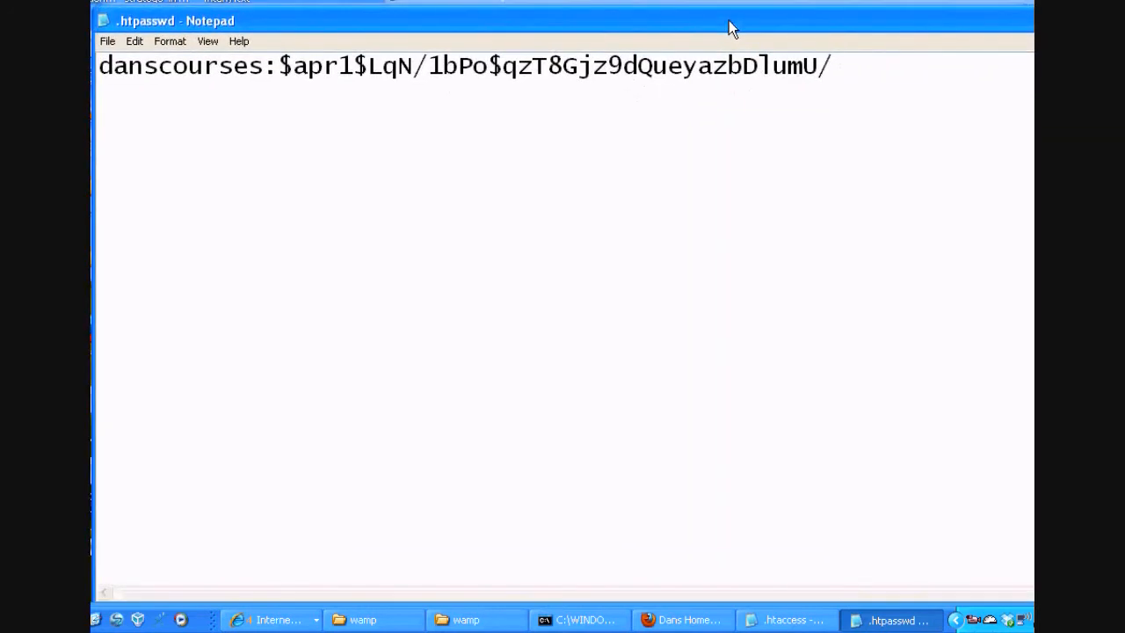
mouse_move(685, 273)
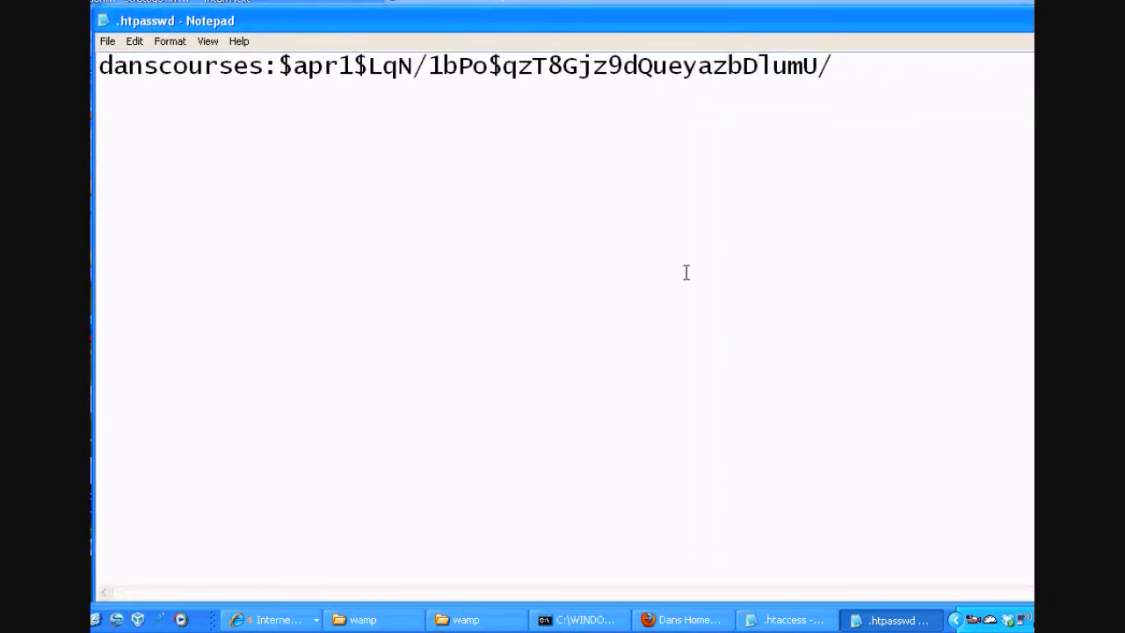
- In Firefox, clear the recent browsing history via Tools > Clear Recent History
left_click(682, 619)
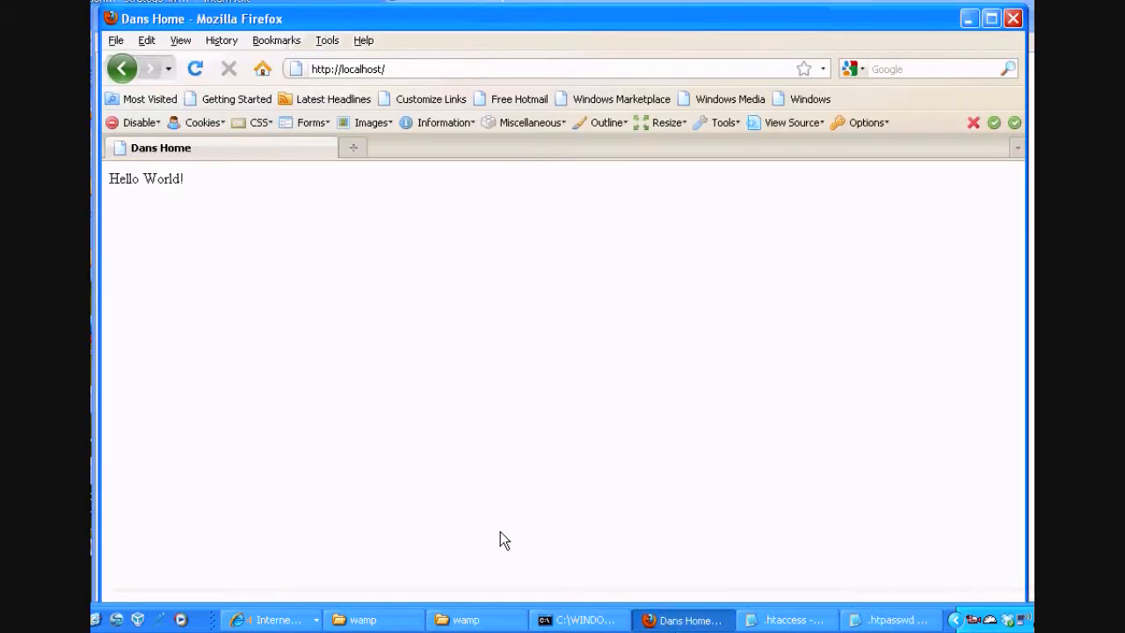
mouse_move(222, 41)
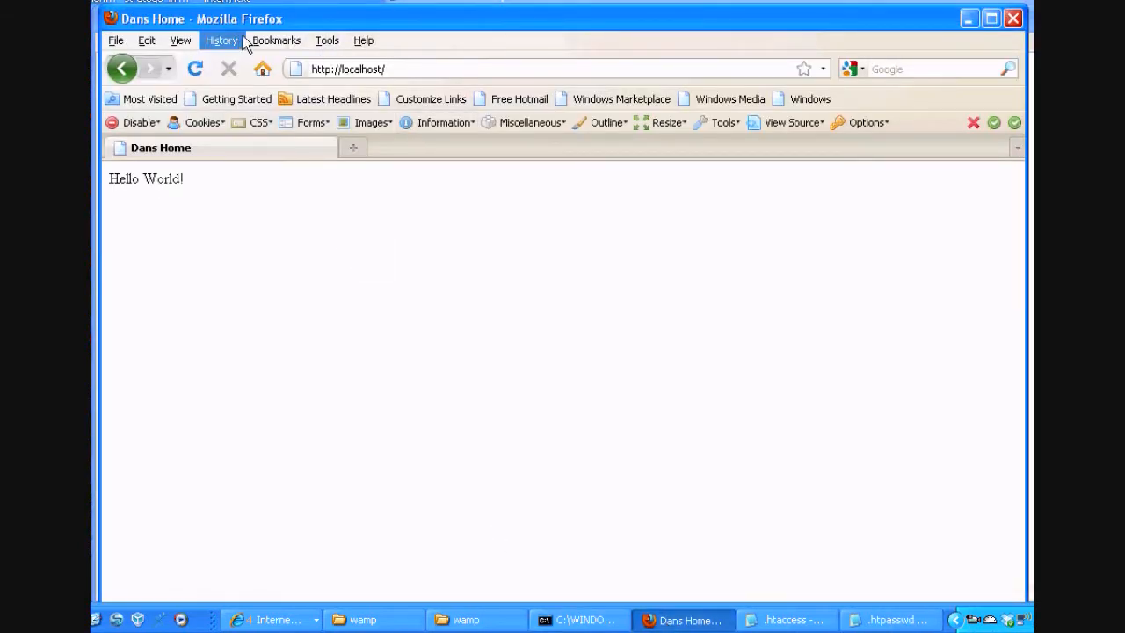
mouse_move(264, 69)
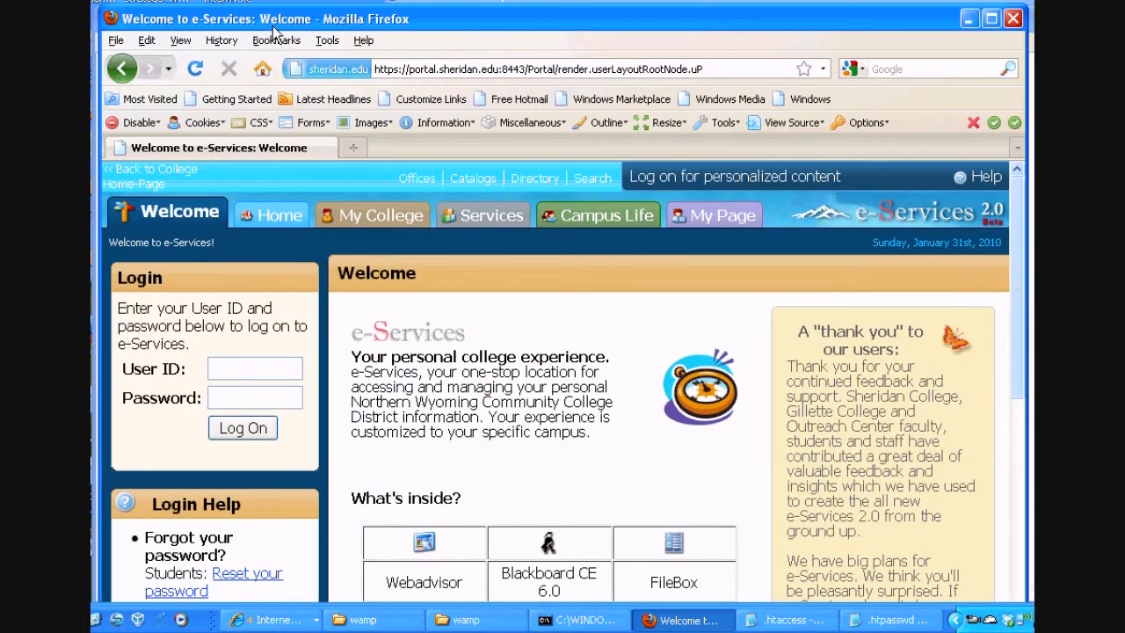
left_click(327, 39)
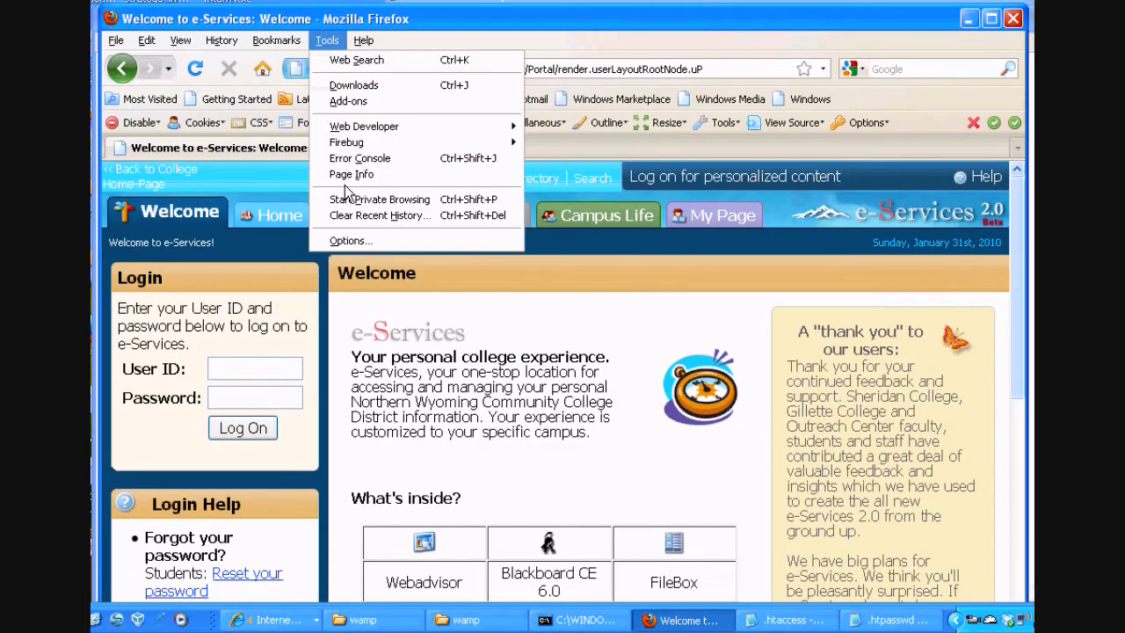
left_click(380, 214)
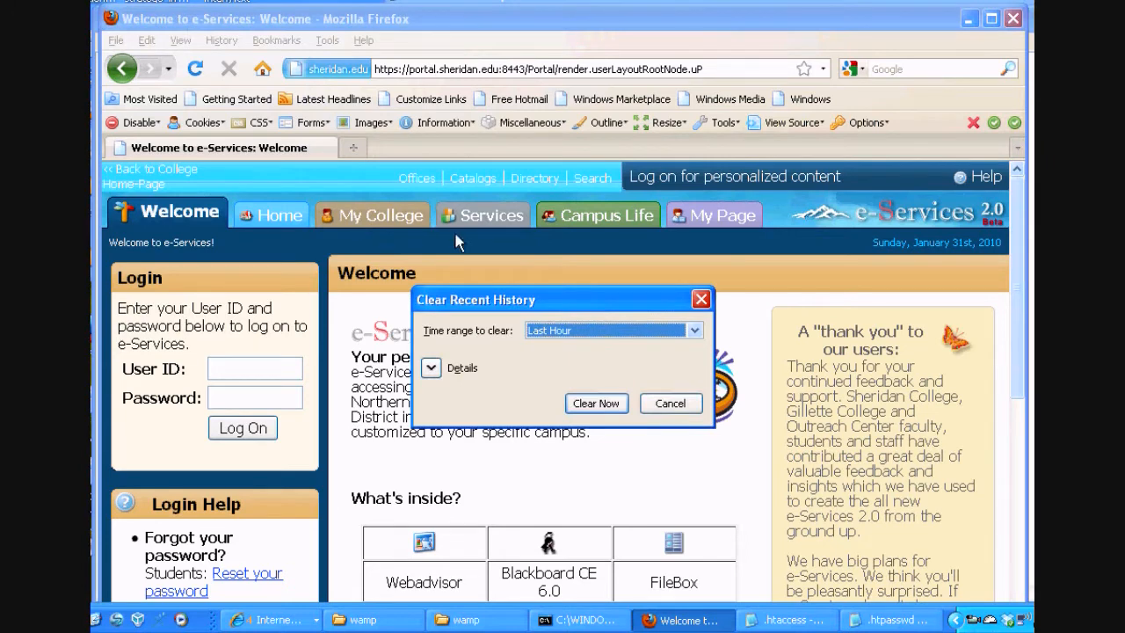
left_click(669, 402)
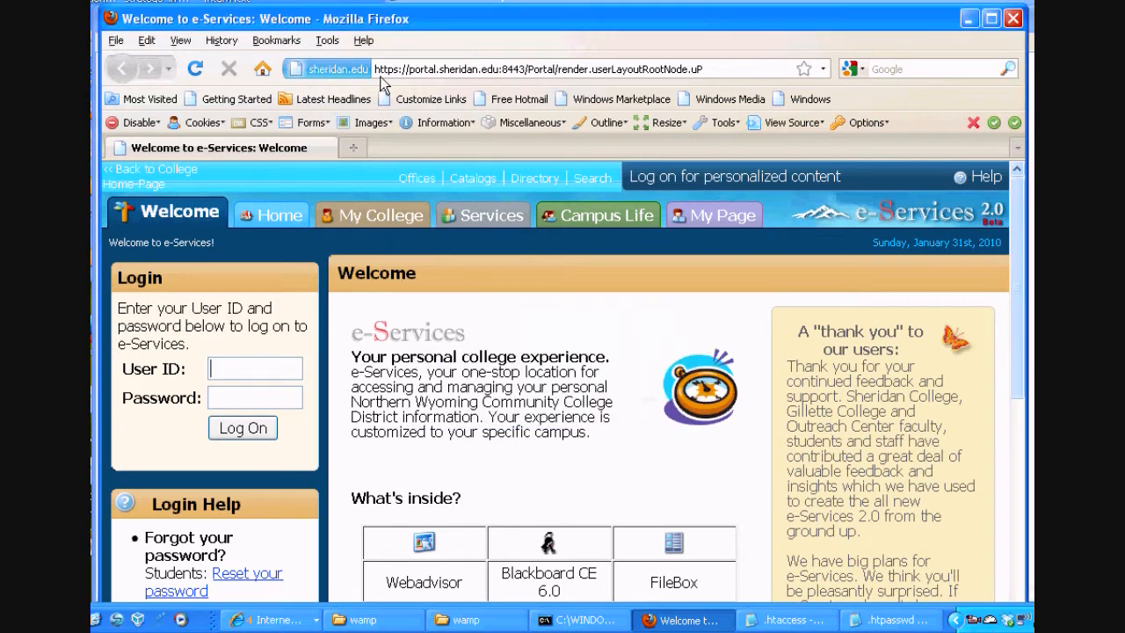
- Browse to localhost and sign in with the danscourses username and password to reach Hello World!
left_click(563, 69)
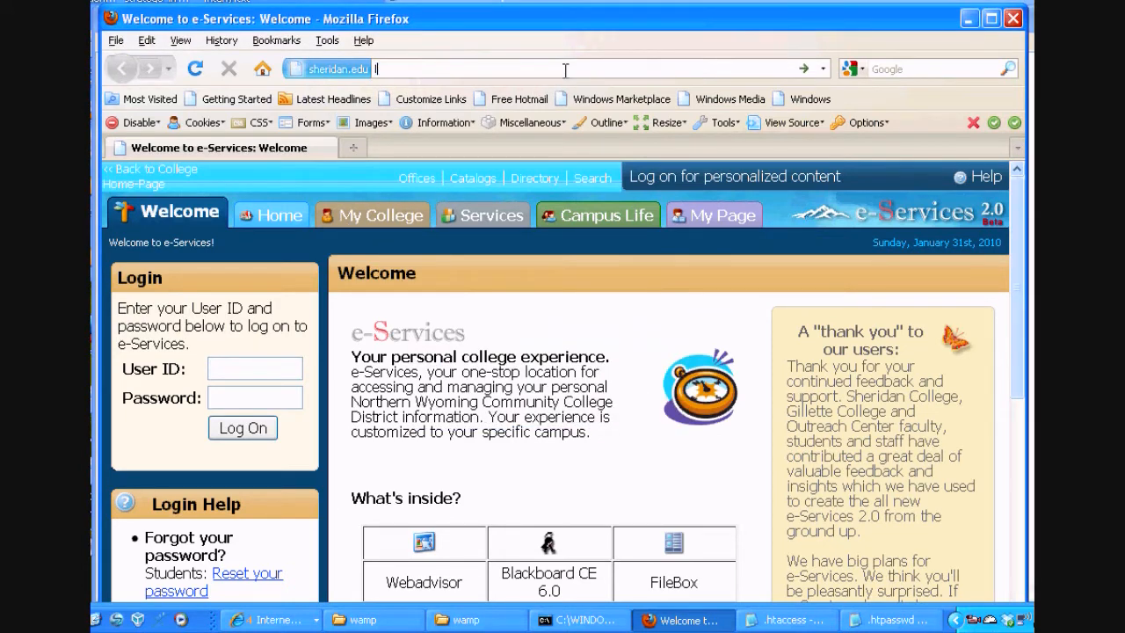
type("localhost")
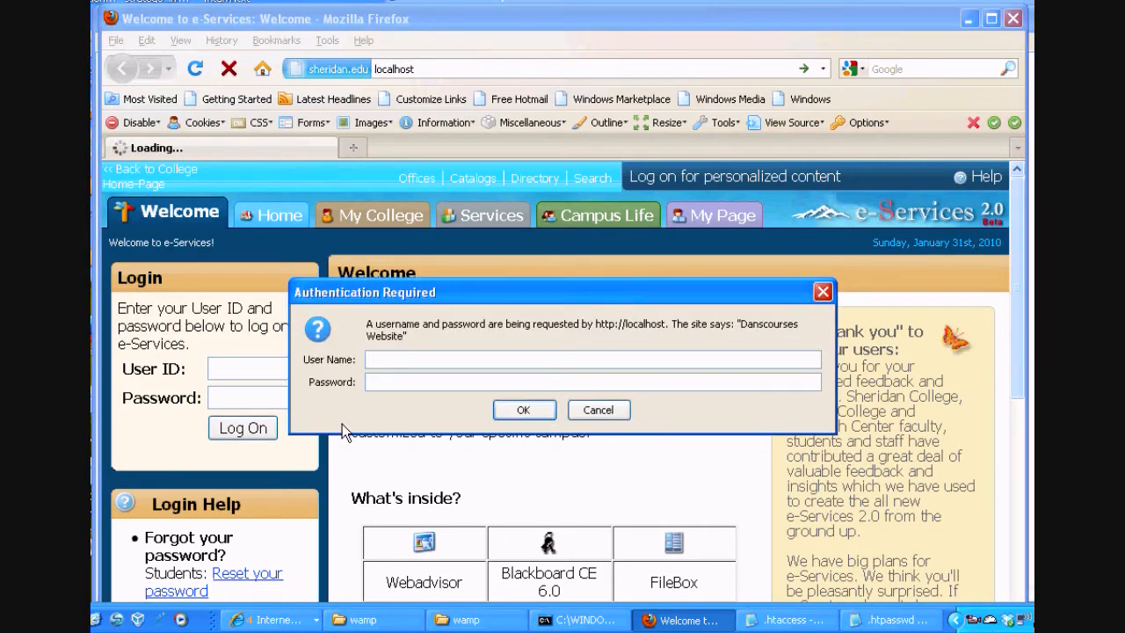
type("dansco")
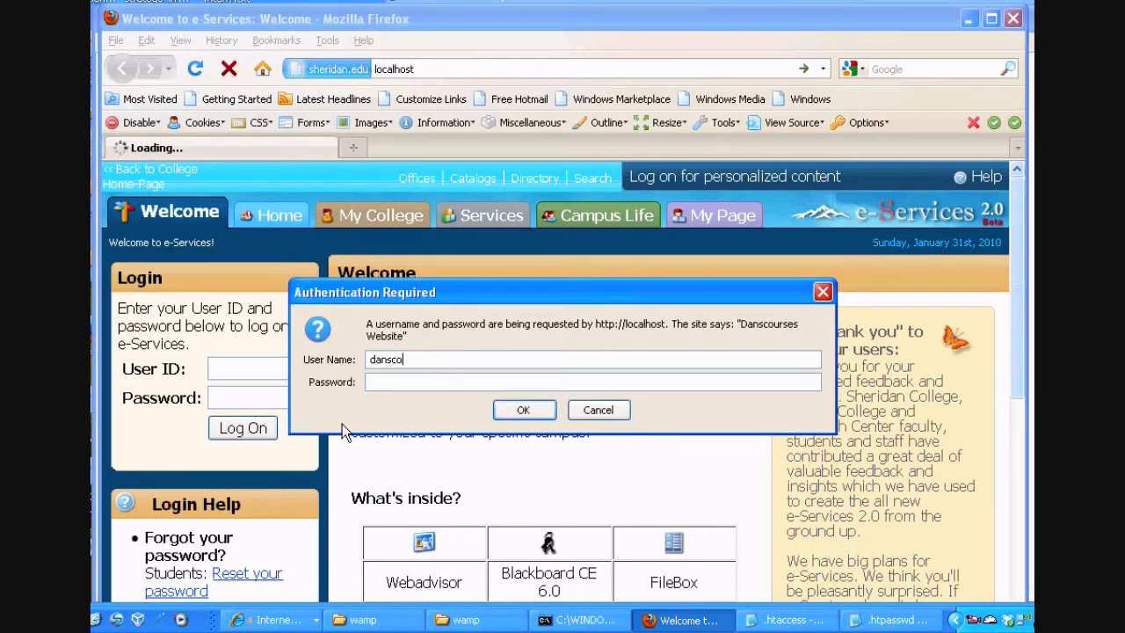
type("urses")
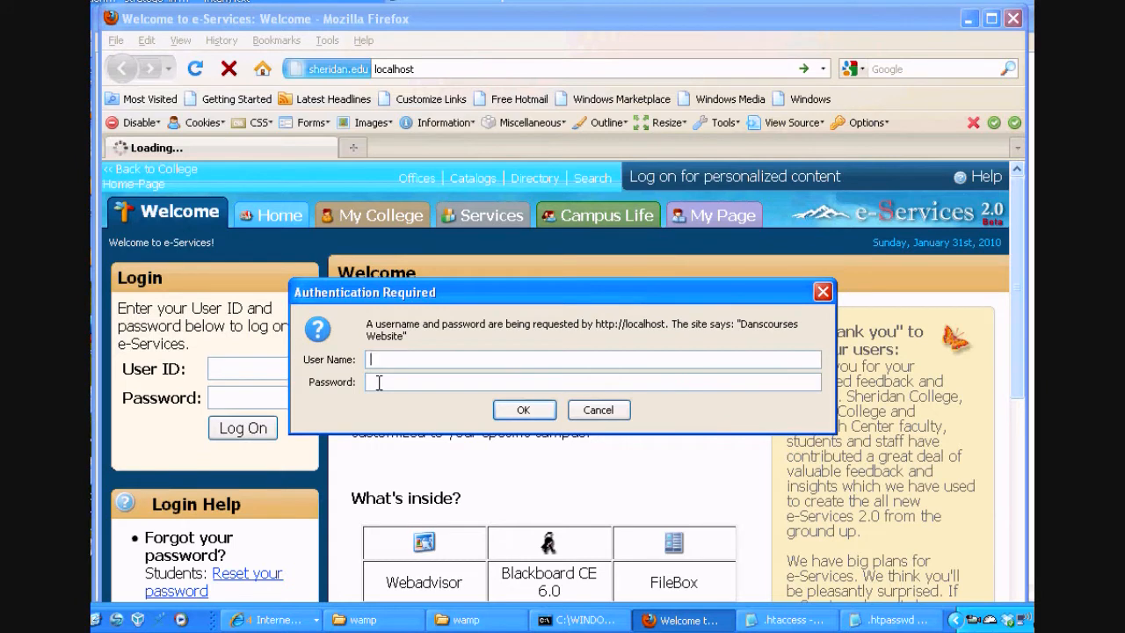
type("dans")
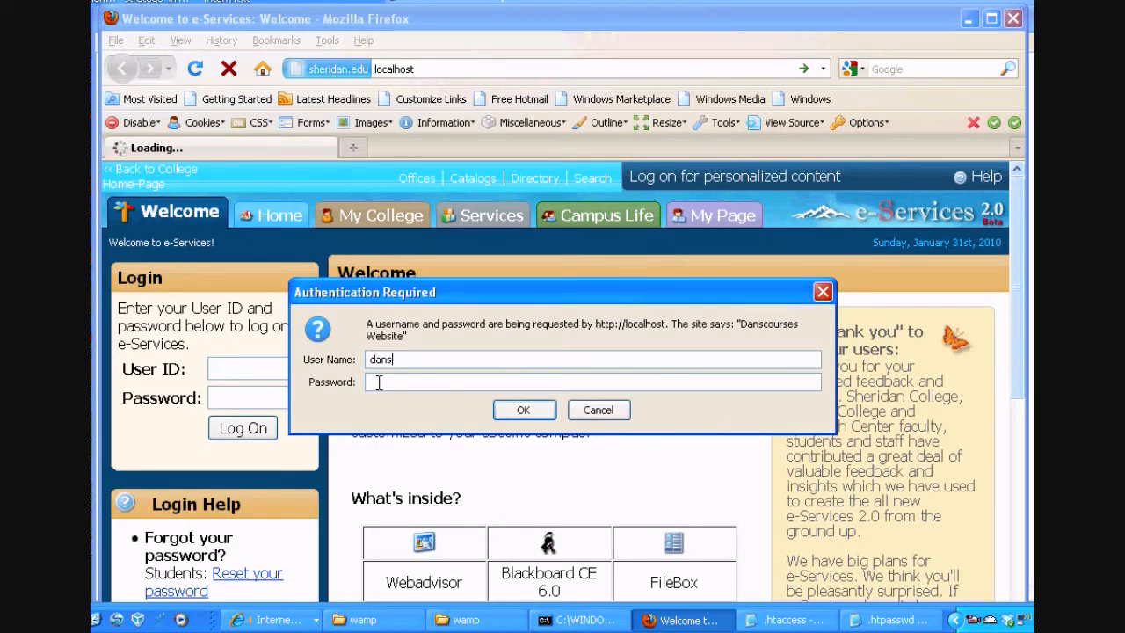
type("courses")
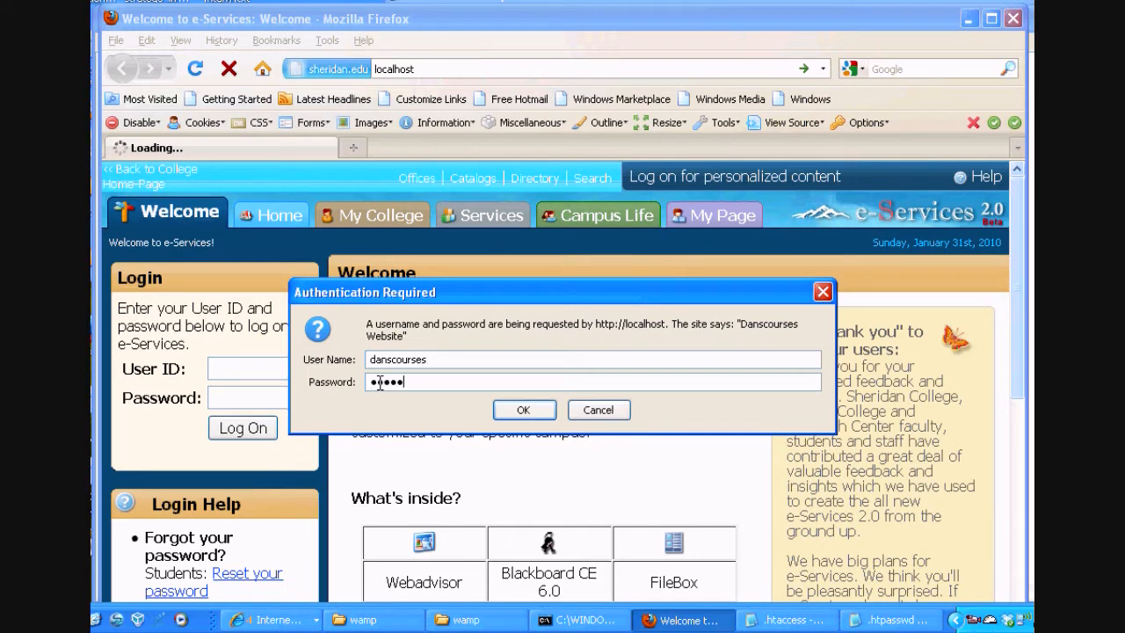
left_click(524, 410)
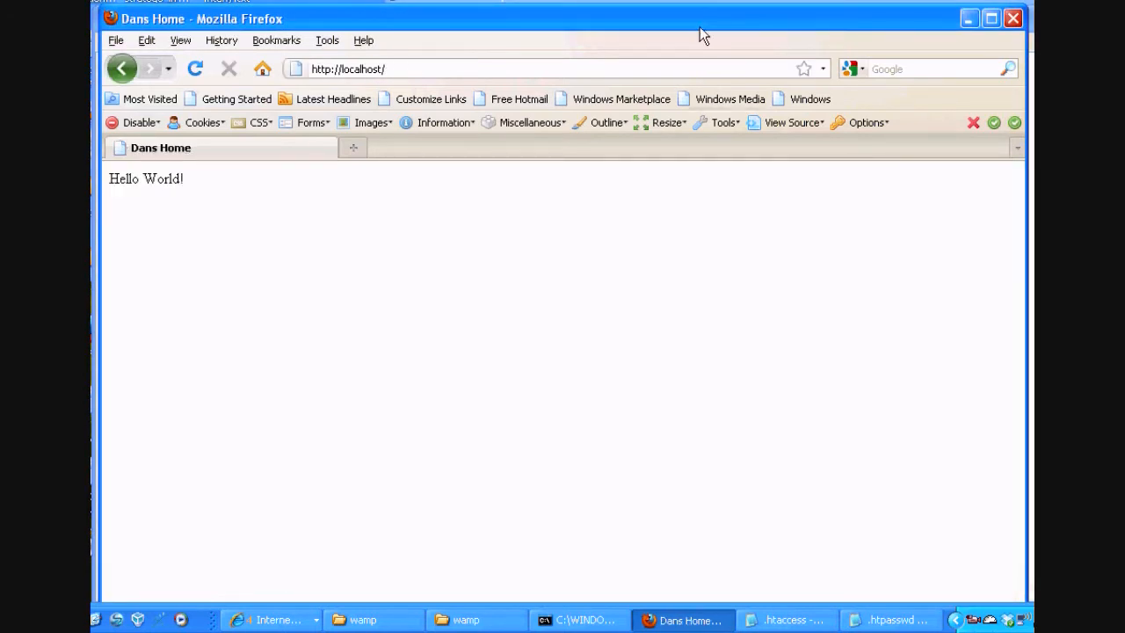
- Review the .htpasswd hash and the .htaccess rules in Notepad, then return to Firefox
left_click(889, 618)
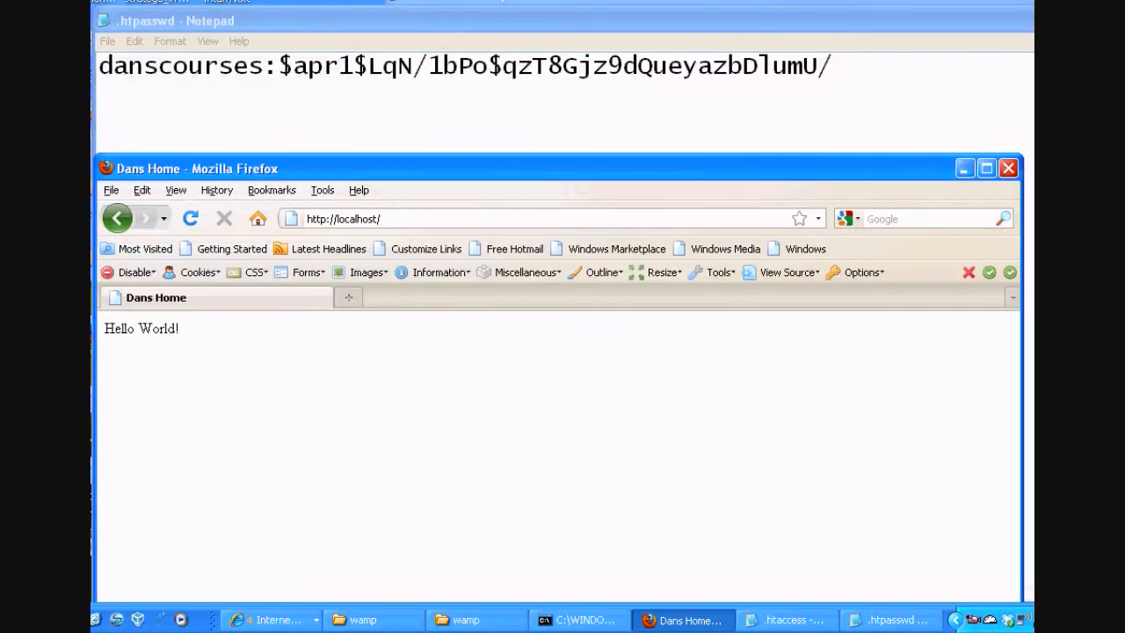
mouse_move(605, 26)
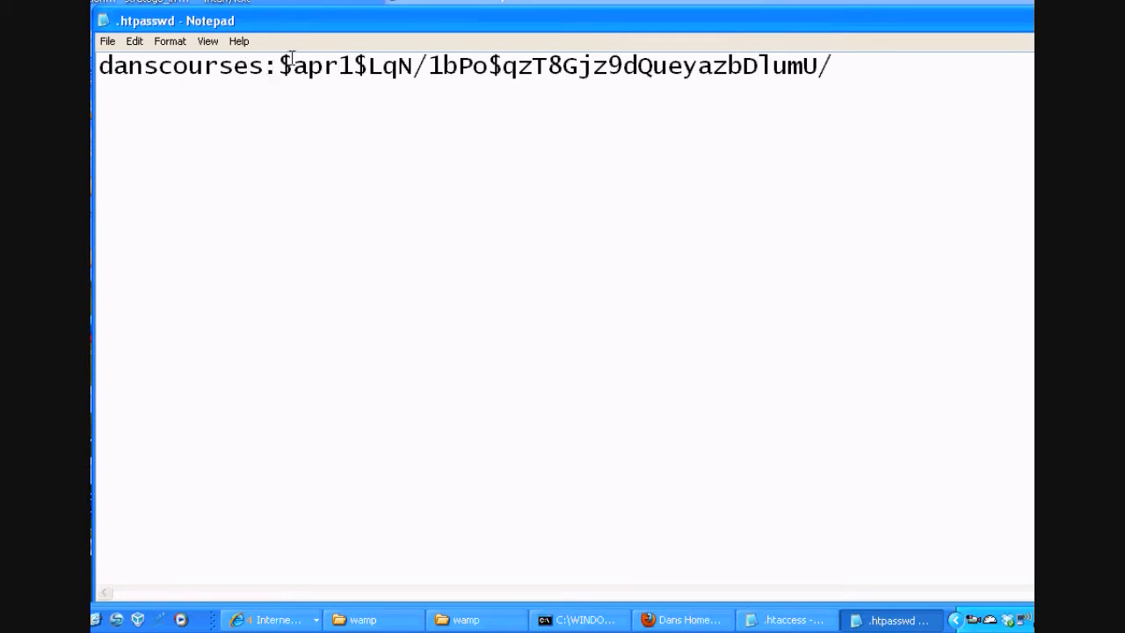
left_click_drag(281, 65, 829, 65)
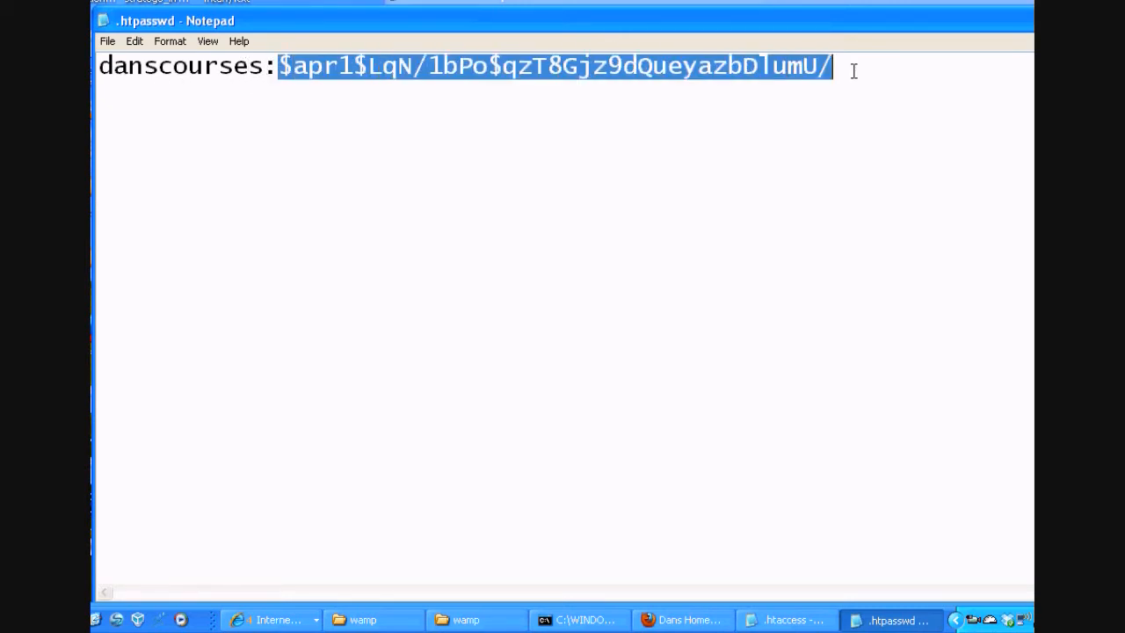
mouse_move(745, 278)
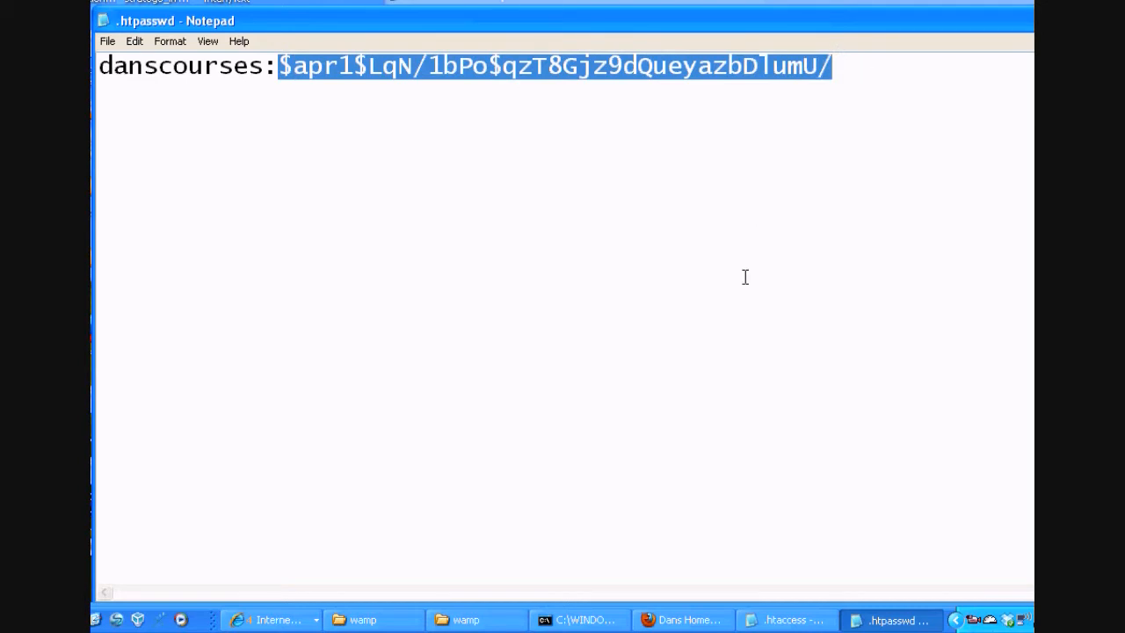
left_click(784, 619)
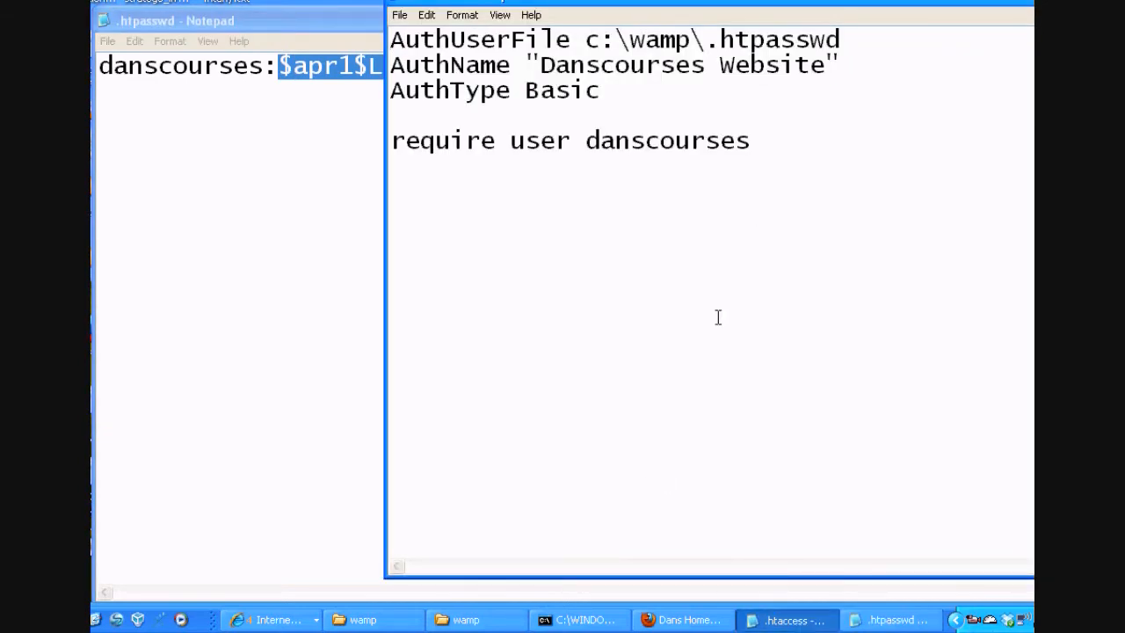
mouse_move(747, 268)
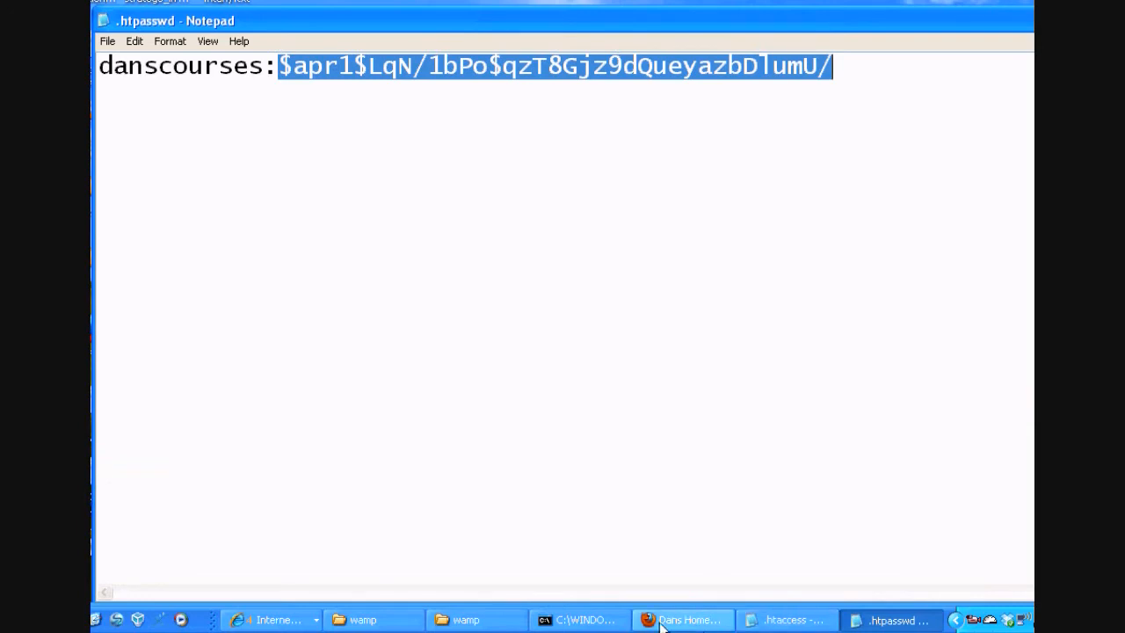
left_click(684, 619)
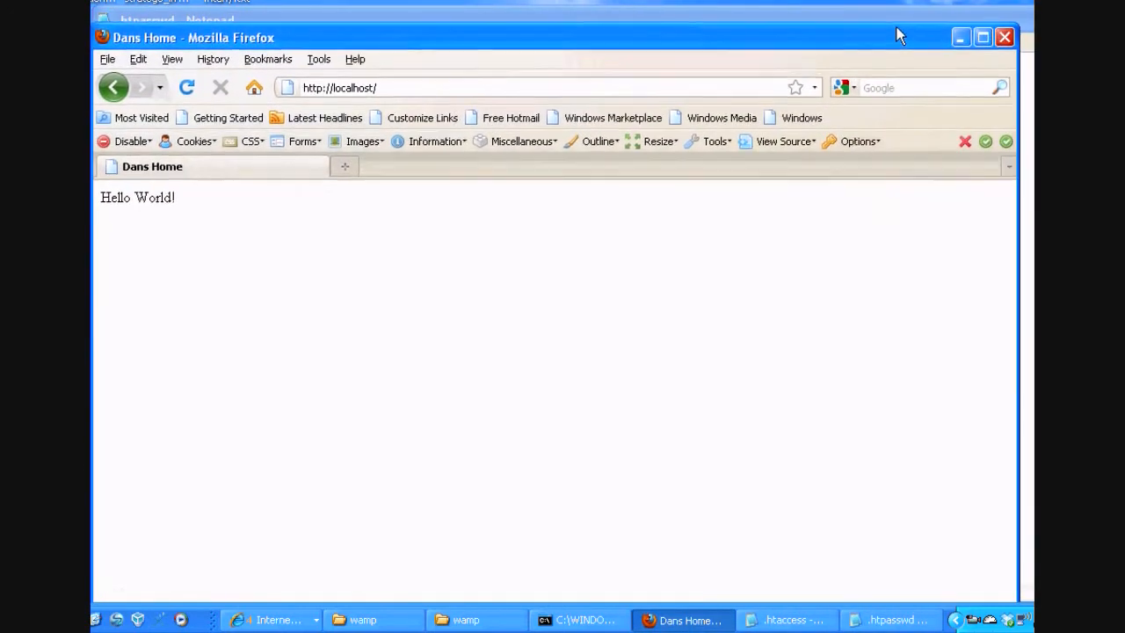
- Navigate Explorer into C:\wamp\bin\apache\Apache2.2.11\bin
left_click(466, 618)
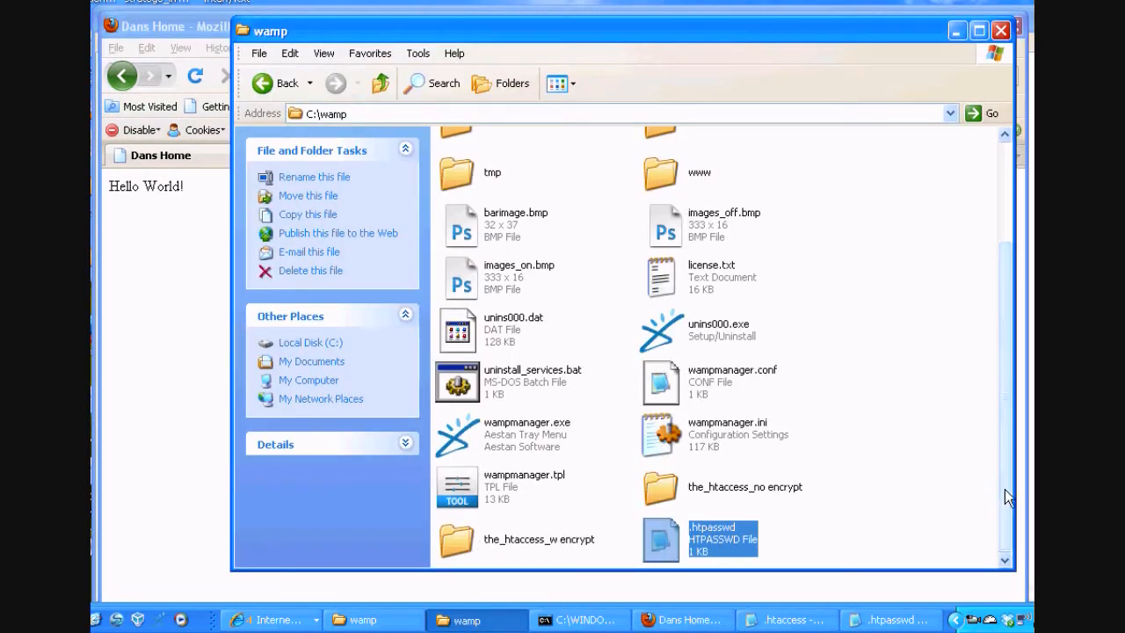
scroll("up", 3)
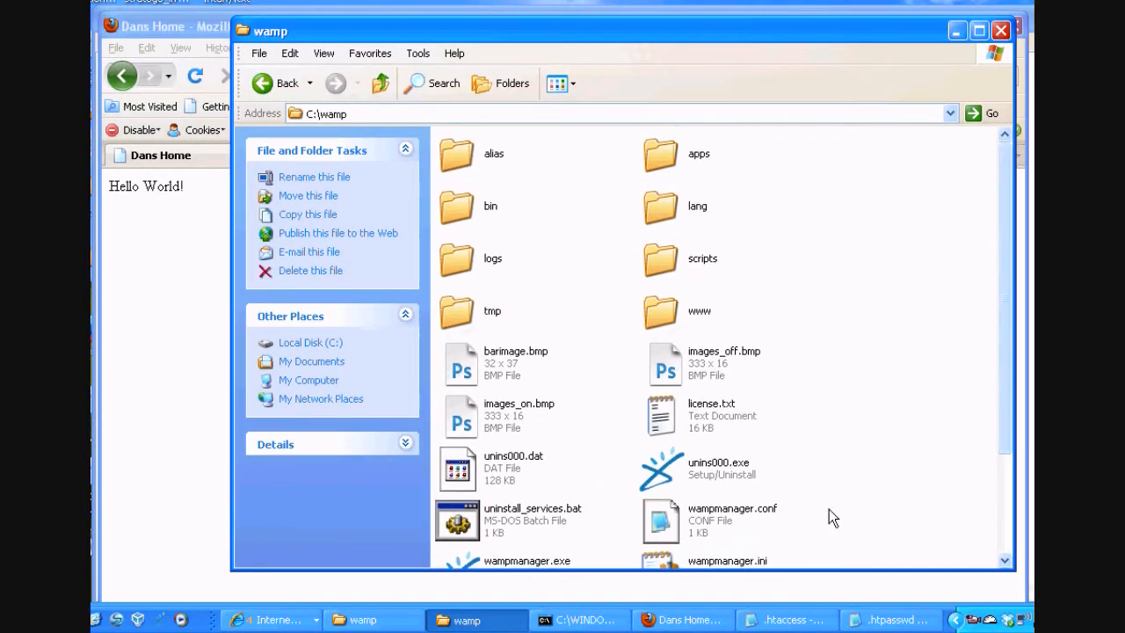
mouse_move(456, 211)
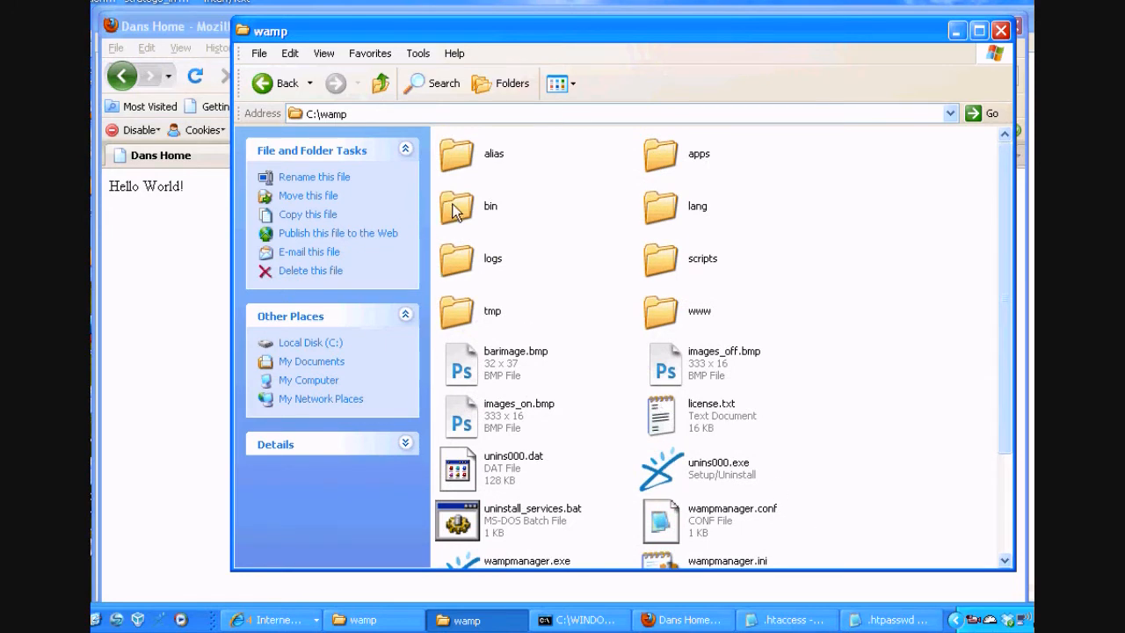
double_click(471, 208)
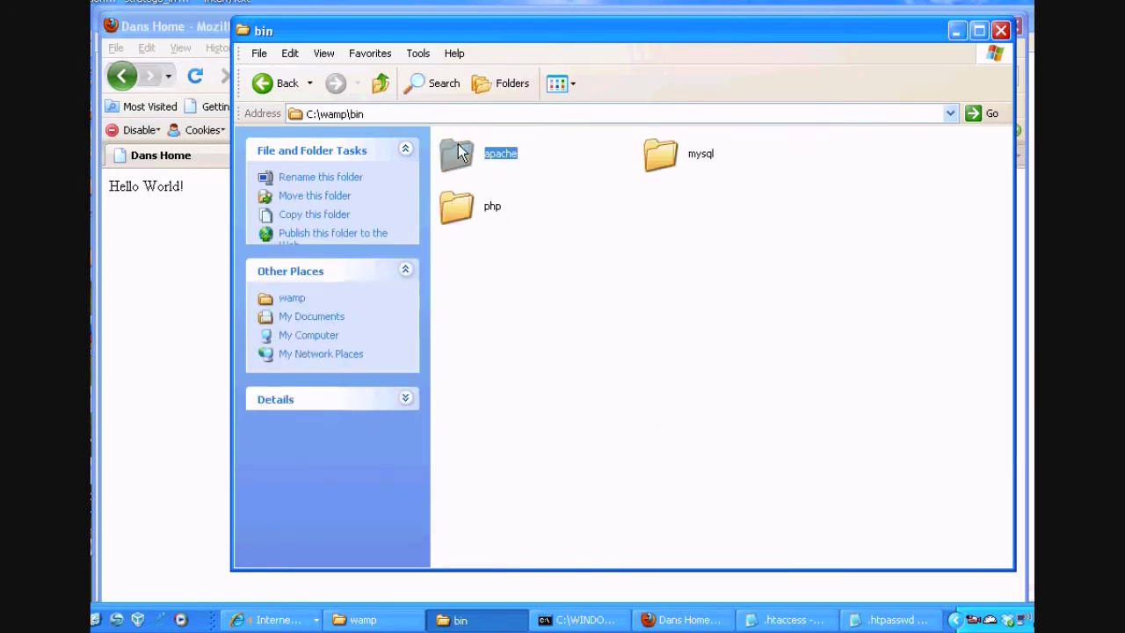
double_click(457, 155)
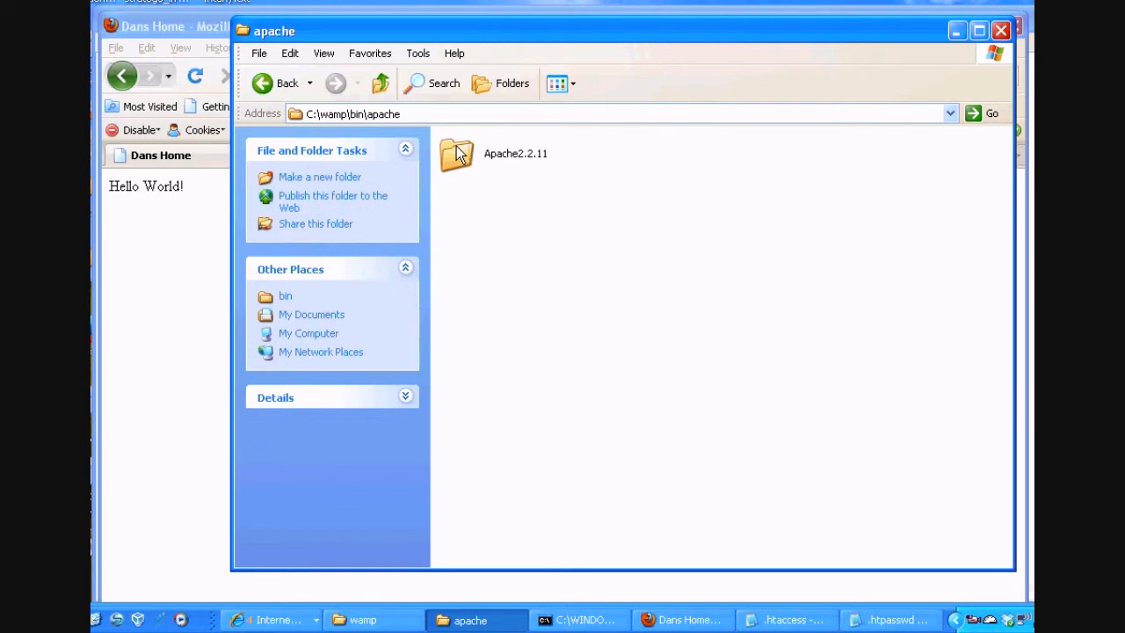
double_click(457, 153)
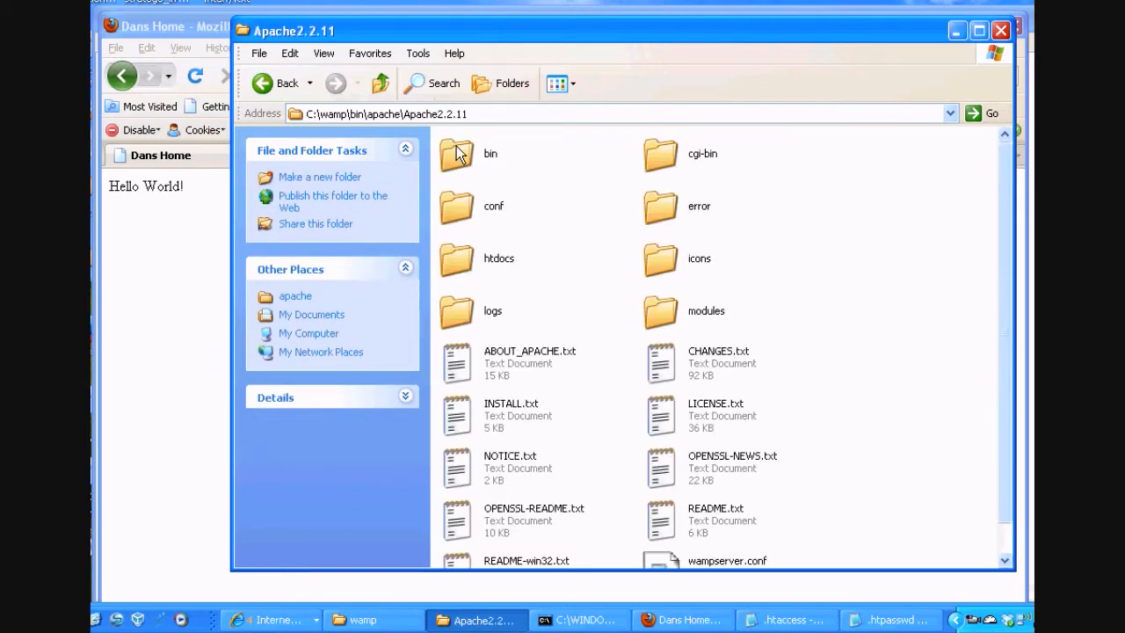
scroll("down", 3)
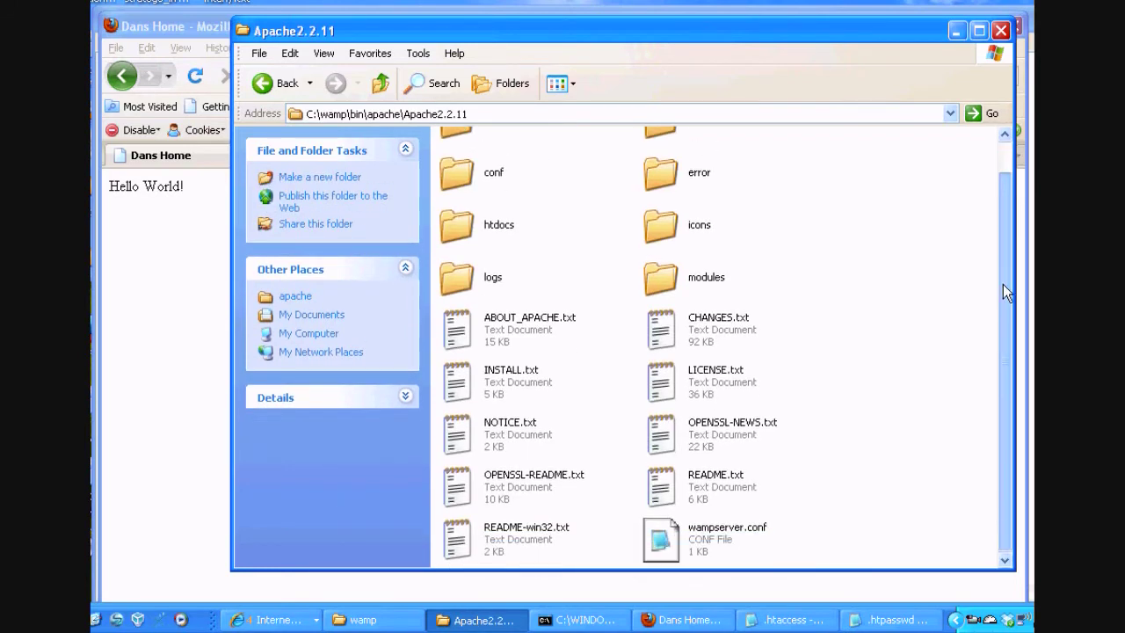
left_click(478, 155)
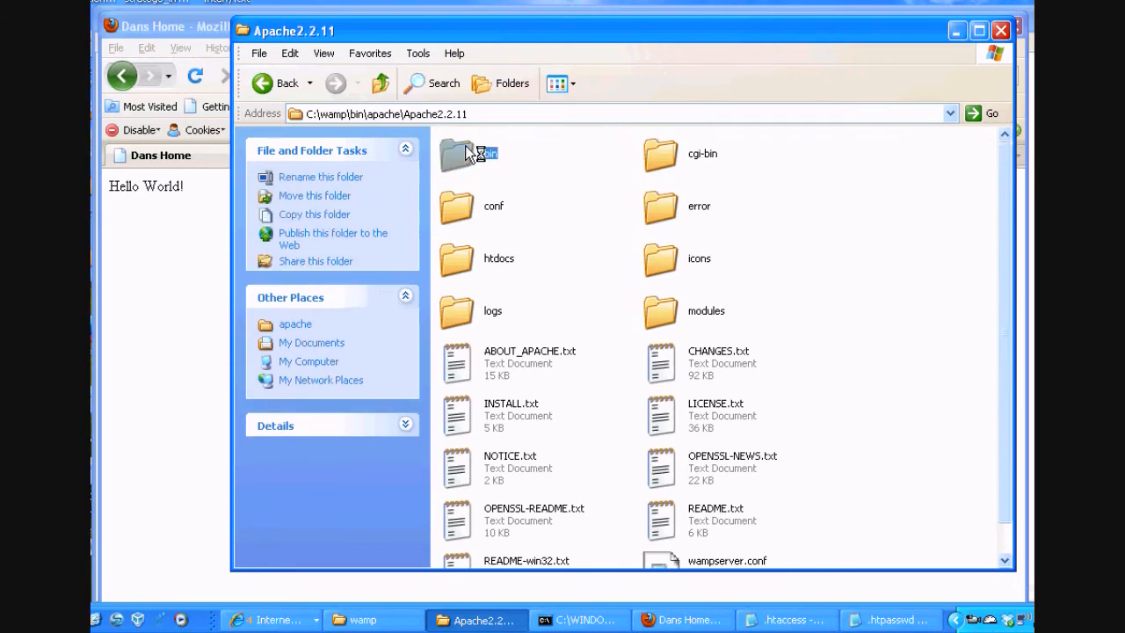
double_click(472, 151)
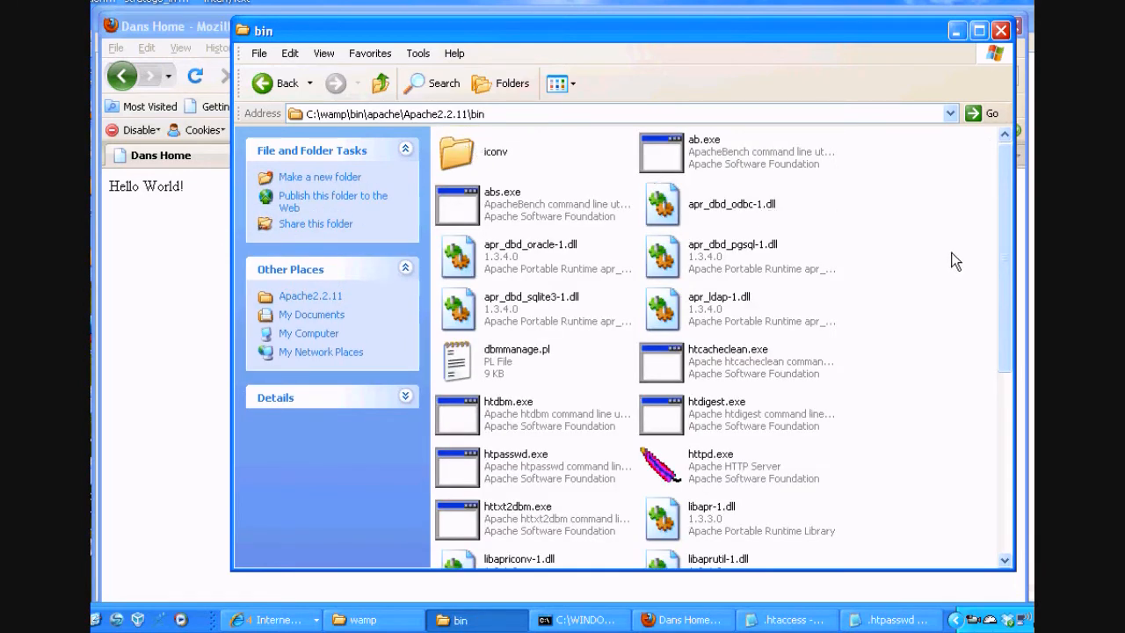
- Scroll through the Apache bin tools and select htpasswd.exe
scroll("down", 3)
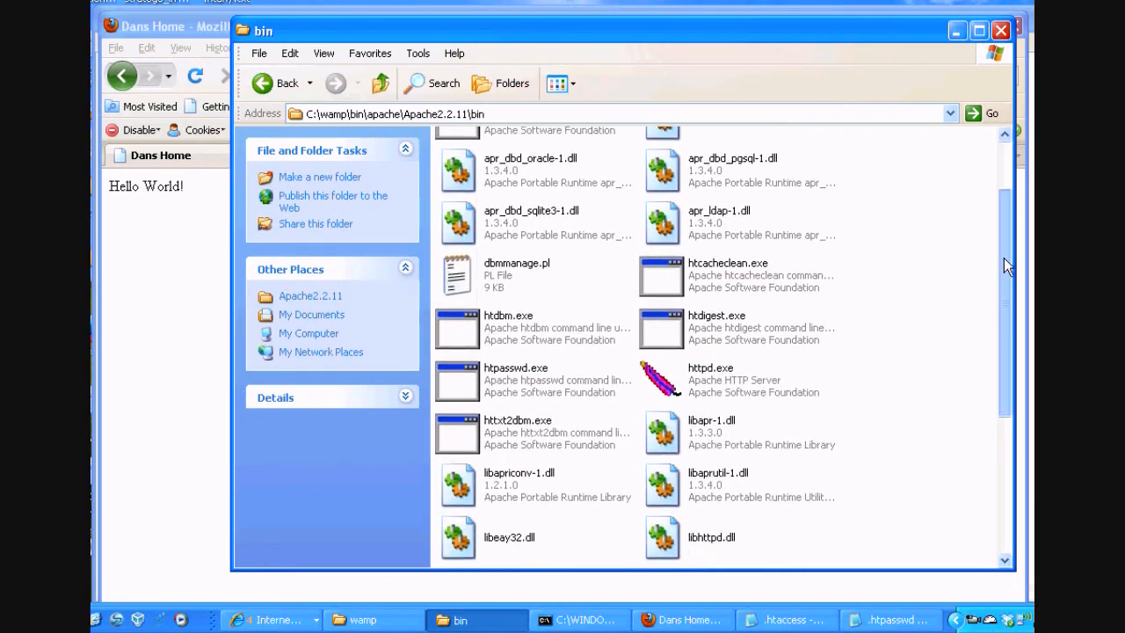
scroll("down", 3)
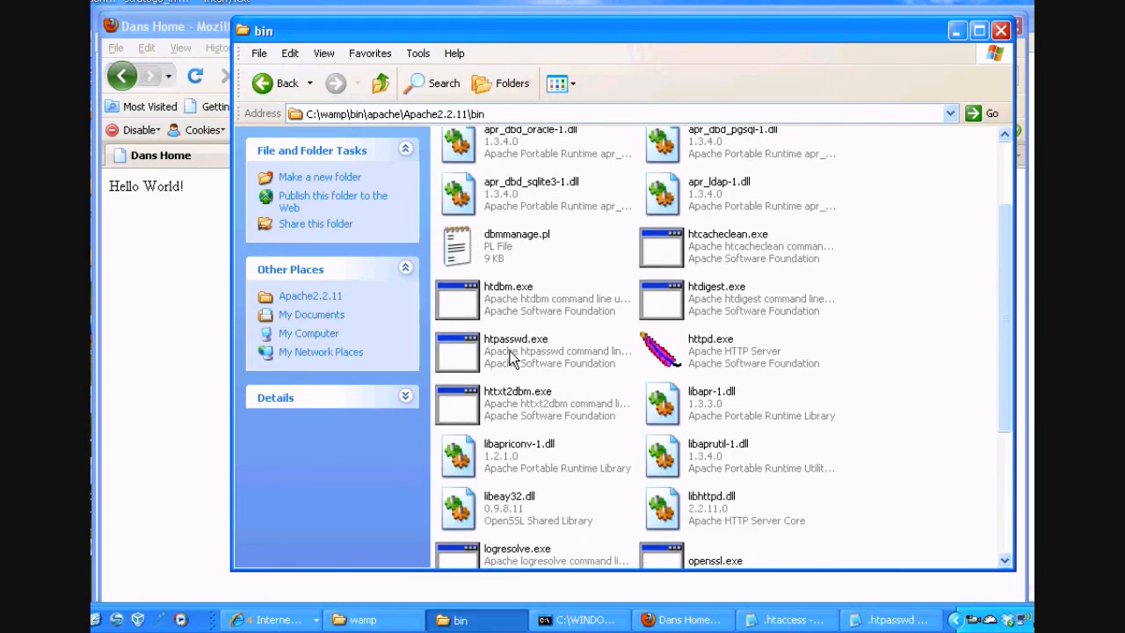
mouse_move(555, 373)
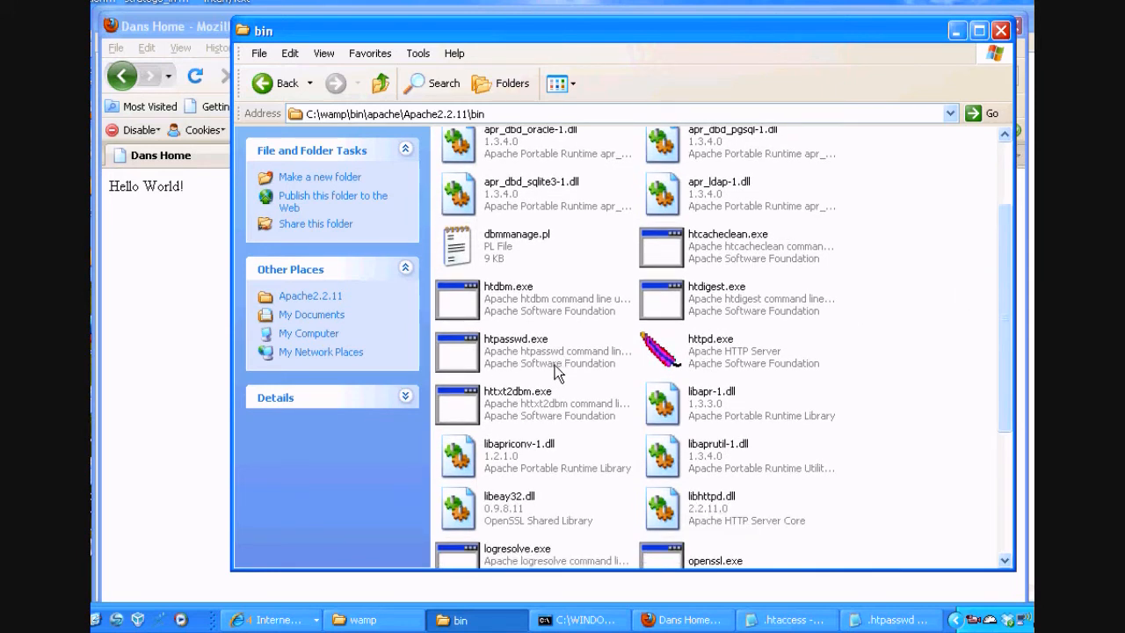
left_click(517, 351)
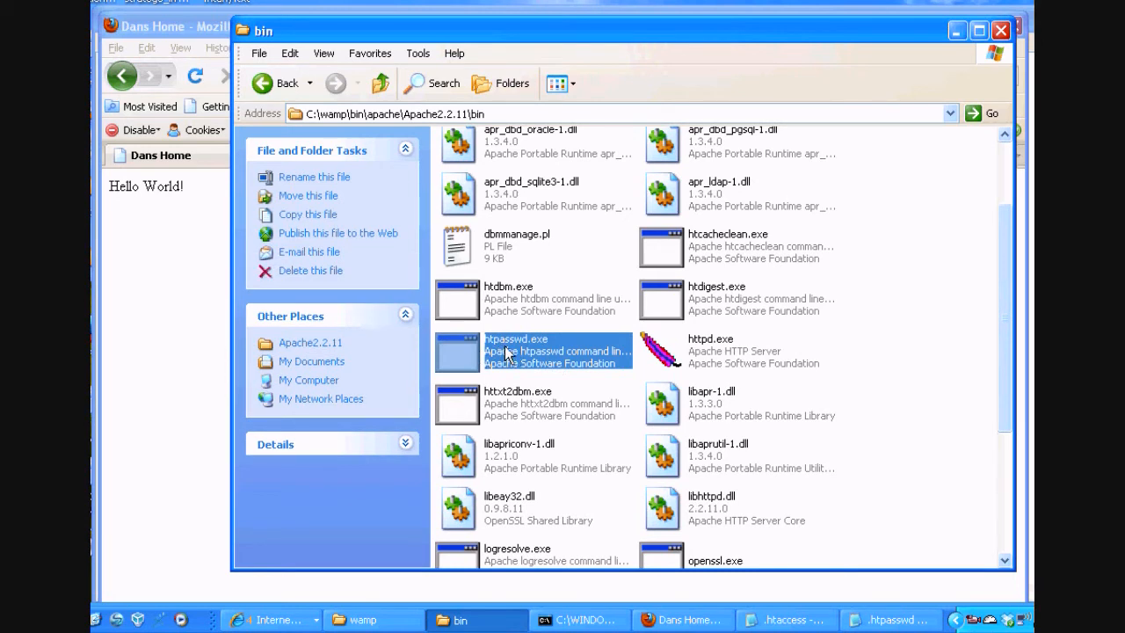
mouse_move(542, 353)
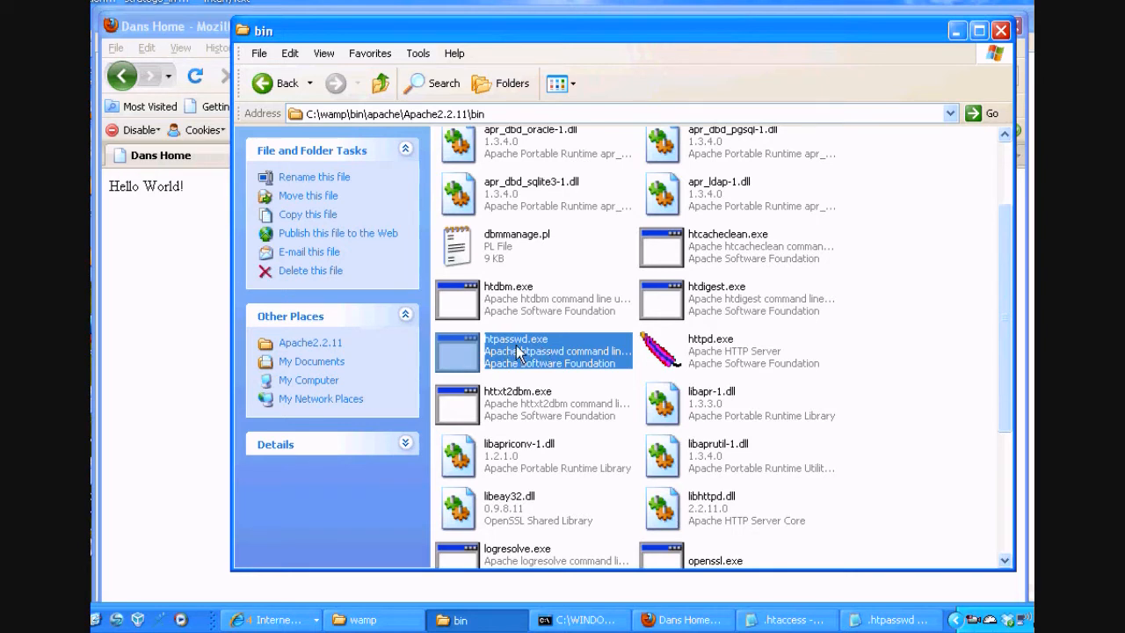
mouse_move(630, 373)
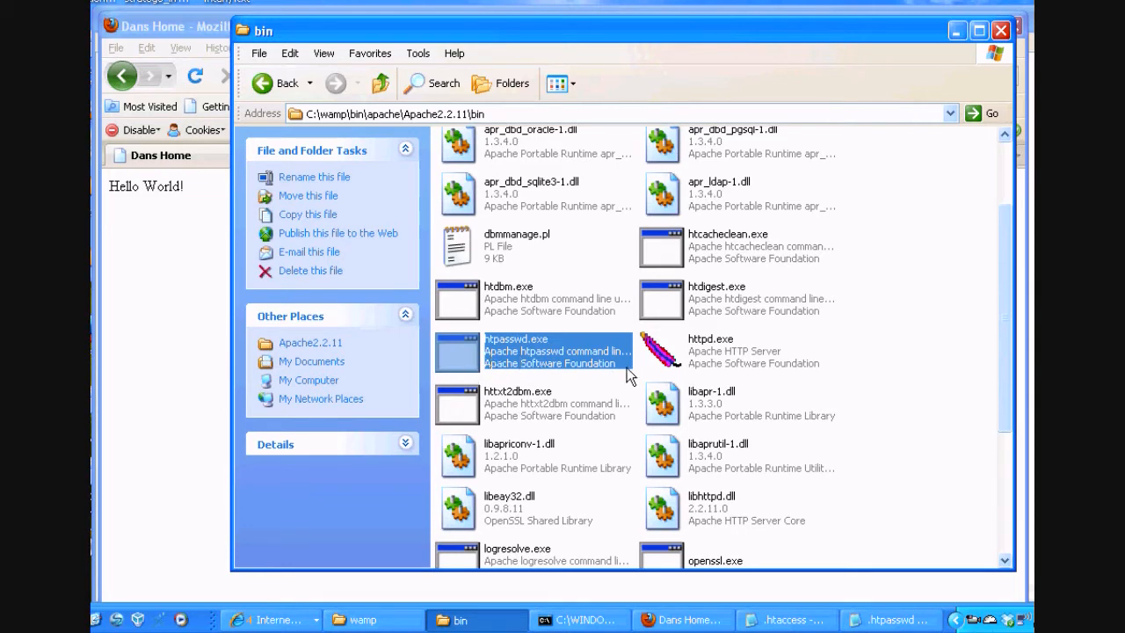
- Locate the existing pass.txt file and clear the selection in the bin folder
scroll("down", 3)
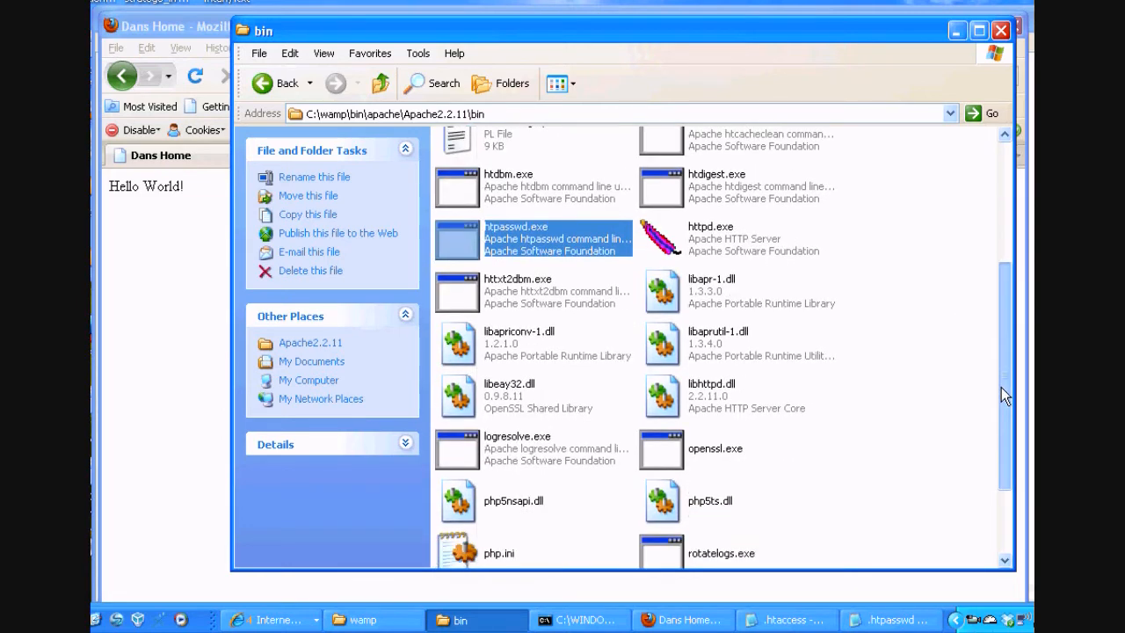
scroll("down", 3)
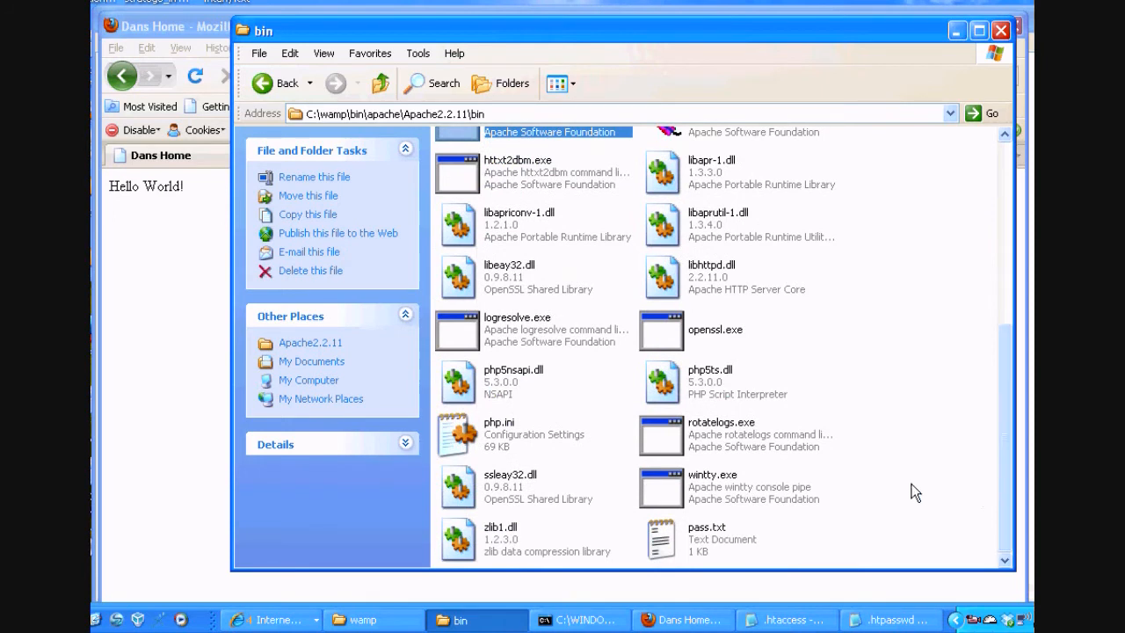
left_click(703, 536)
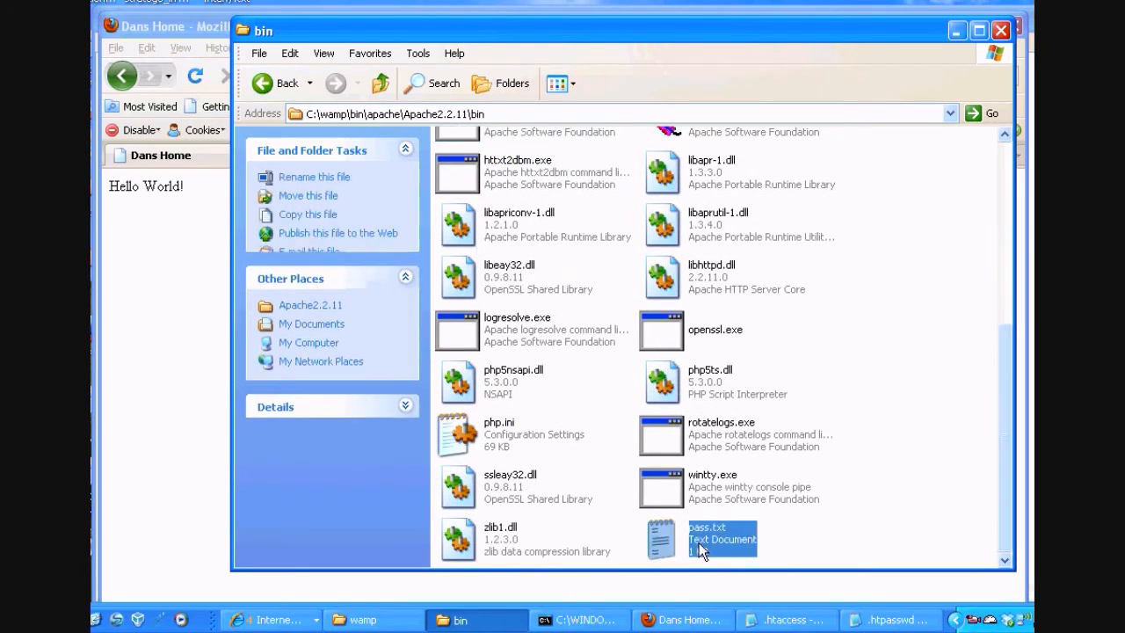
left_click(712, 536)
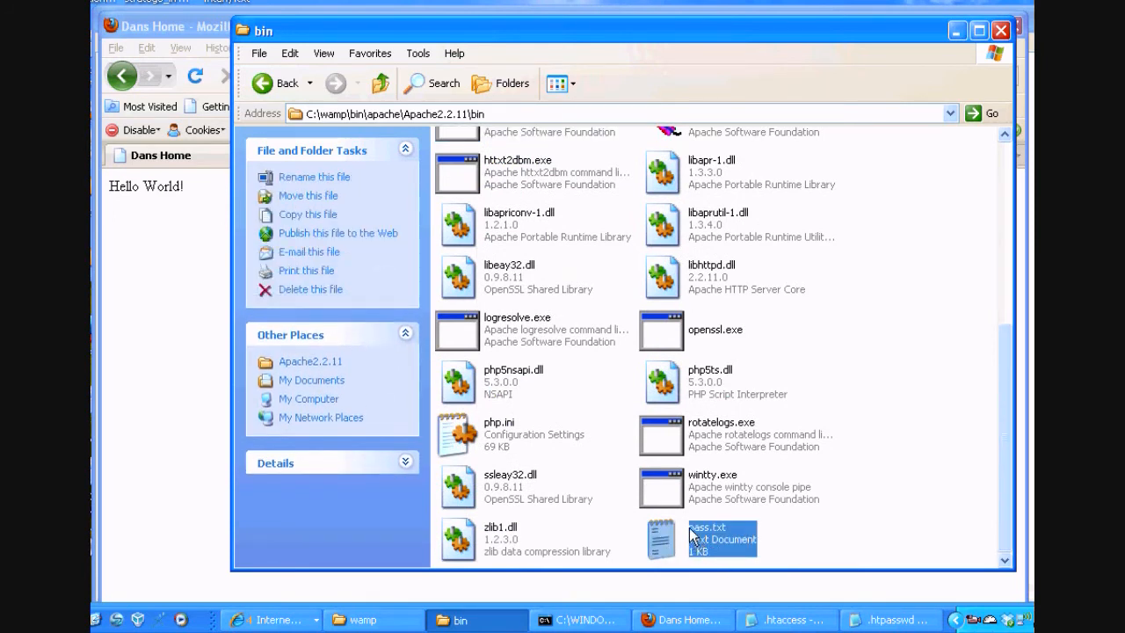
left_click(833, 541)
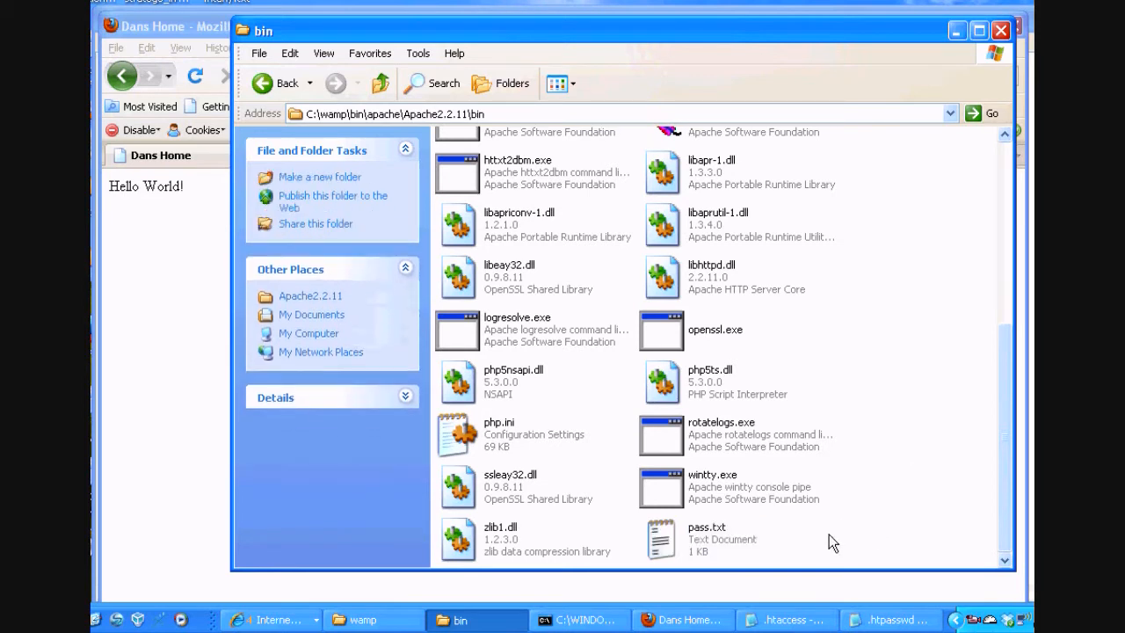
- Create a new empty text document named password.txt in the Apache bin folder
right_click(829, 541)
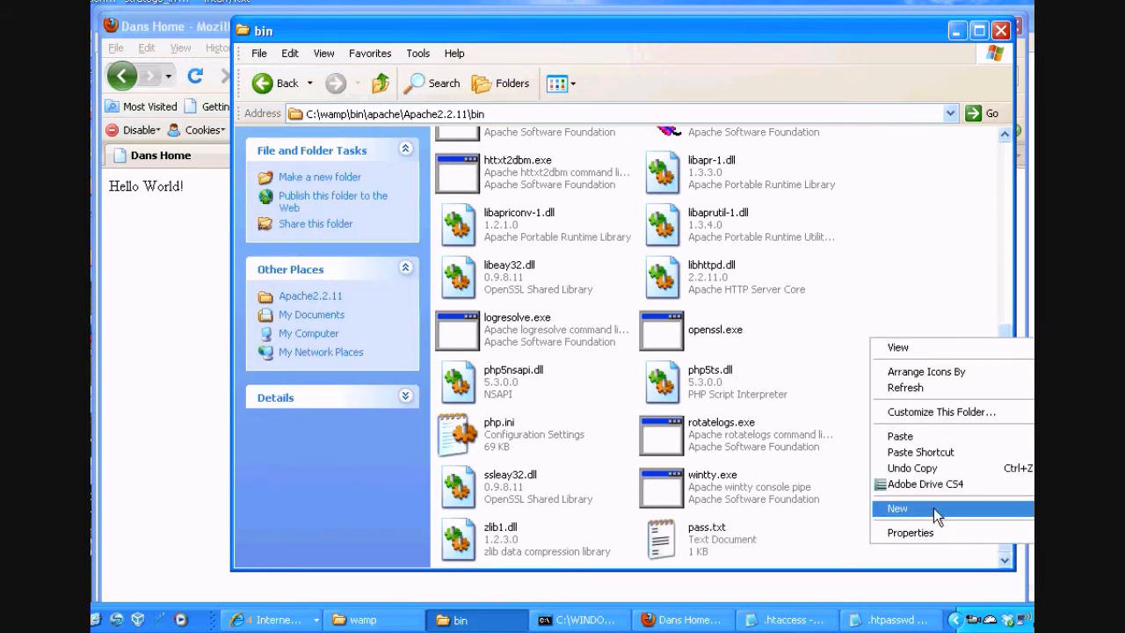
left_click(896, 508)
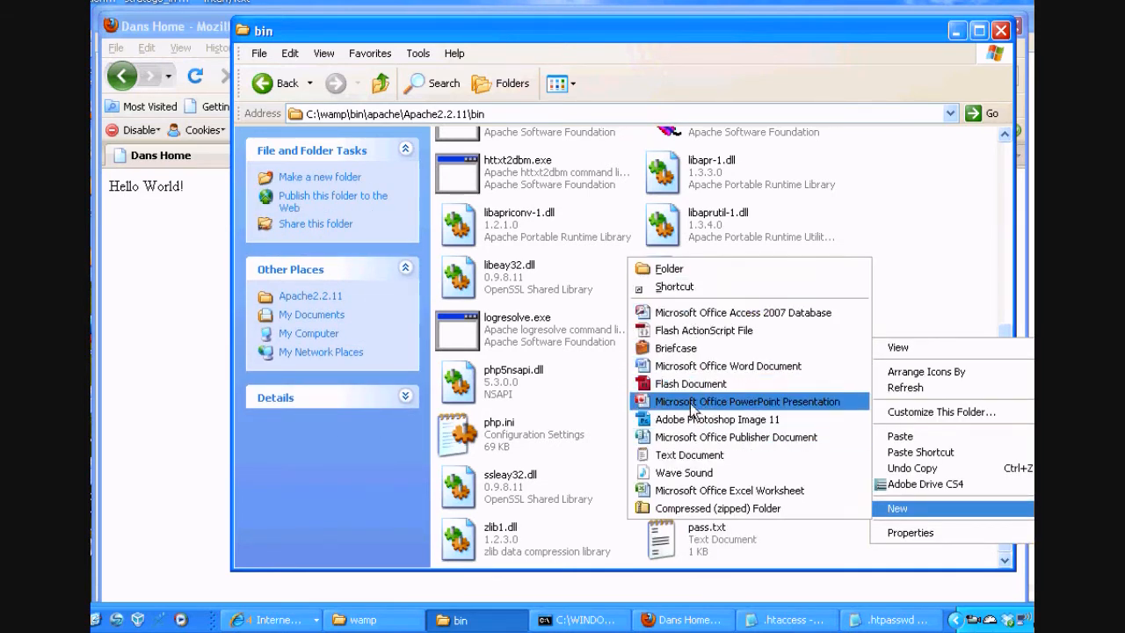
left_click(689, 454)
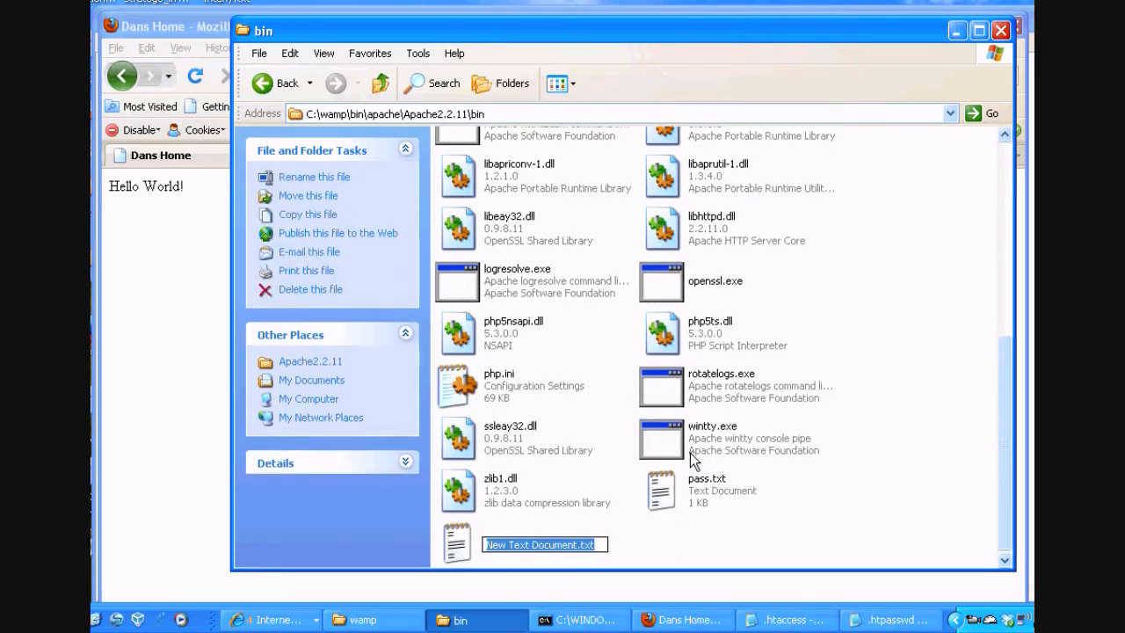
type("passw")
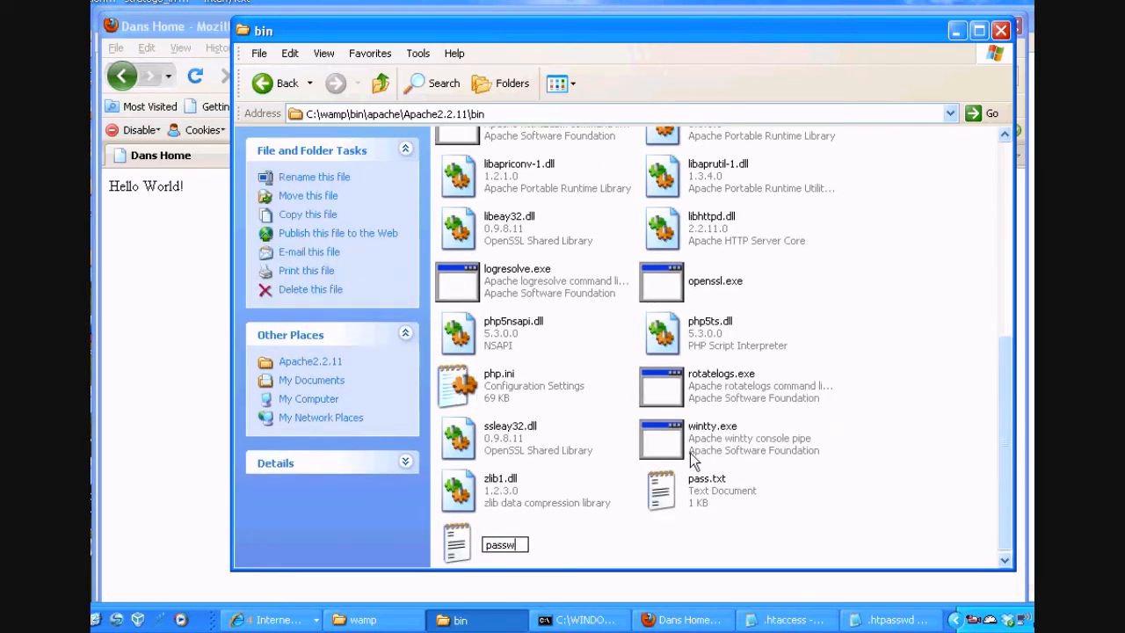
key("Return")
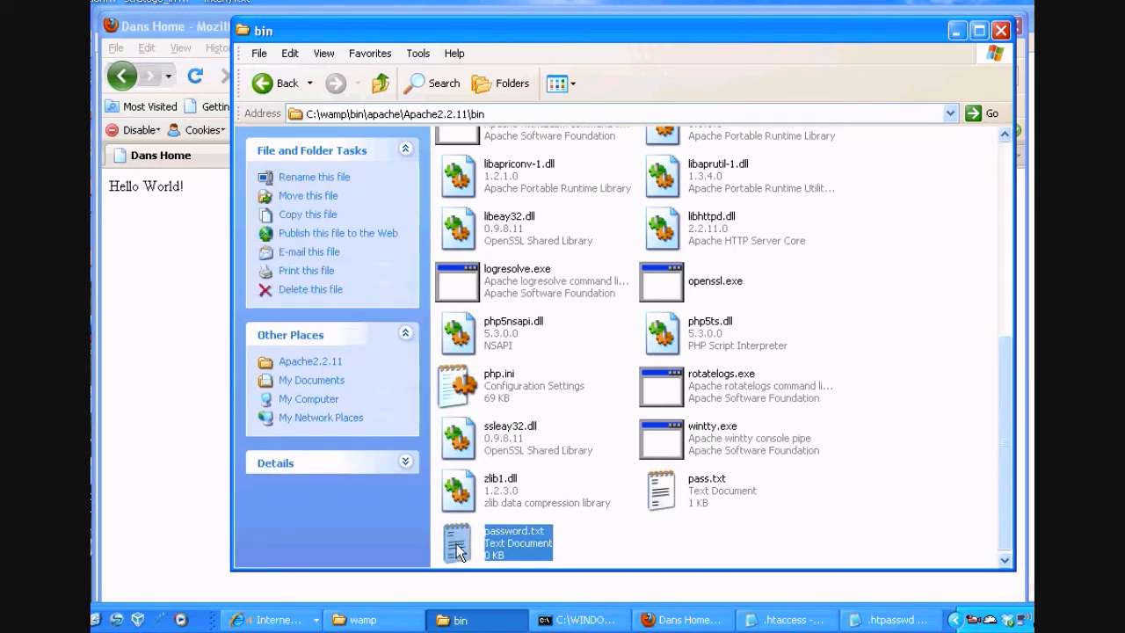
mouse_move(970, 518)
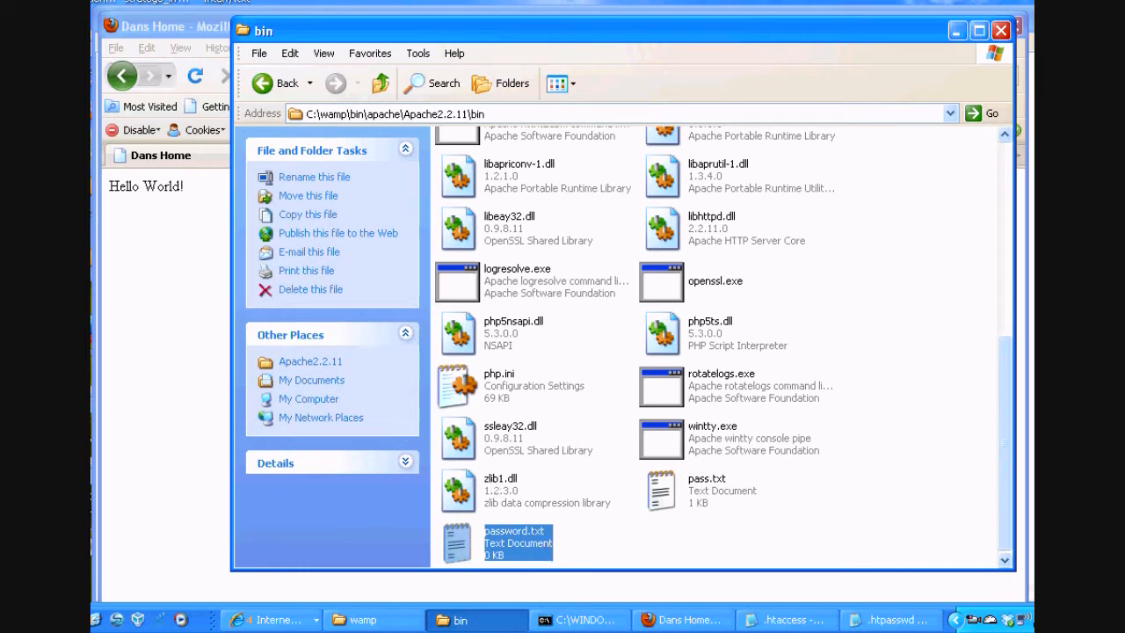
left_click(22, 619)
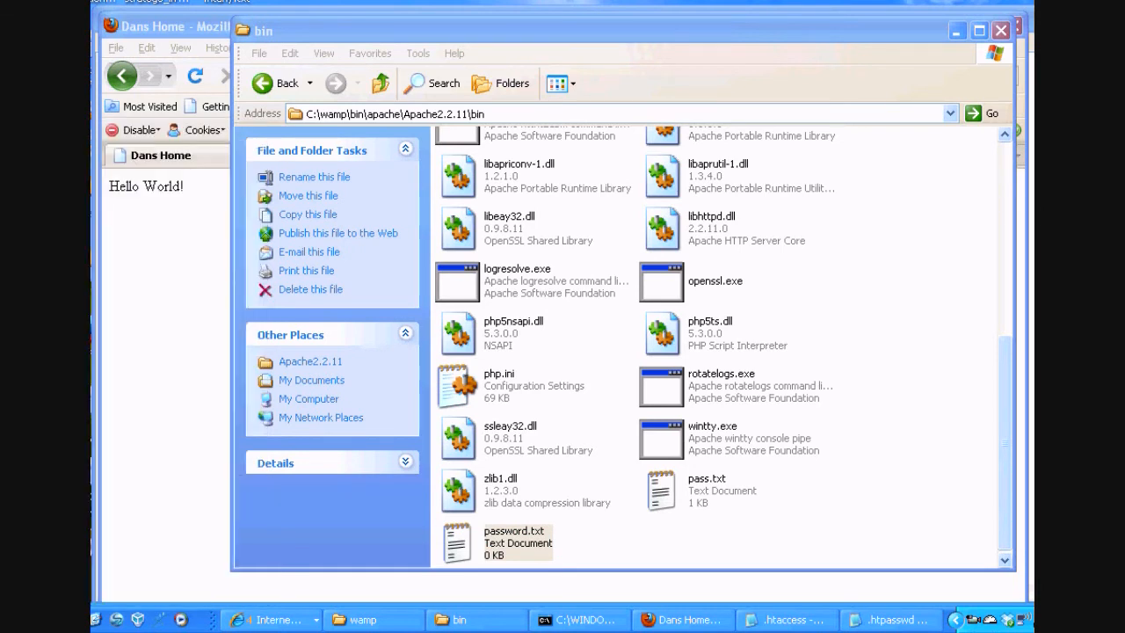
mouse_move(144, 563)
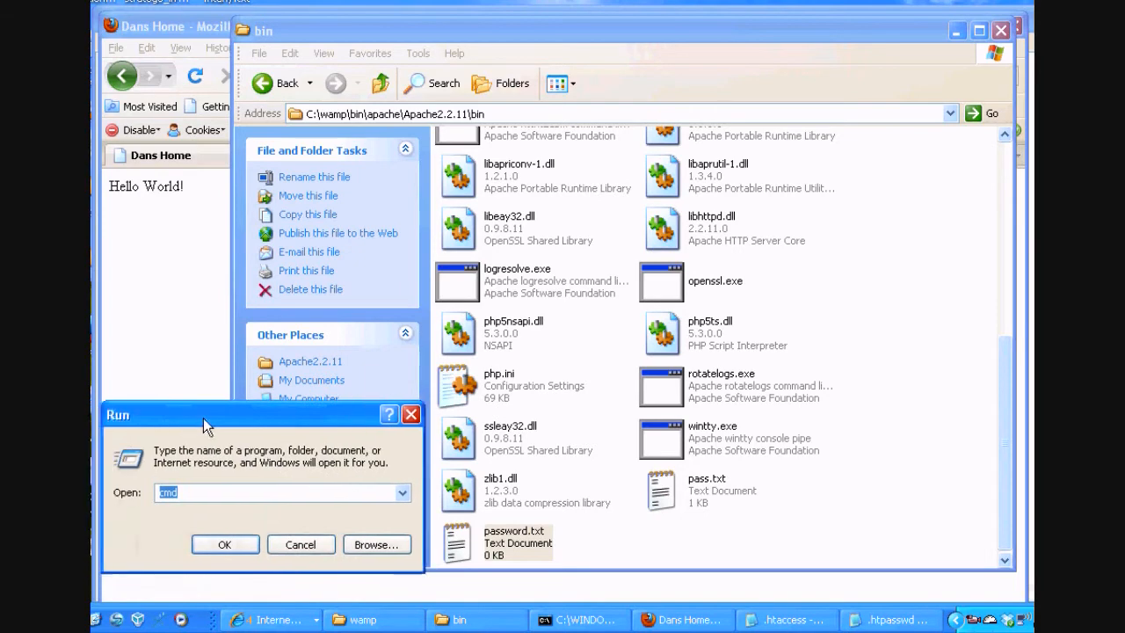
- Launch Command Prompt and set its font to 12 x 16 for the current window only
left_click(225, 545)
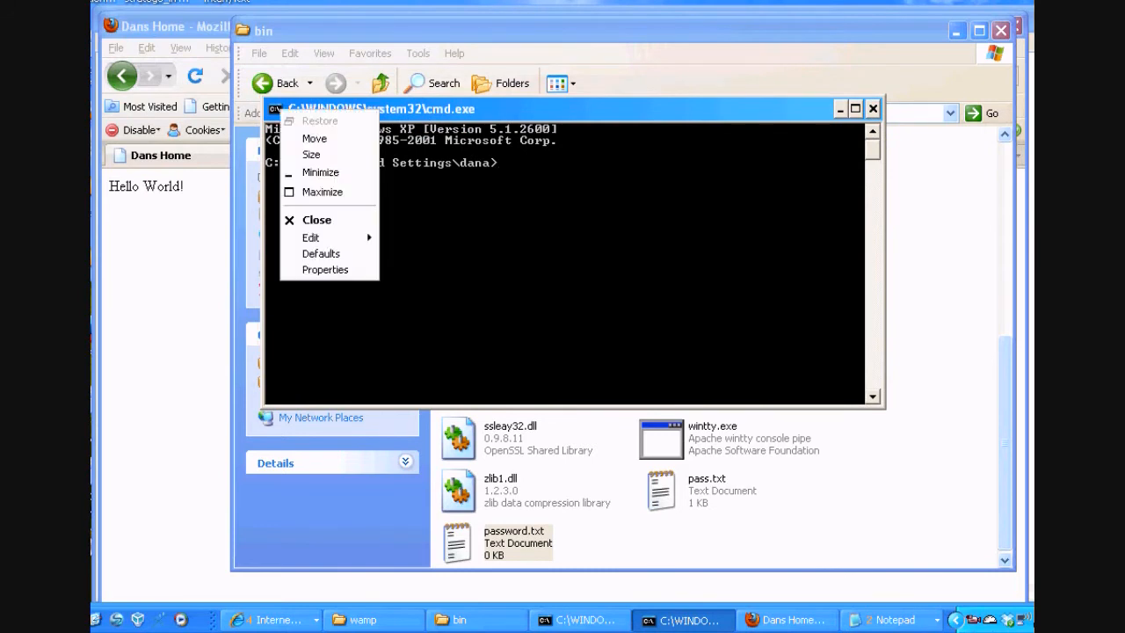
left_click(325, 271)
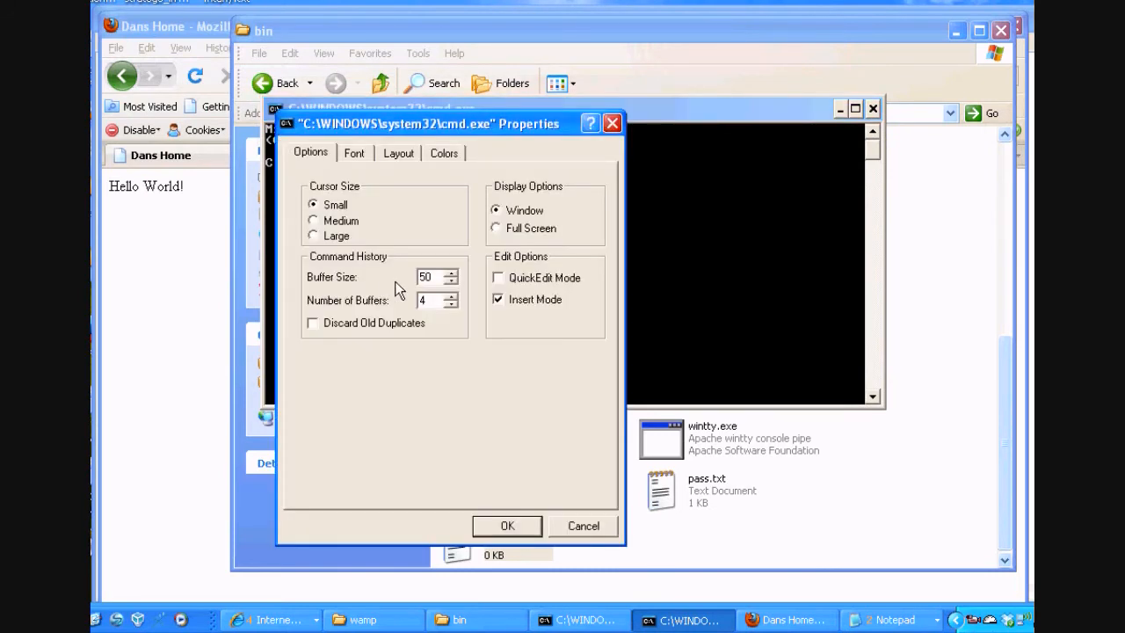
left_click(355, 151)
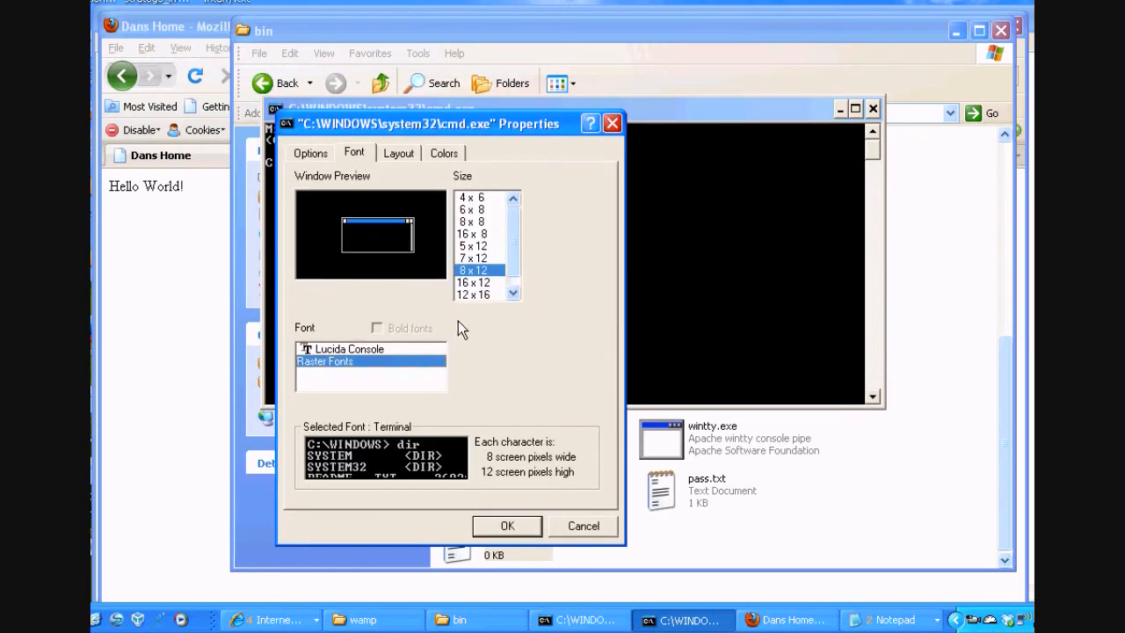
left_click(471, 296)
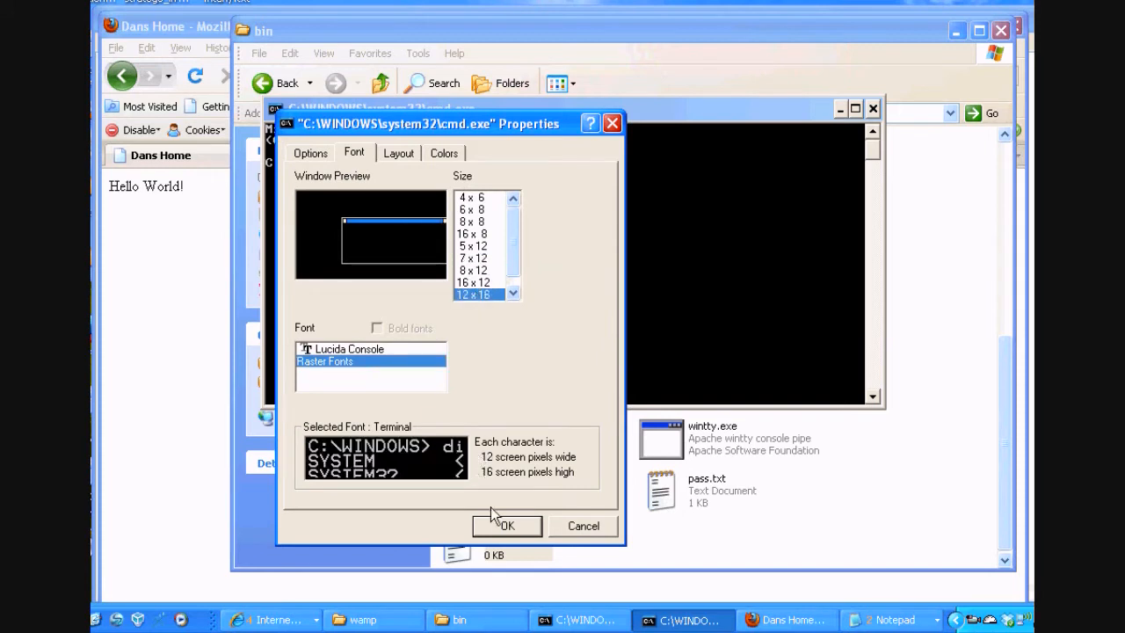
left_click(507, 524)
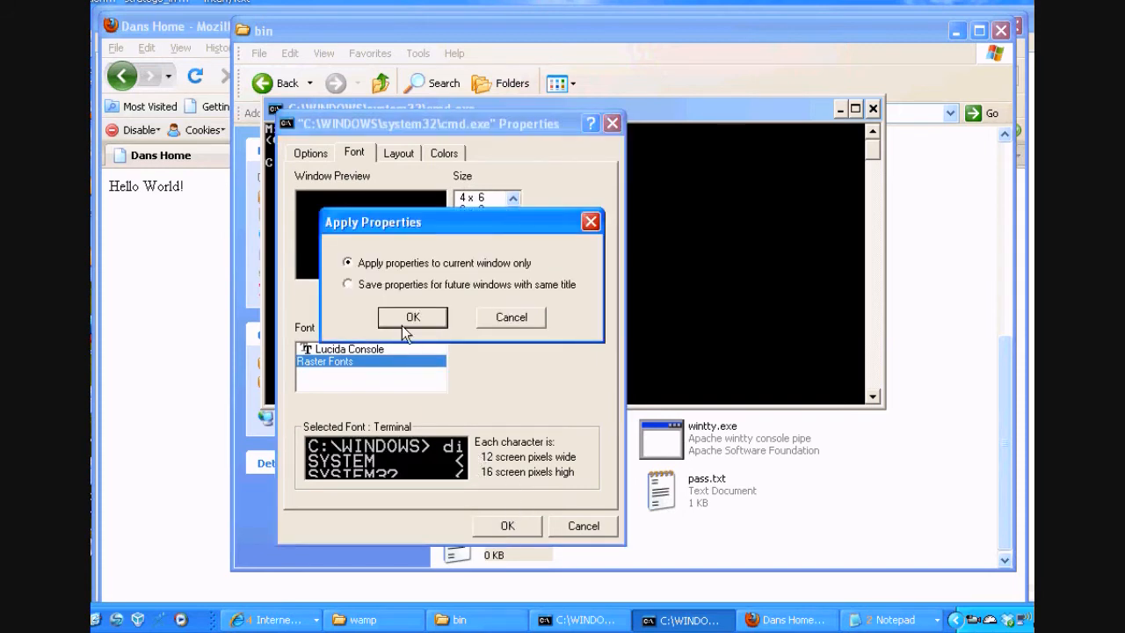
left_click(411, 316)
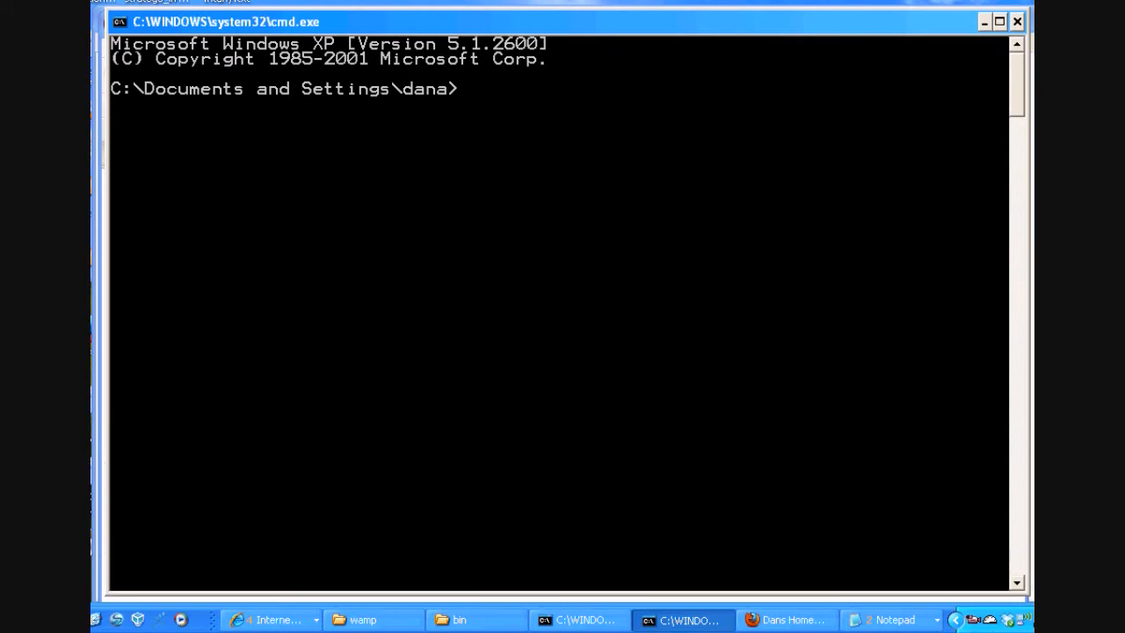
- Change into C:\wamp and list its contents with dir
type("cd")
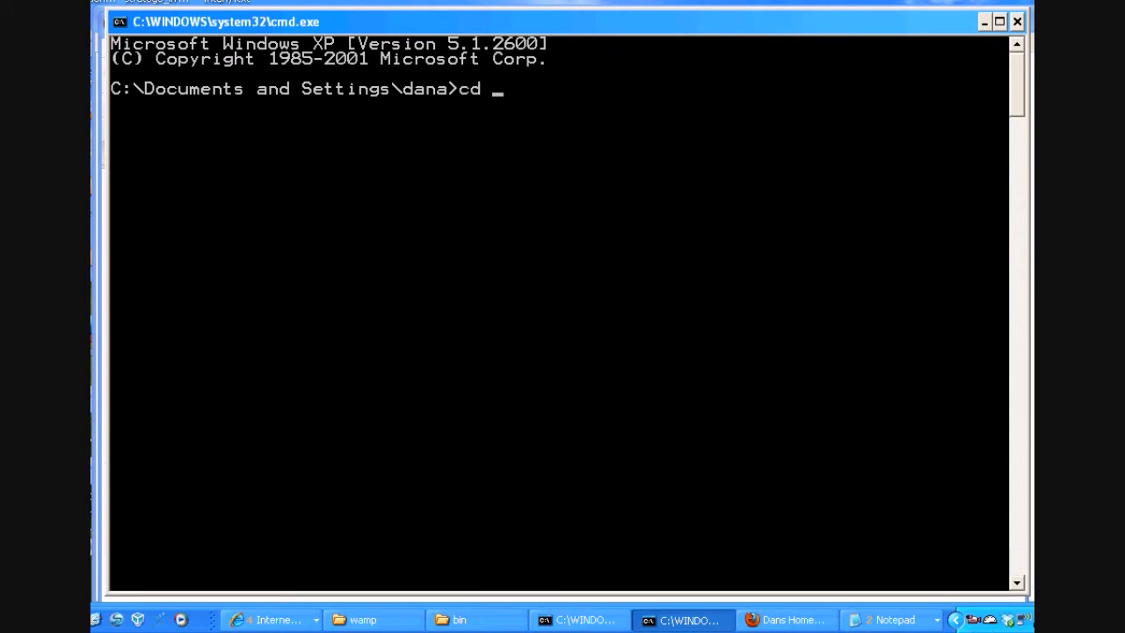
type("c:\\")
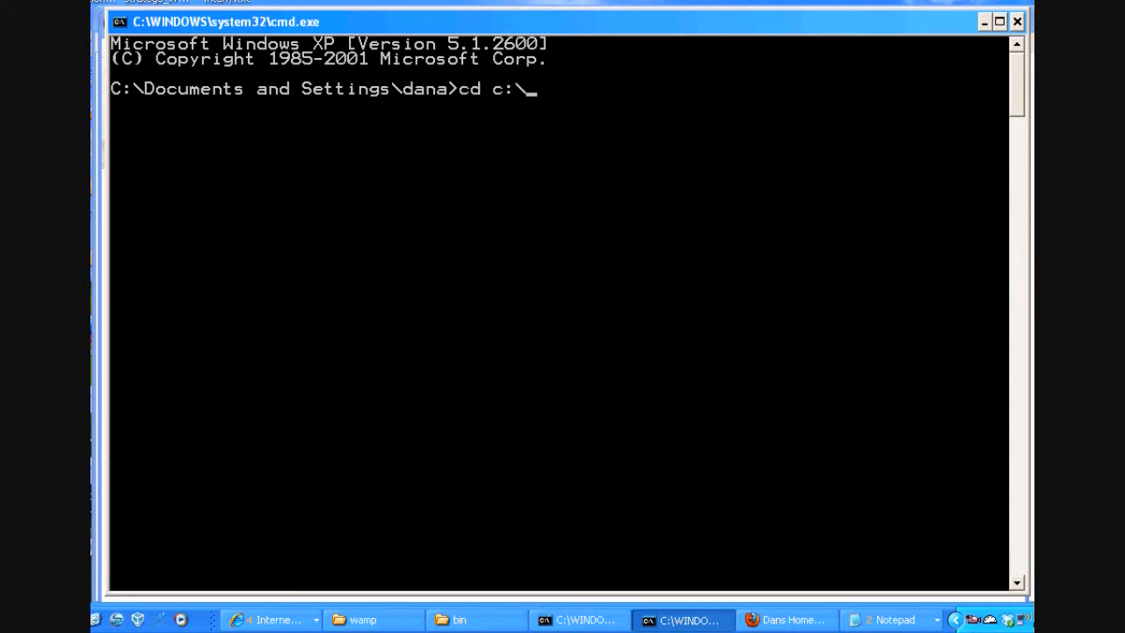
type("wamp")
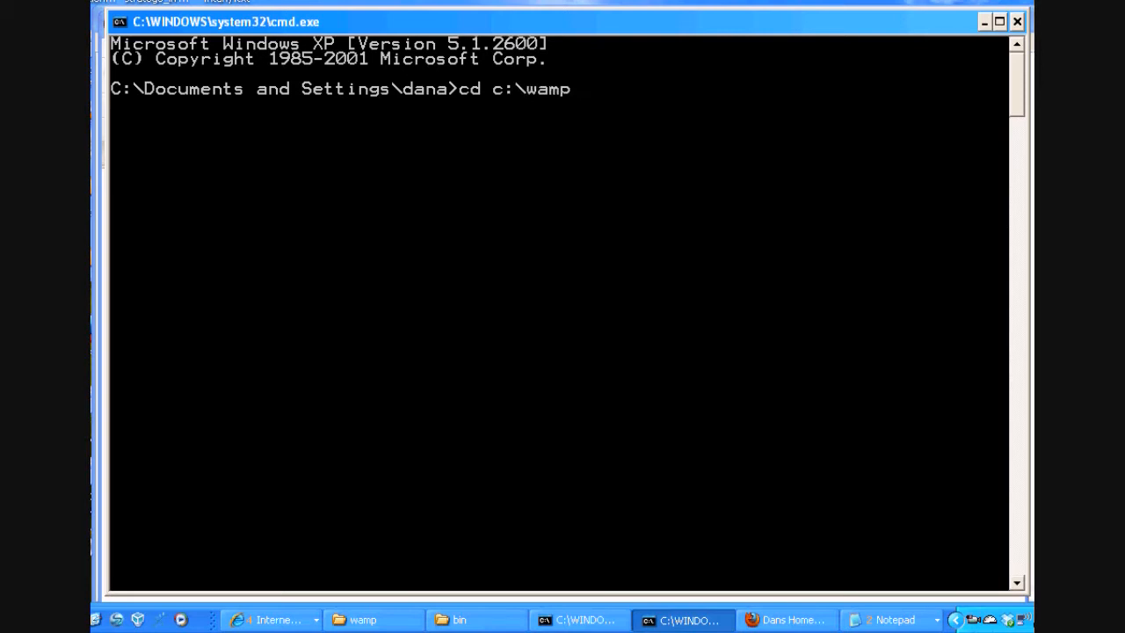
key("Return")
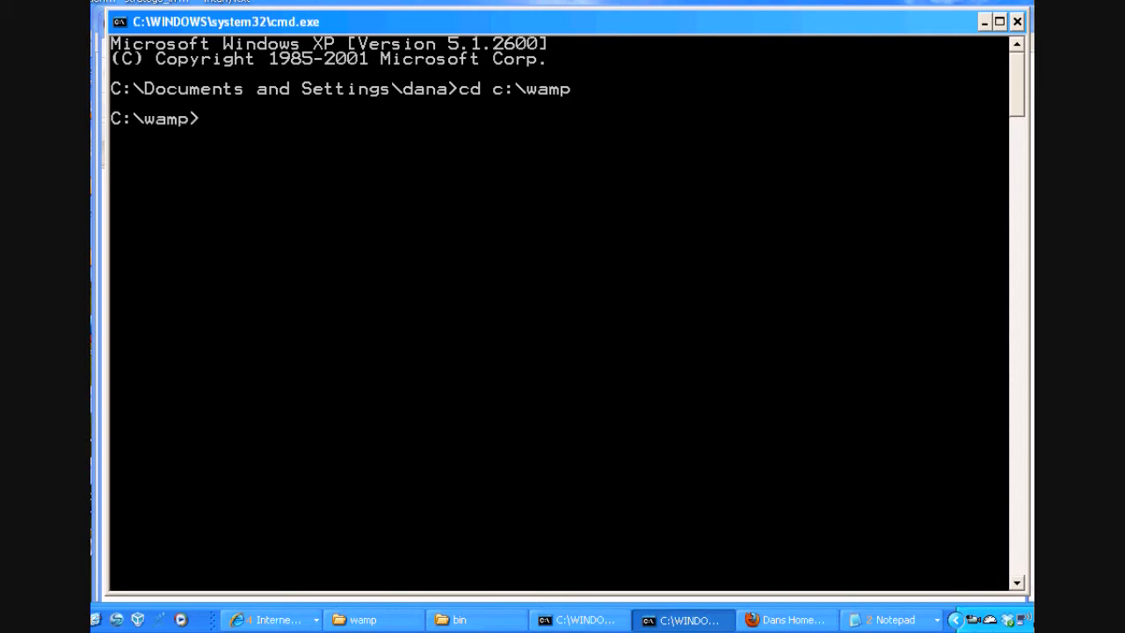
type("di")
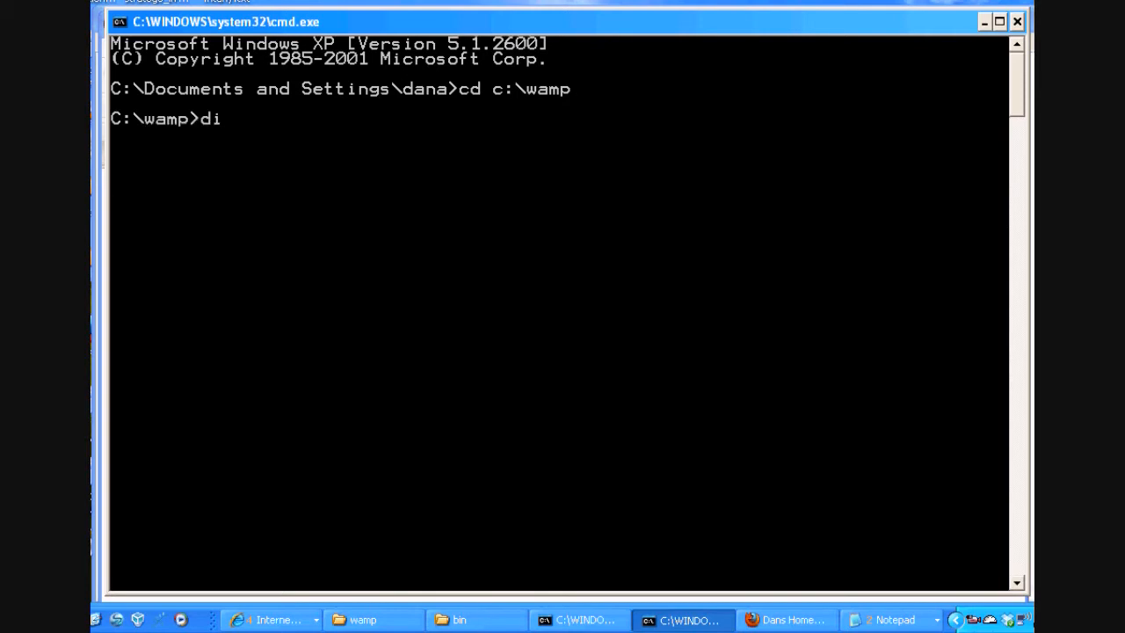
key("Return")
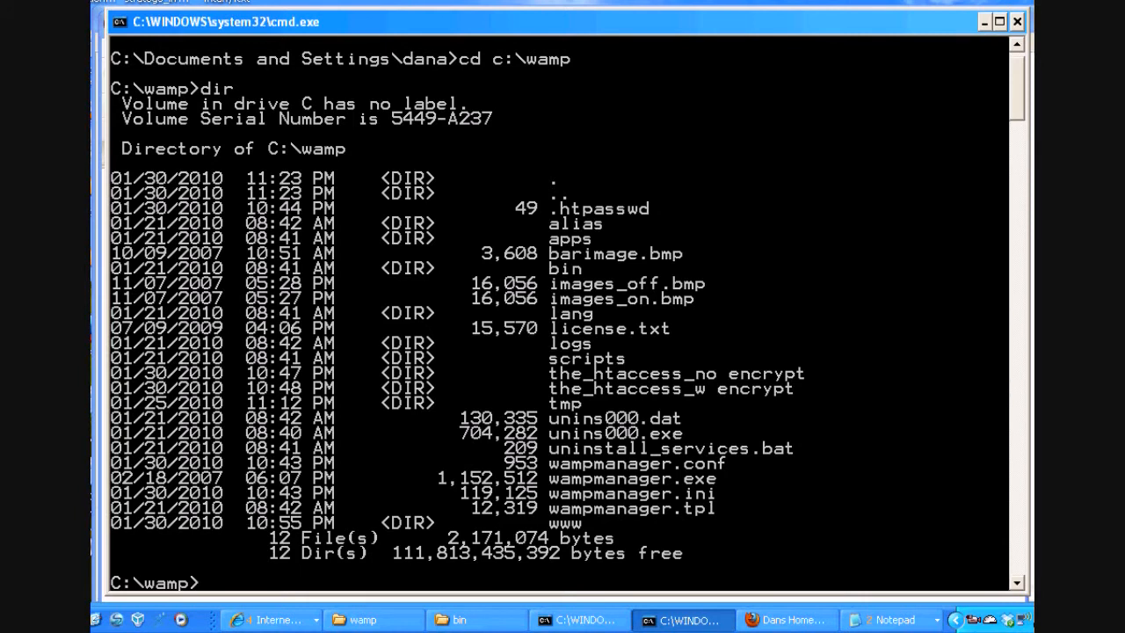
- Change into the bin folder under C:\wamp
type("cd")
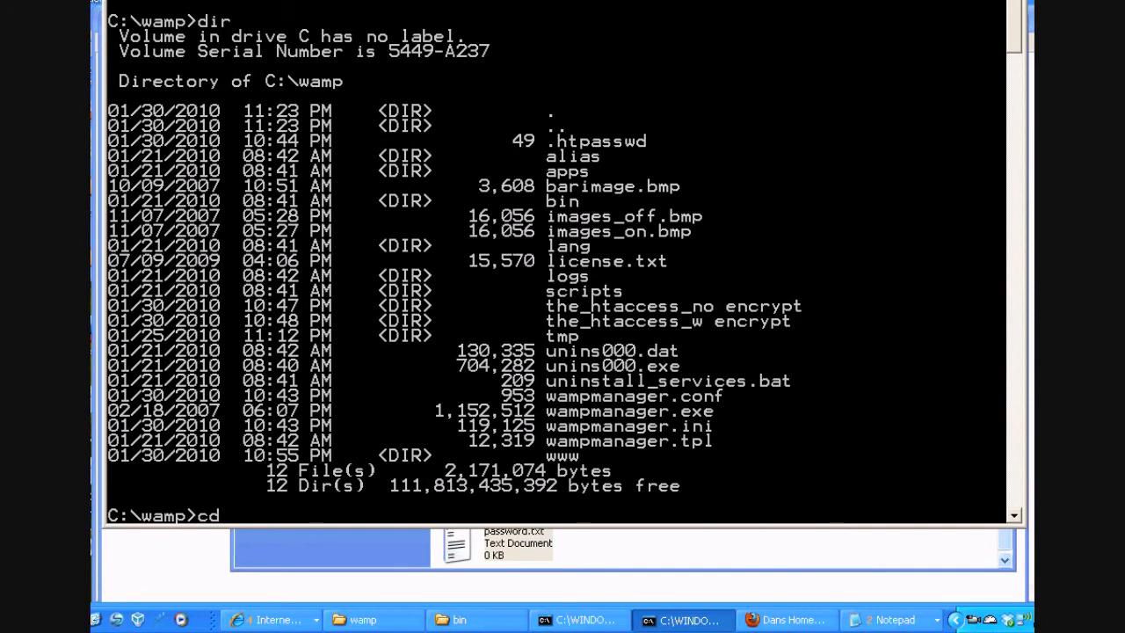
type("bin")
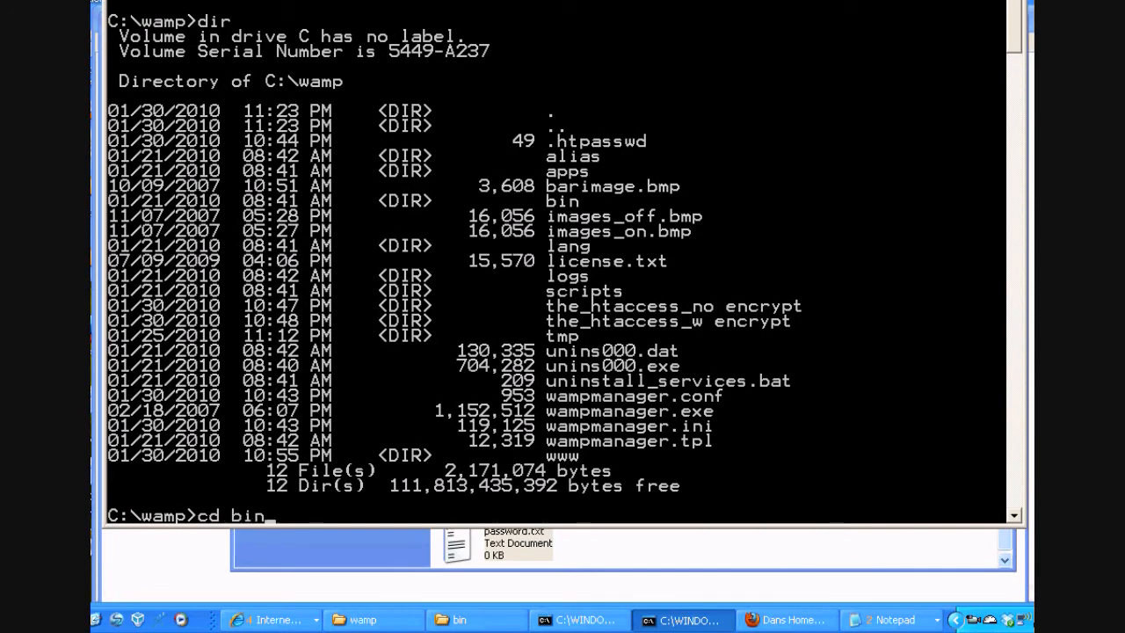
key("Return")
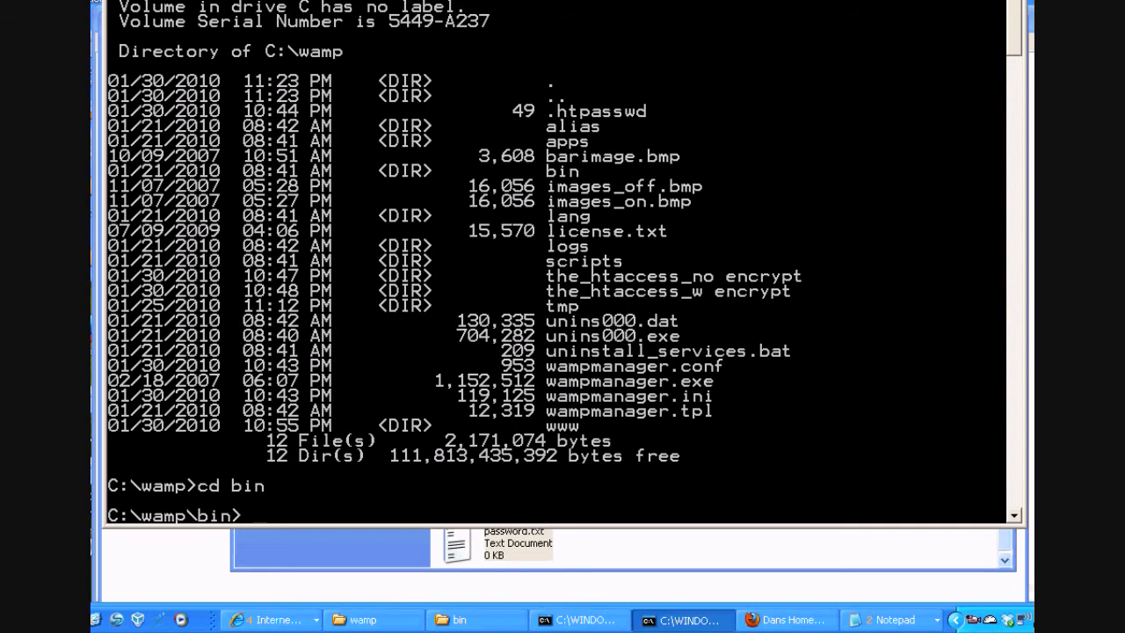
- Enter cd apache\Apache2.2.11\bin, checking the path against the Explorer window
left_click(475, 619)
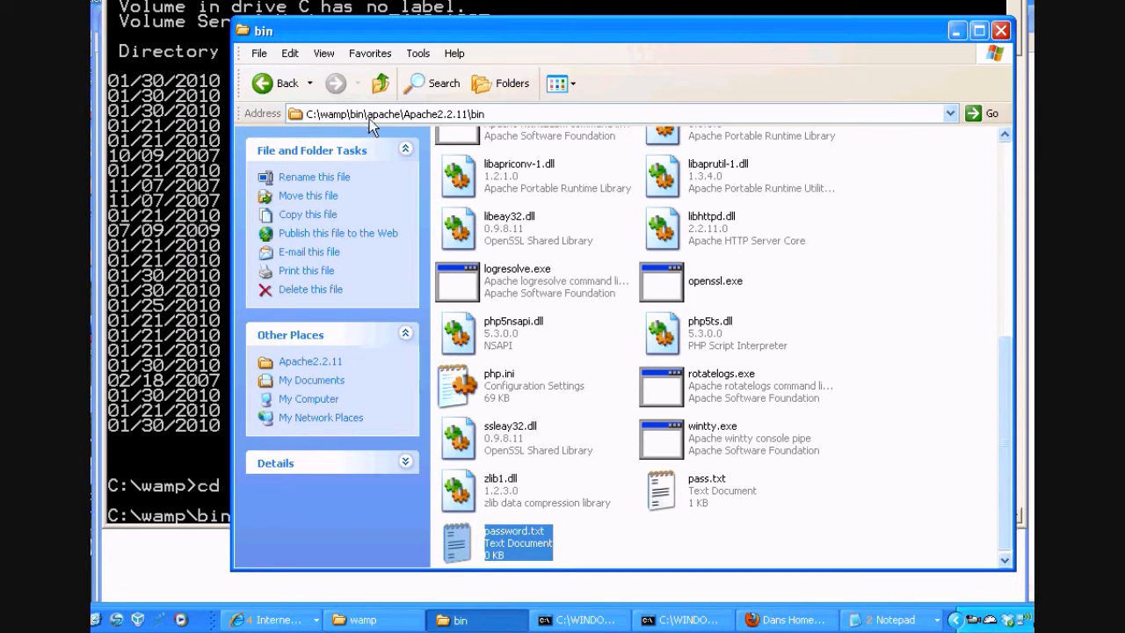
mouse_move(474, 131)
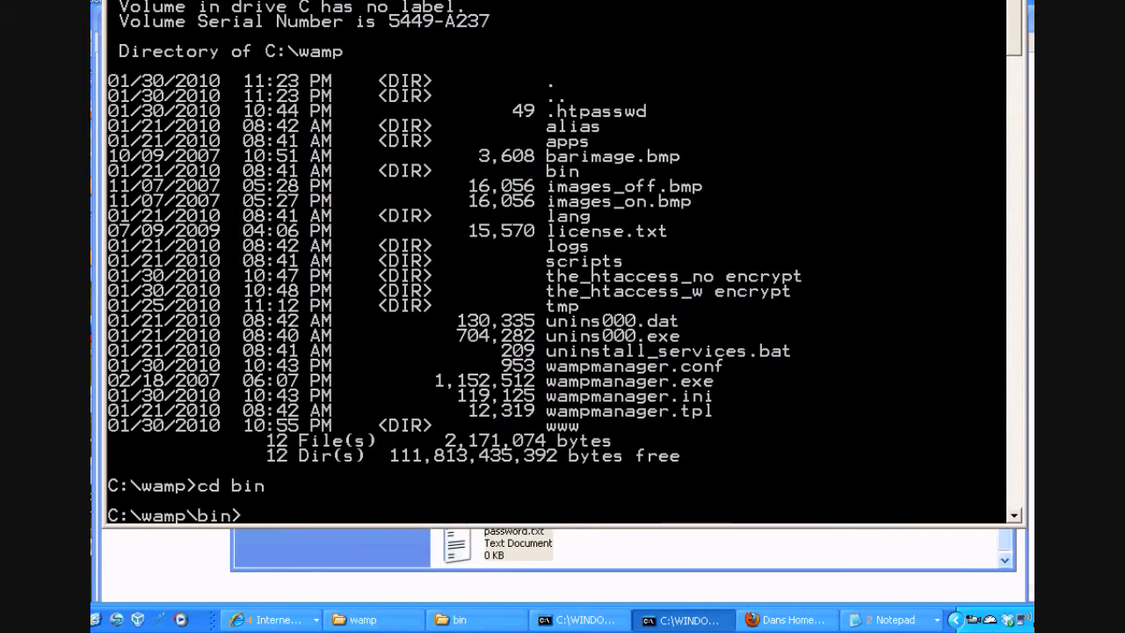
type("cd")
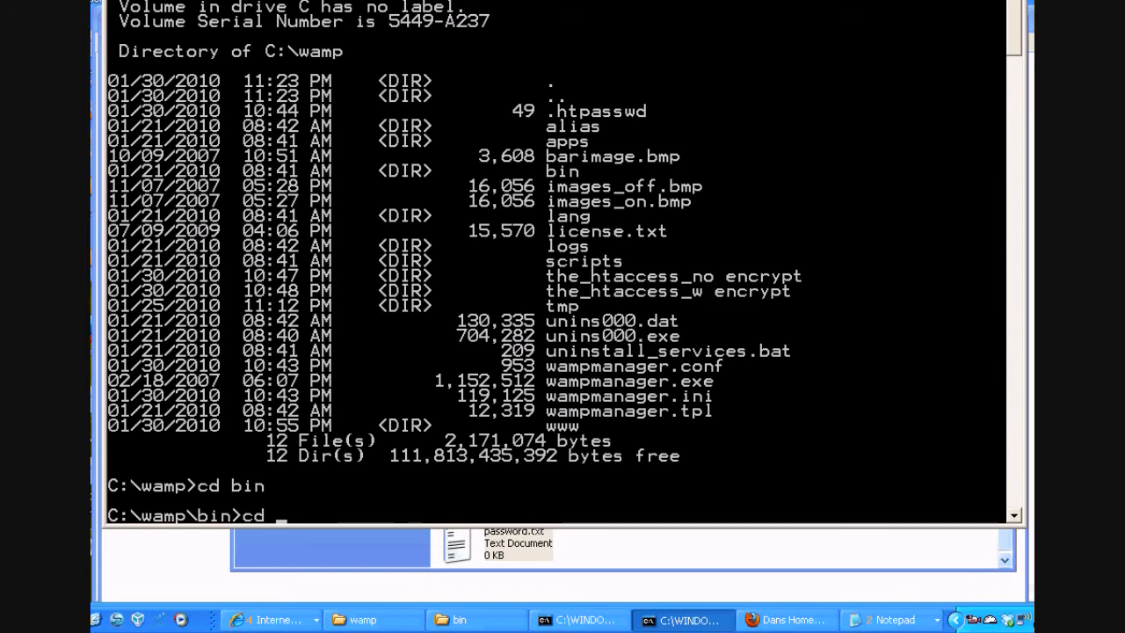
left_click(475, 619)
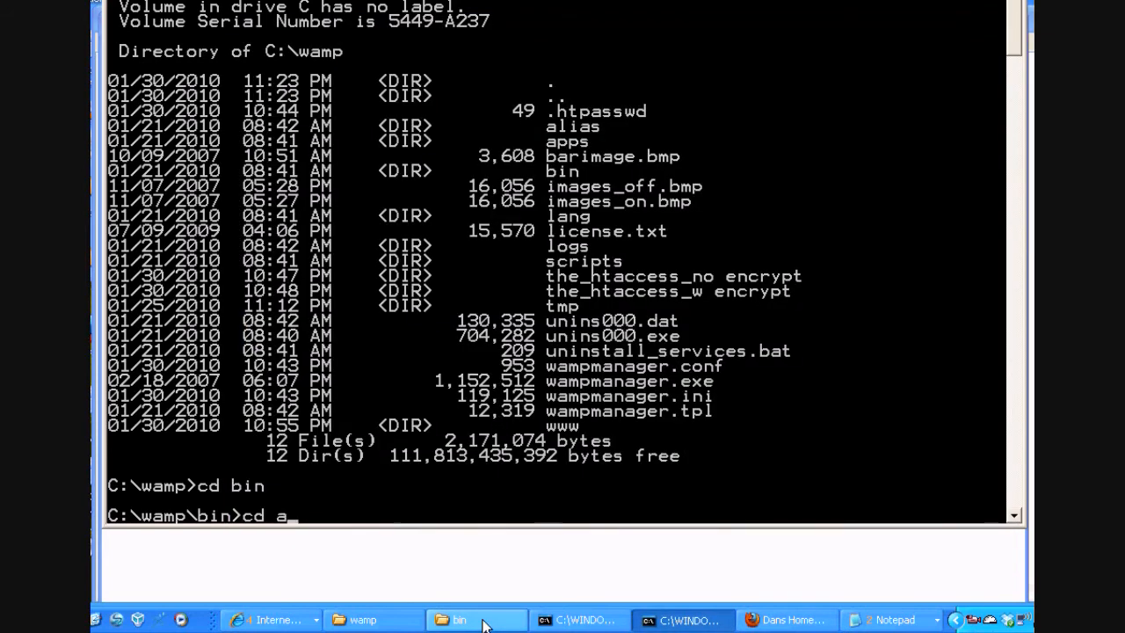
type("pache")
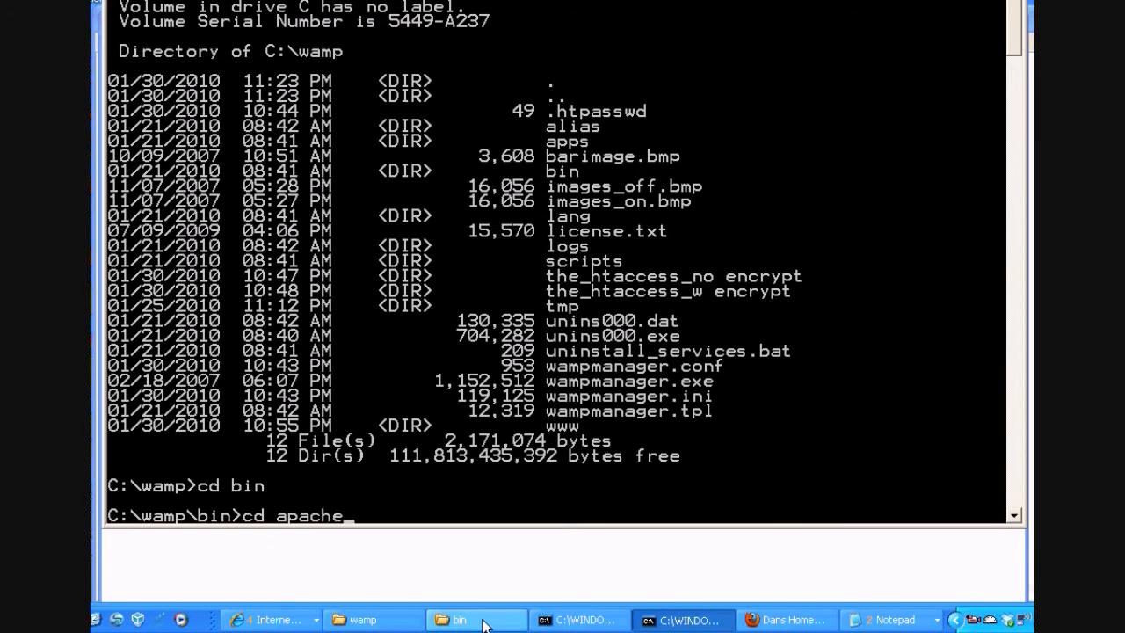
type("\\")
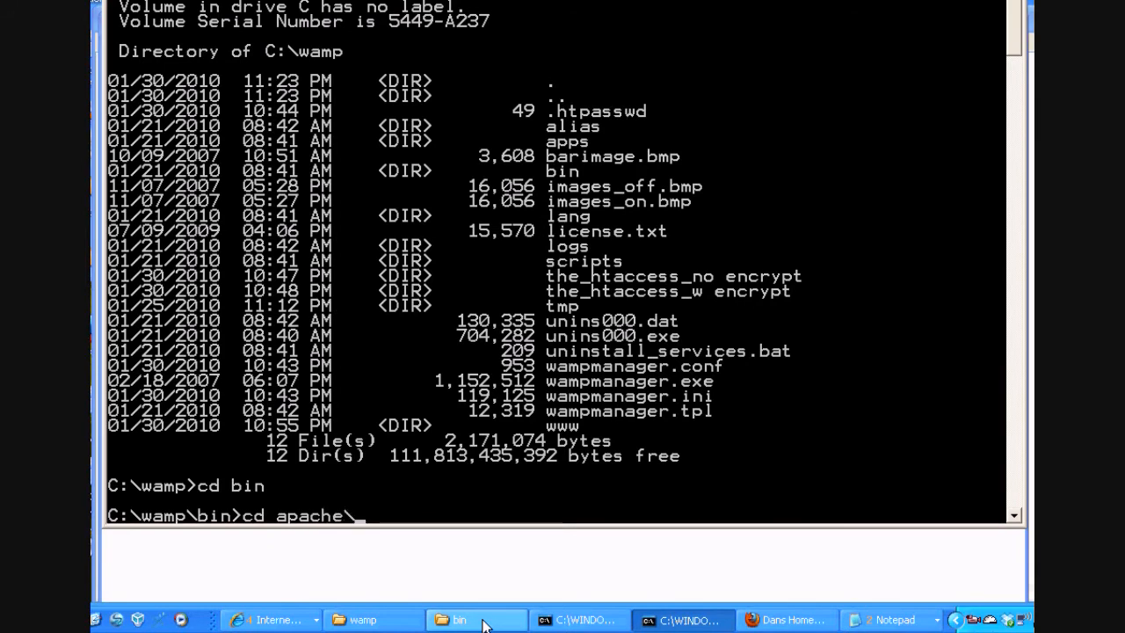
left_click(475, 618)
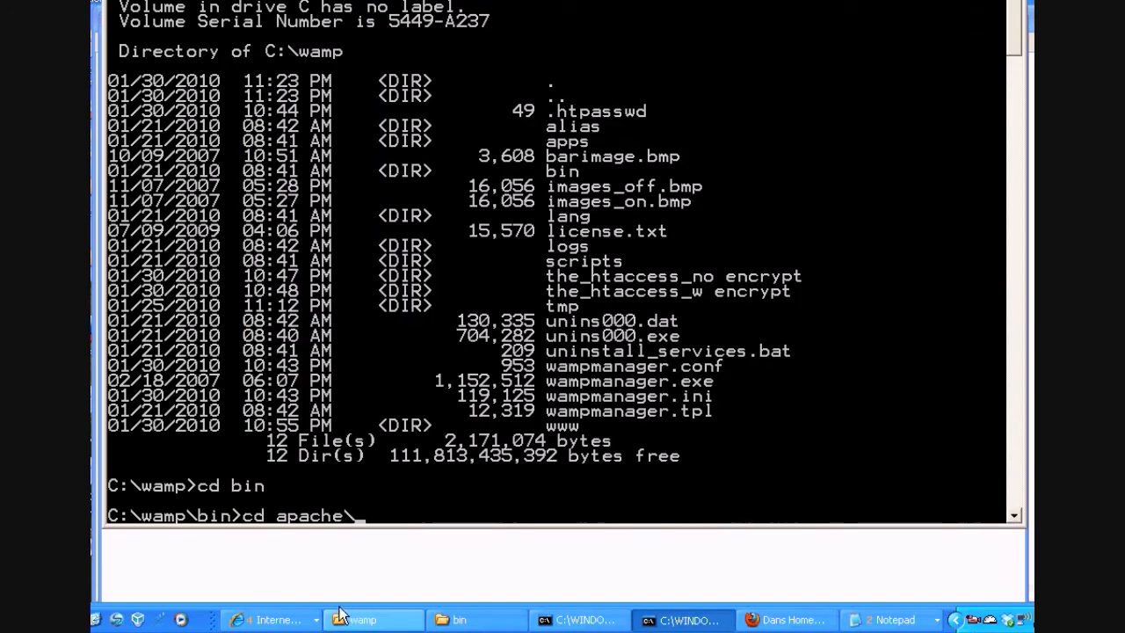
type("Apache")
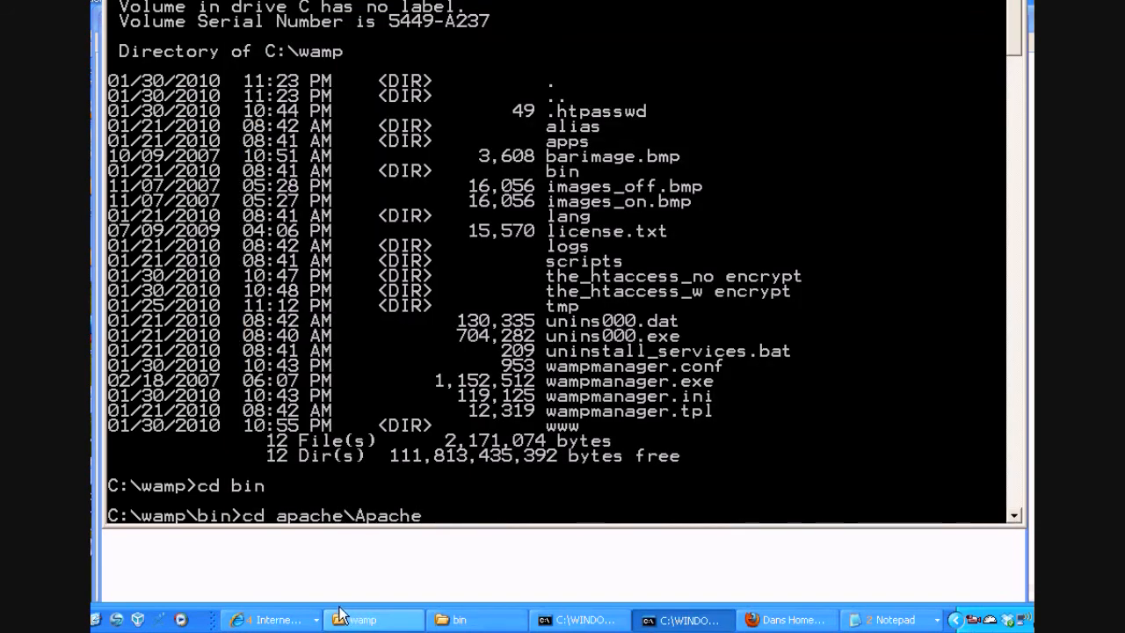
type("2.2.")
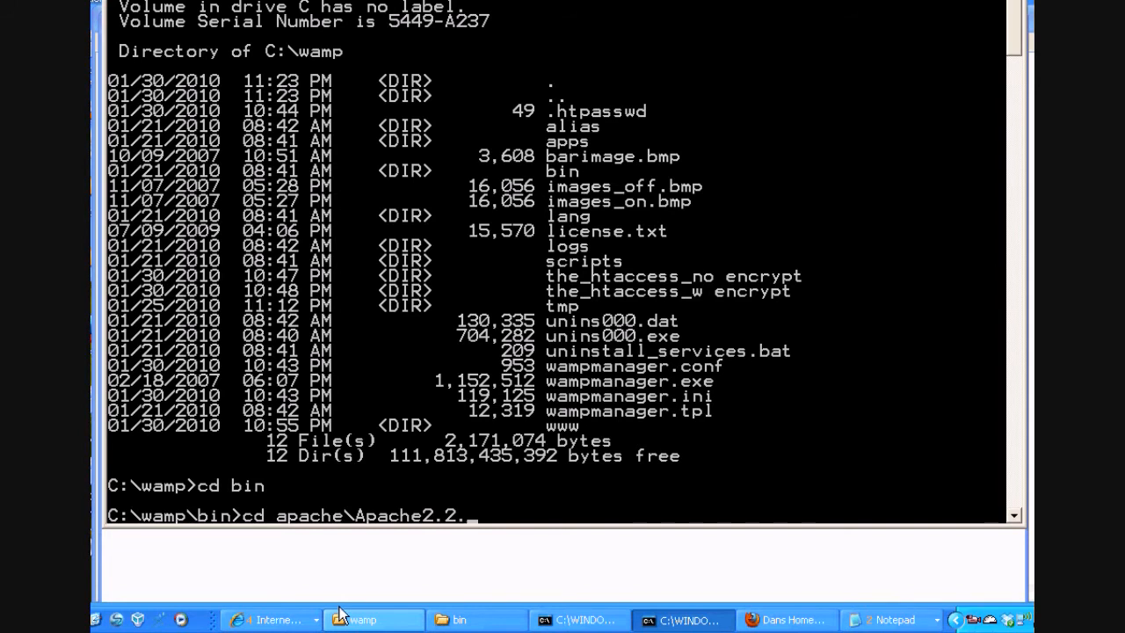
type("11")
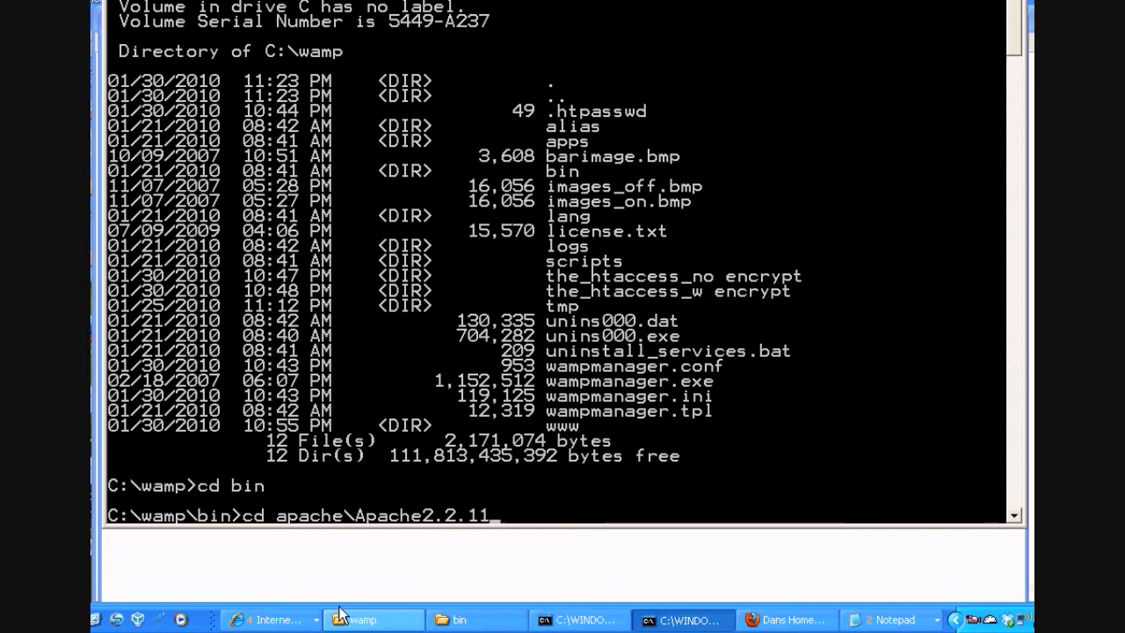
type("\\bin")
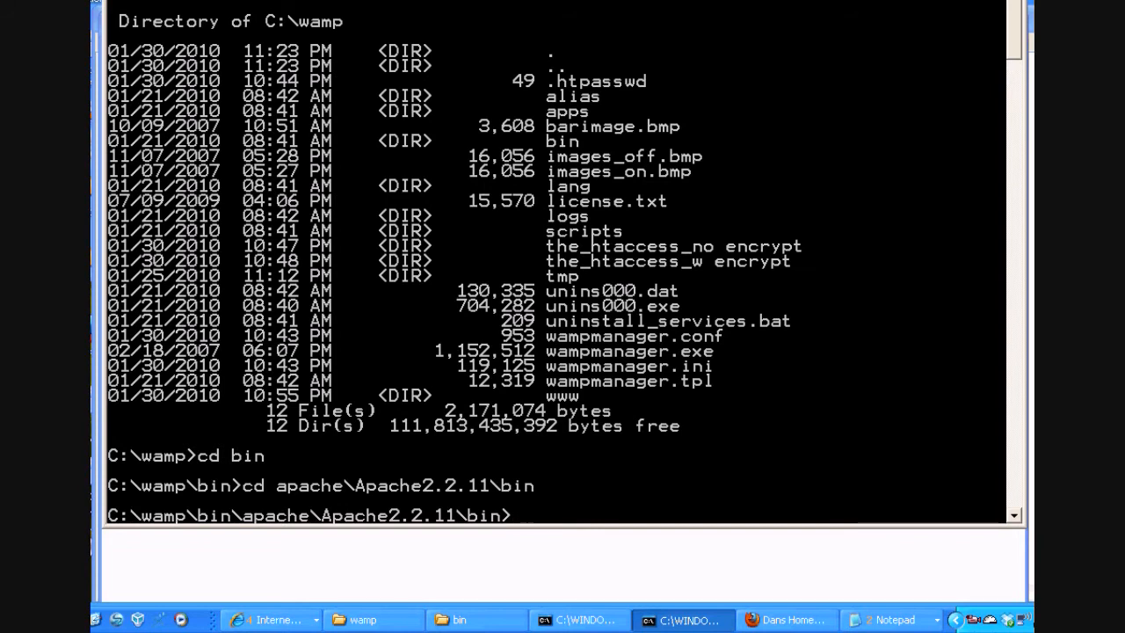
- List the files in the Apache bin folder with dir
type("dir")
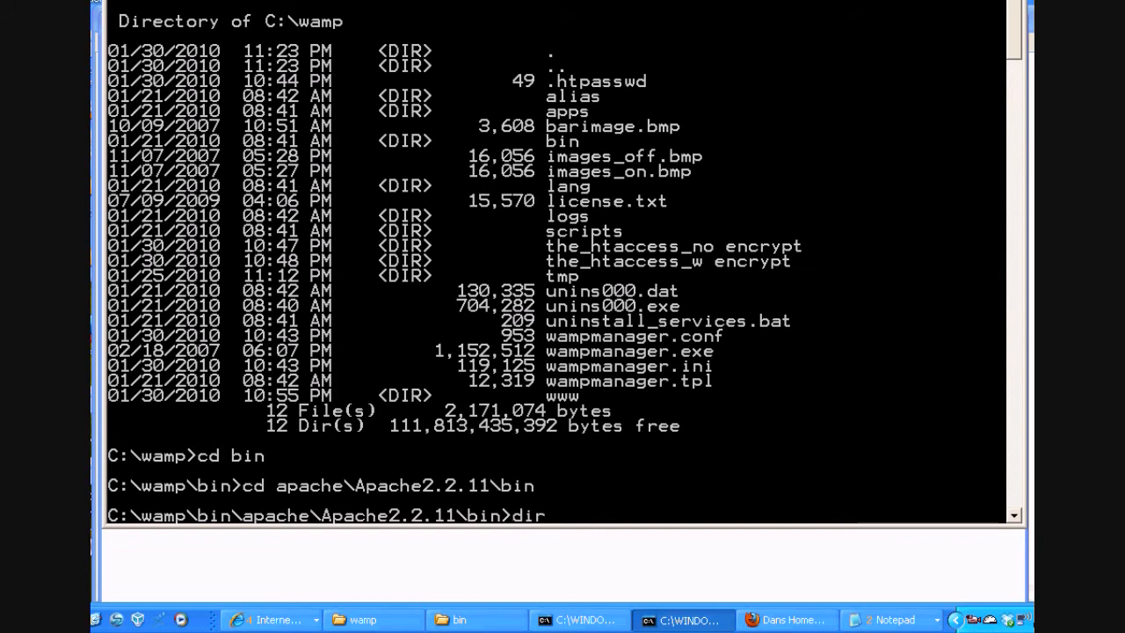
key("Return")
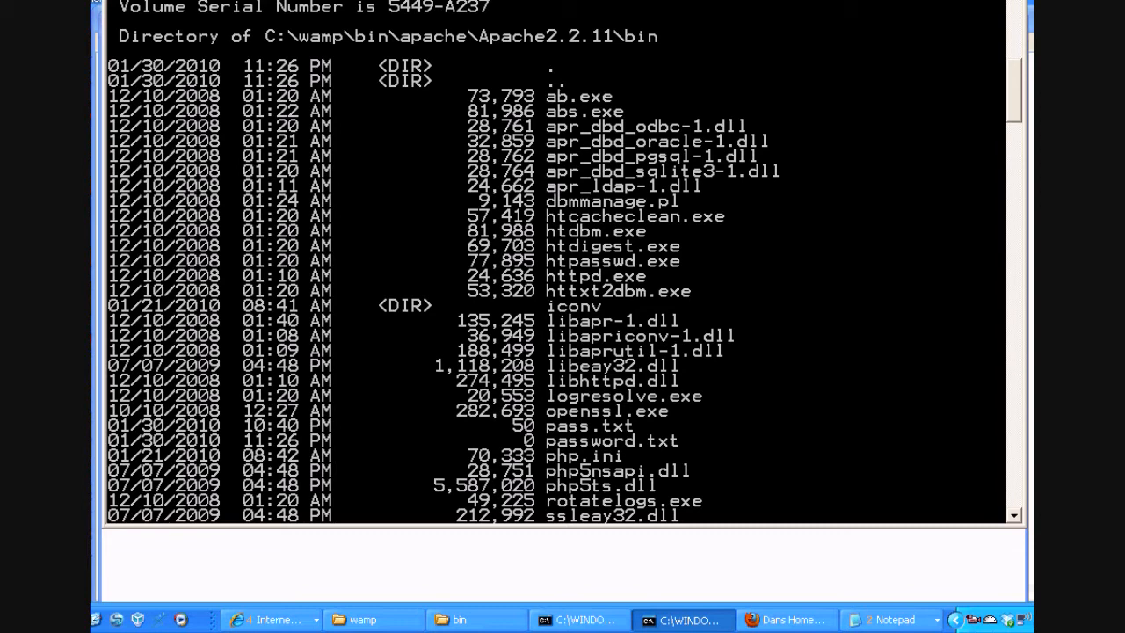
scroll("down", 3)
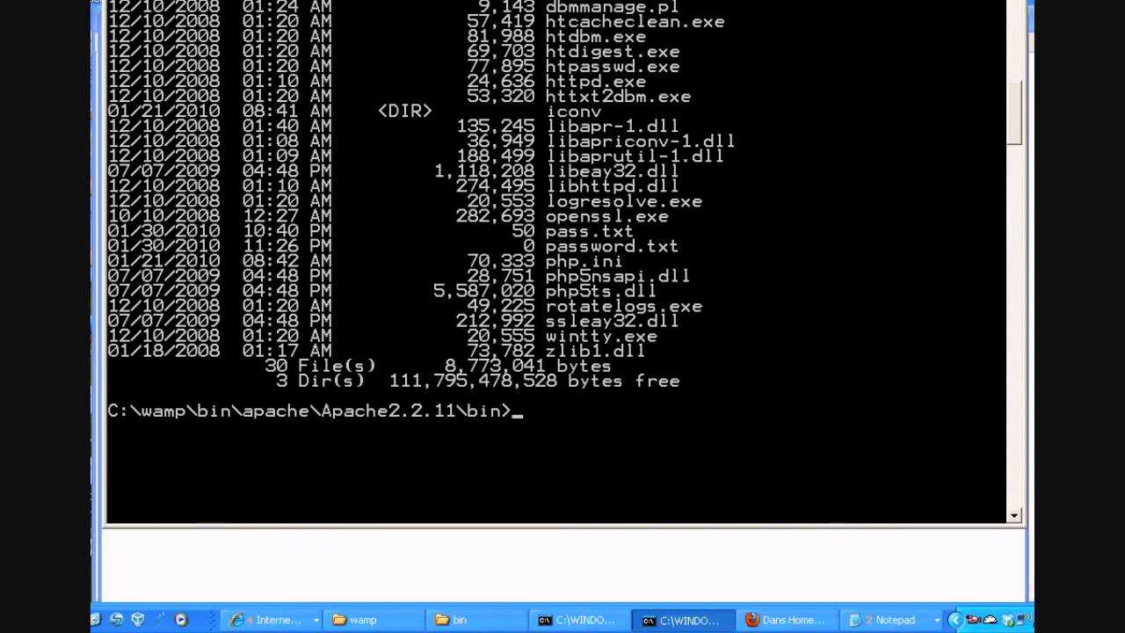
- Run htpasswd.exe to show its usage options, then begin a new htpasswd.exe command
type("htpass")
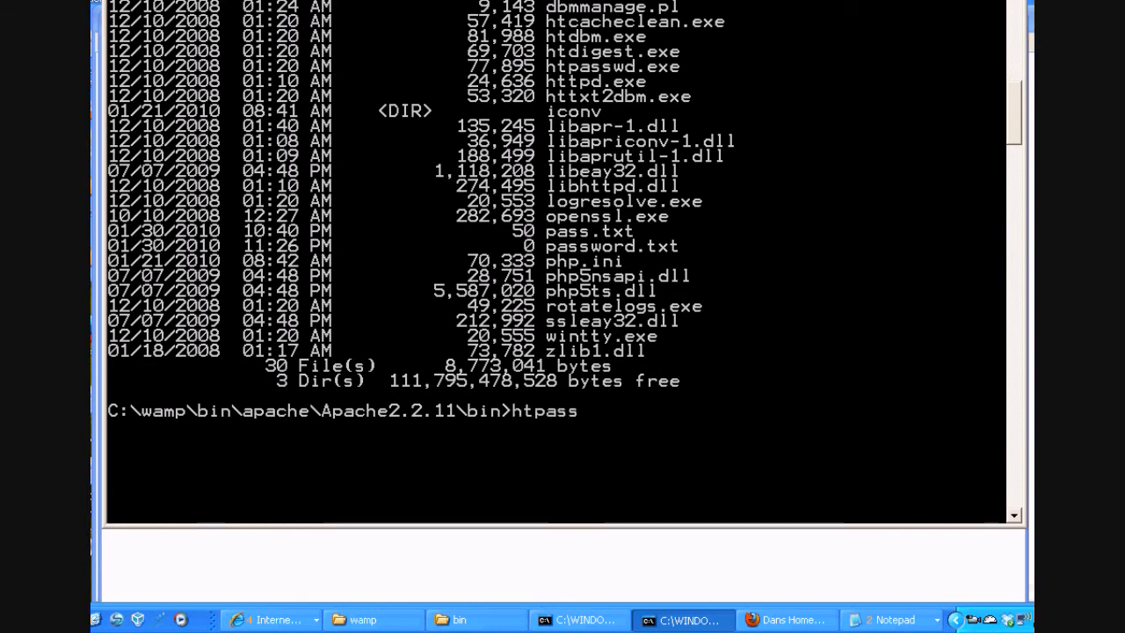
type("wd.exe")
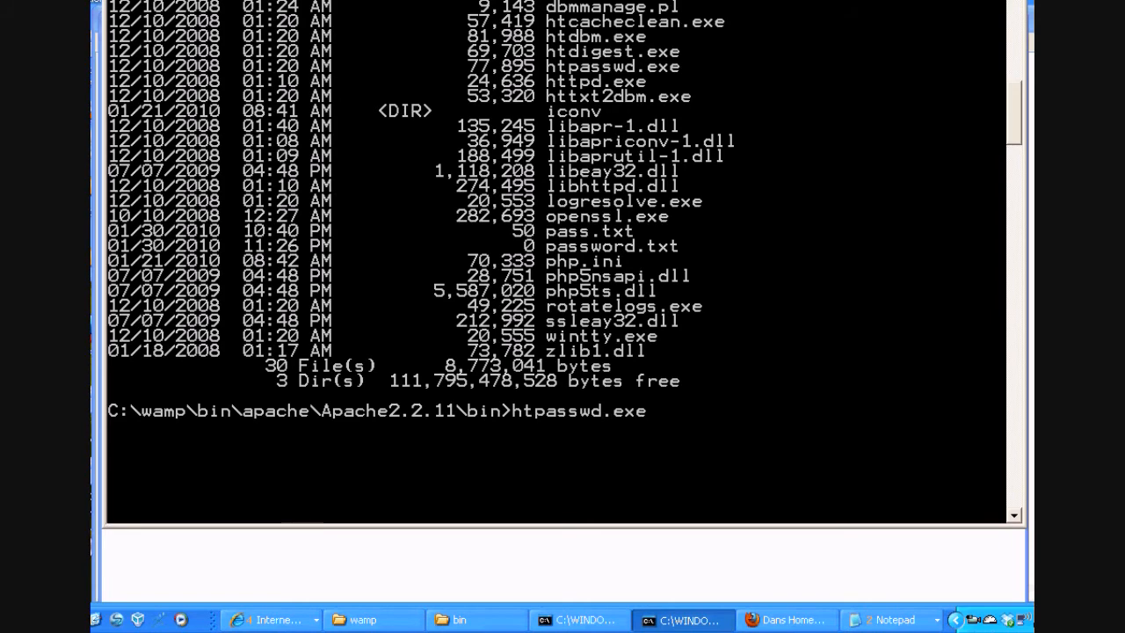
key("Return")
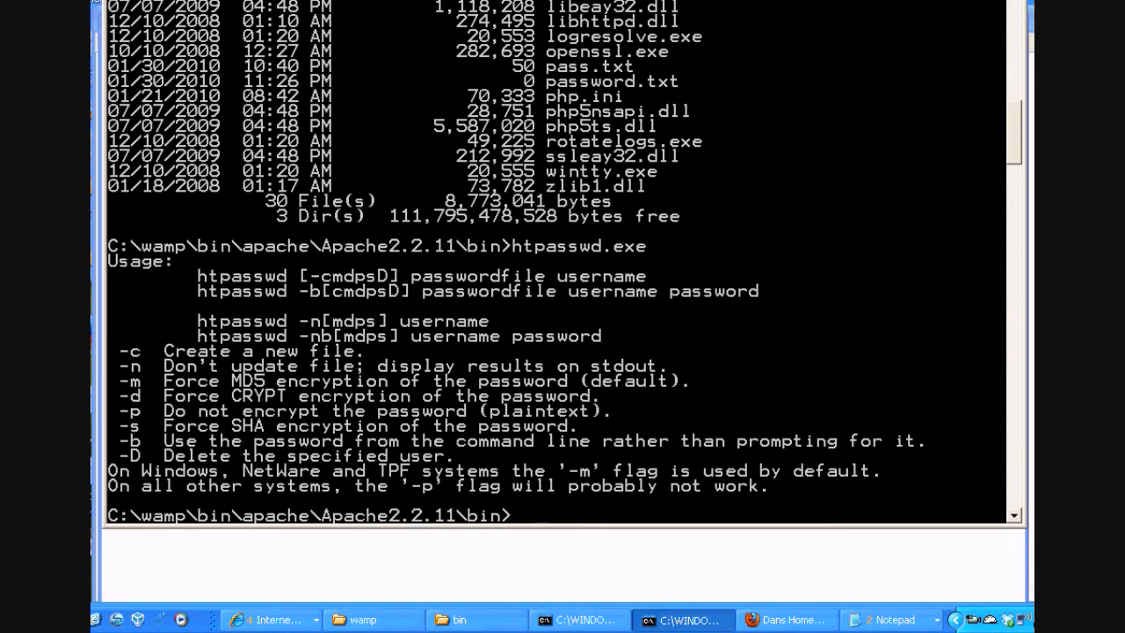
scroll("down", 3)
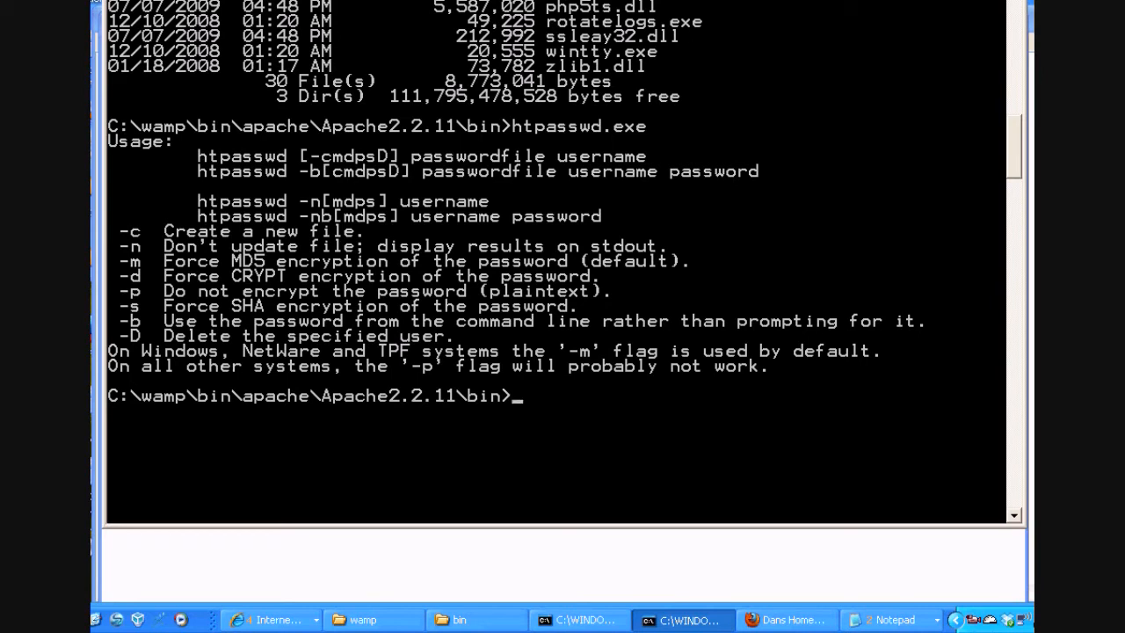
type("htpasswd.exe")
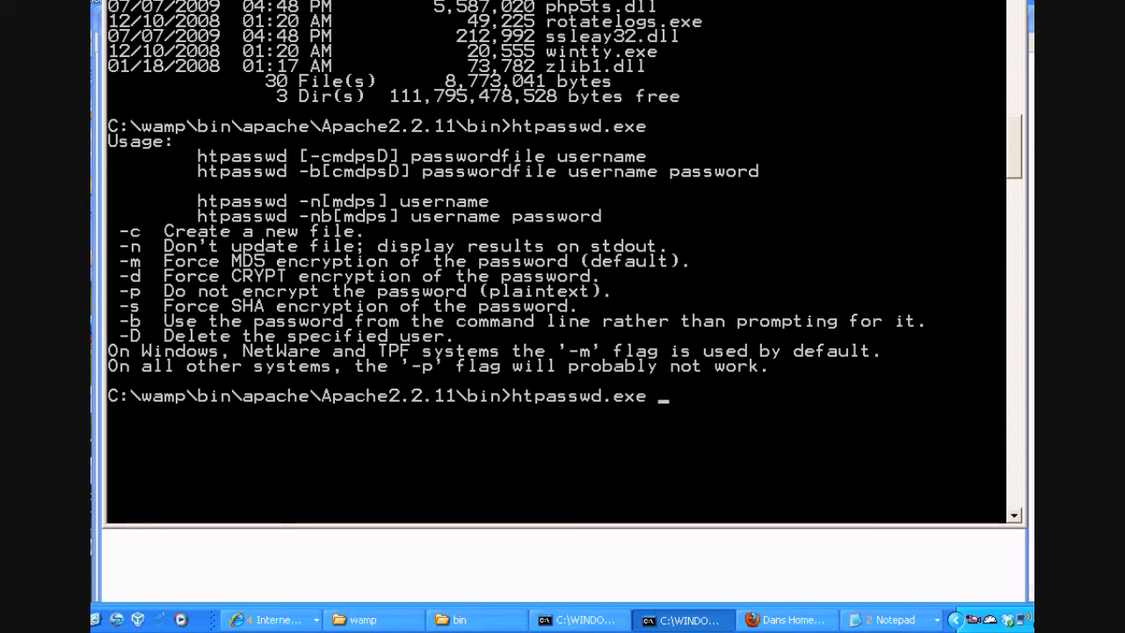
type("-b")
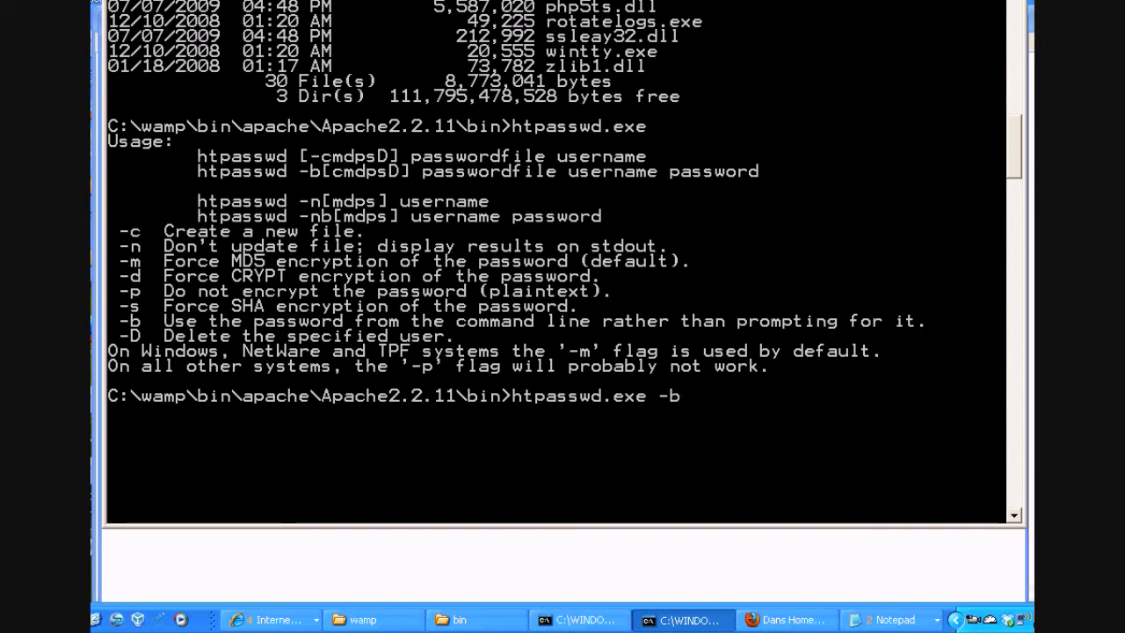
type("m")
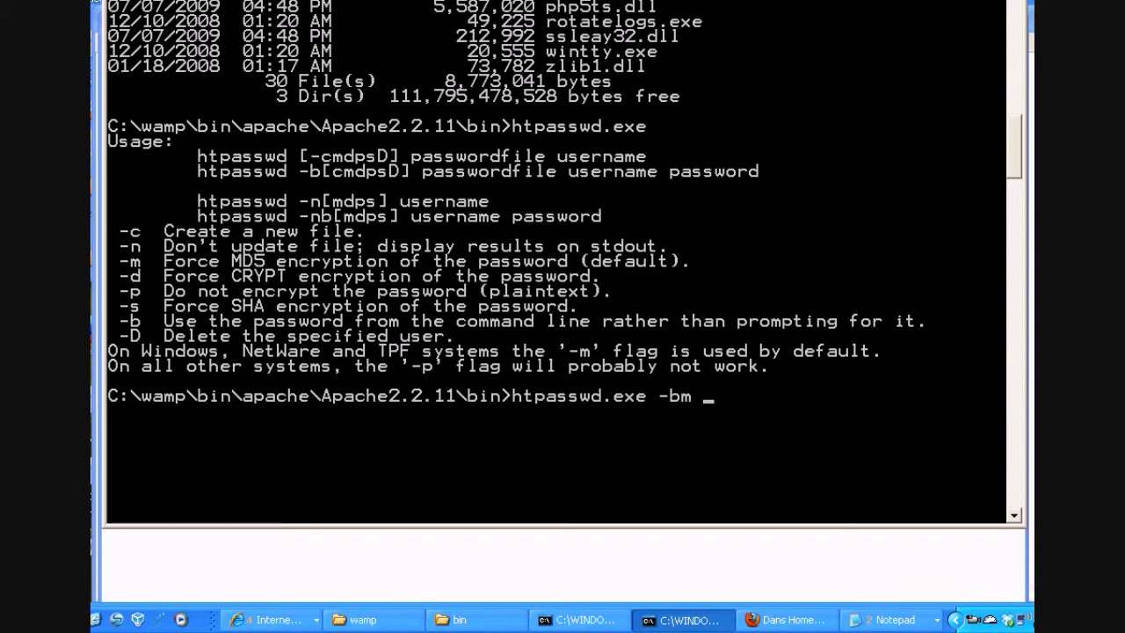
type("pa")
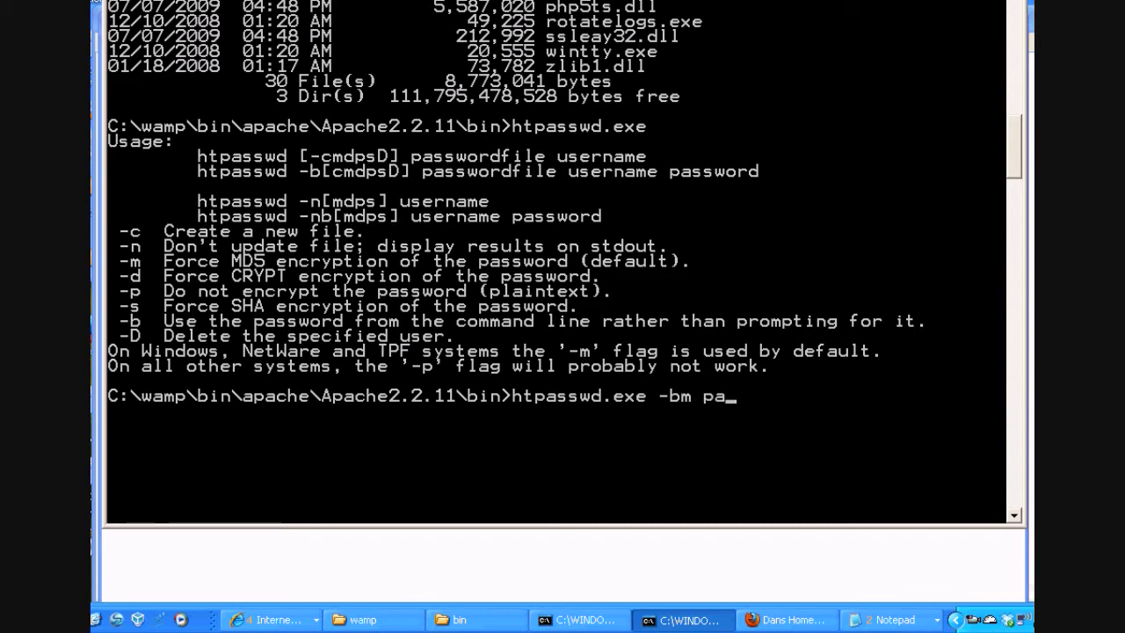
type("ssword")
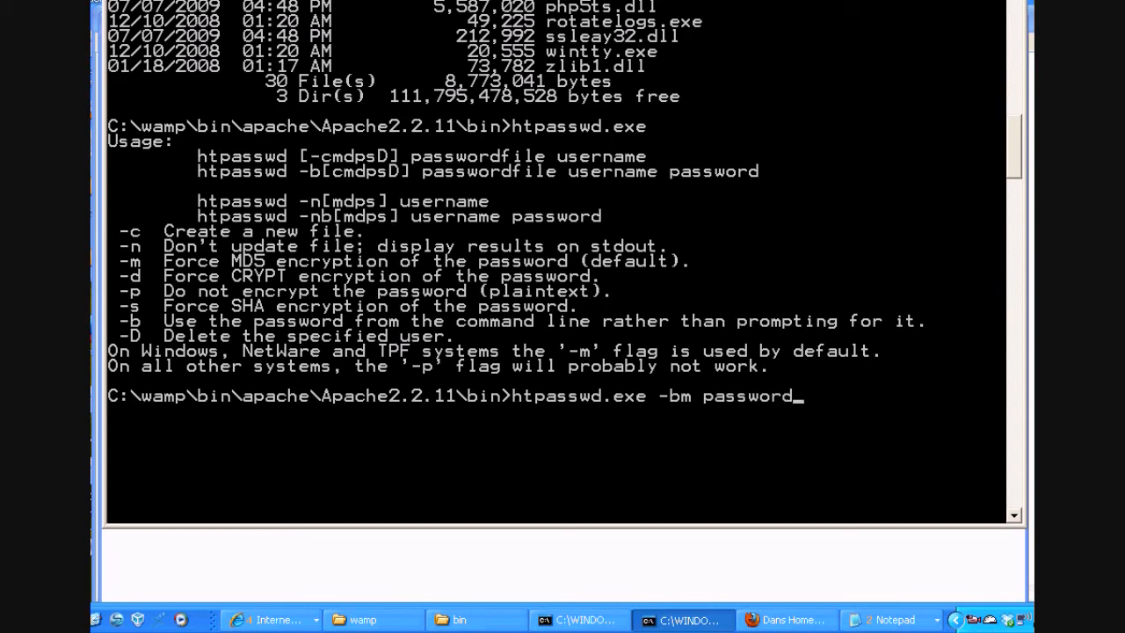
type(".txt")
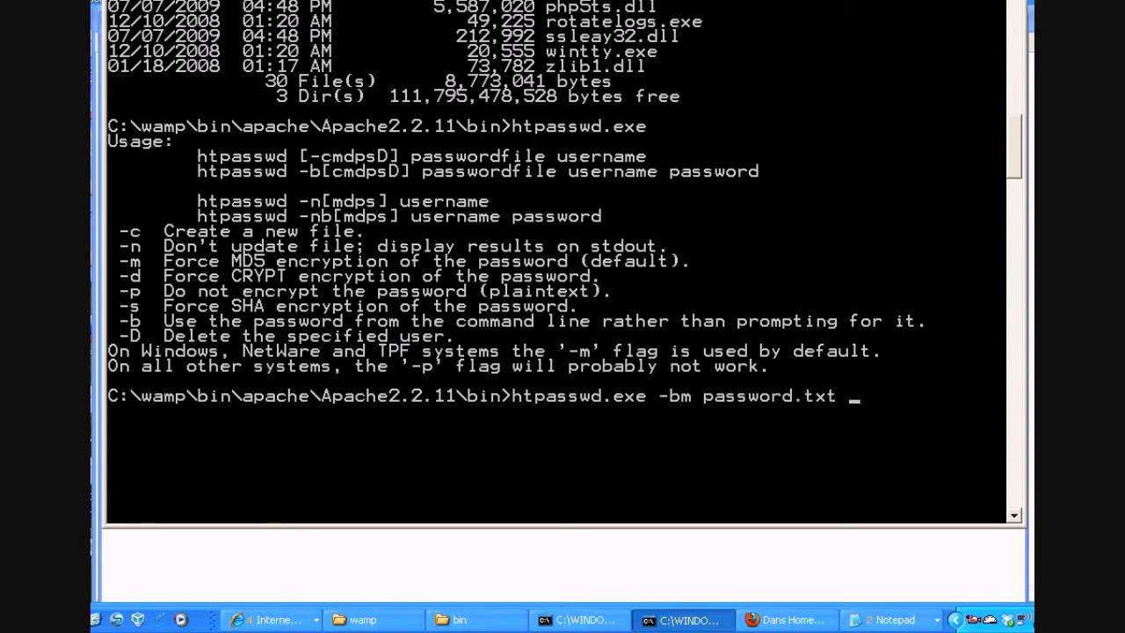
type("dansc")
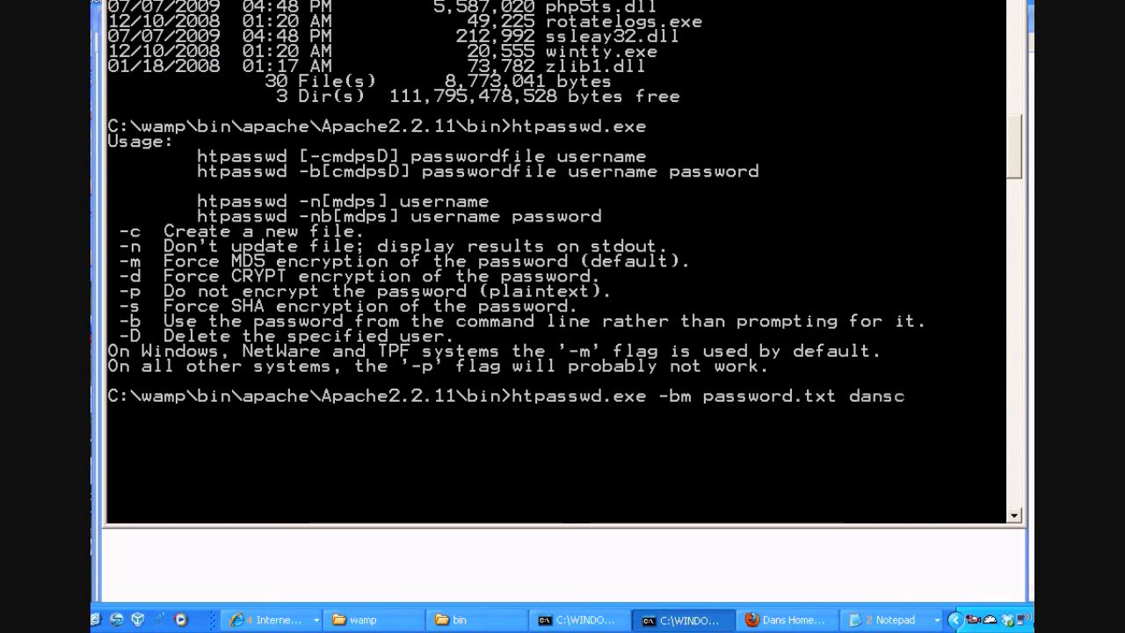
type("ourses")
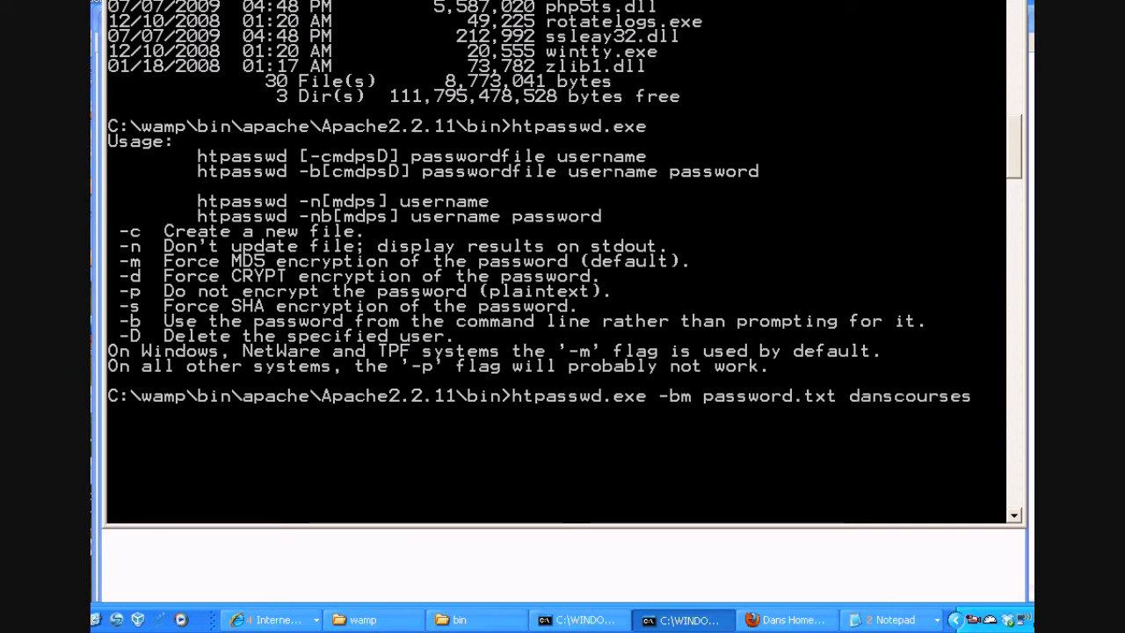
type("let")
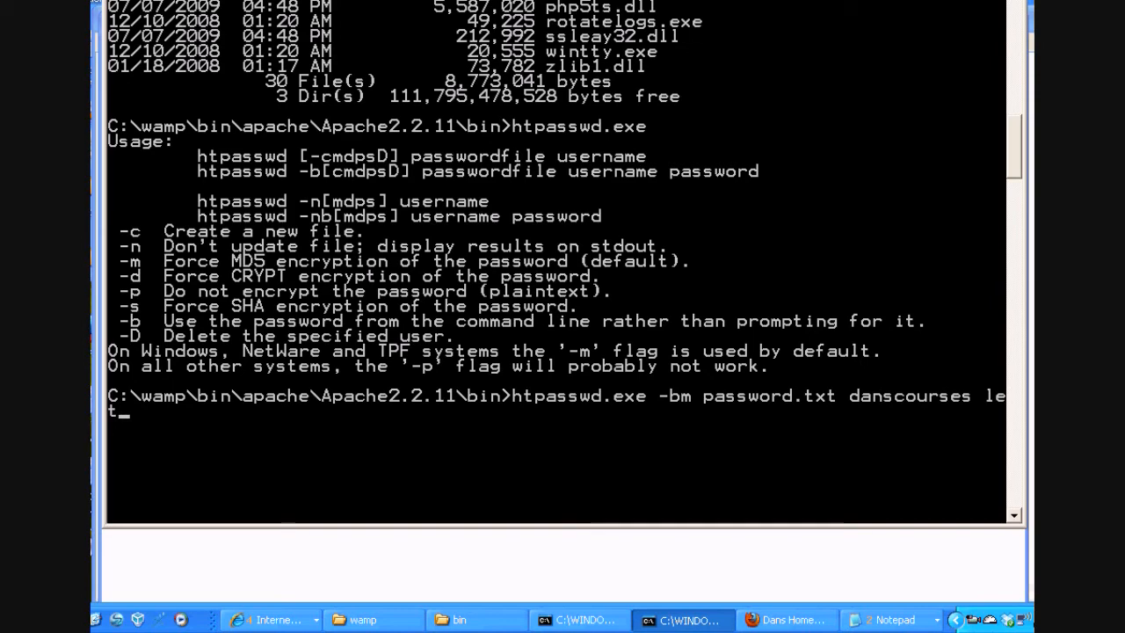
type("mein")
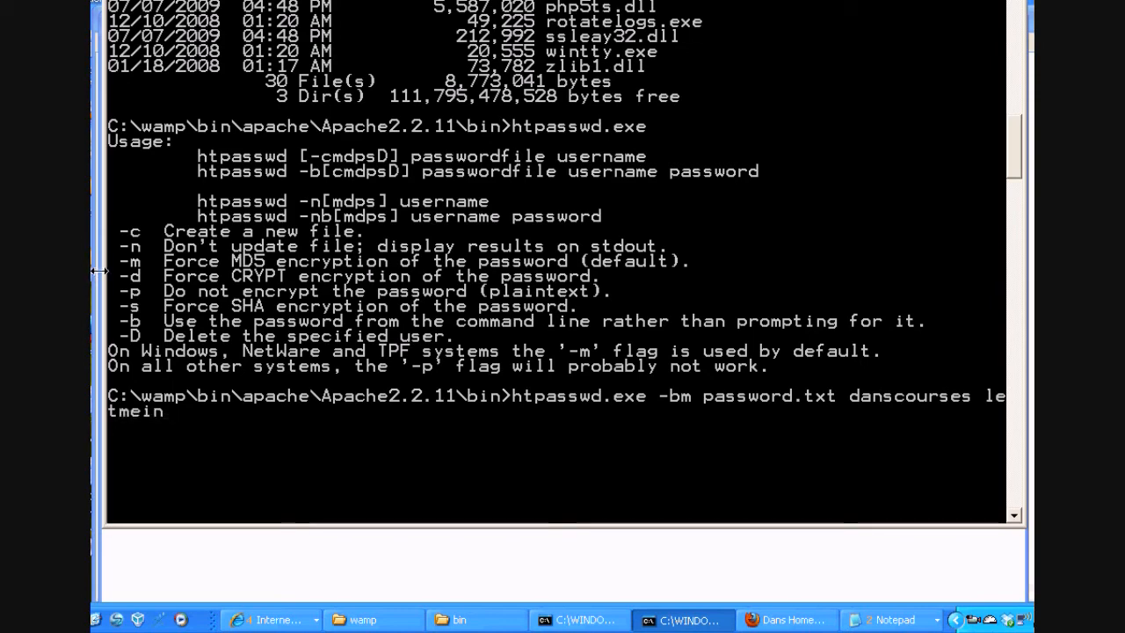
left_click(784, 618)
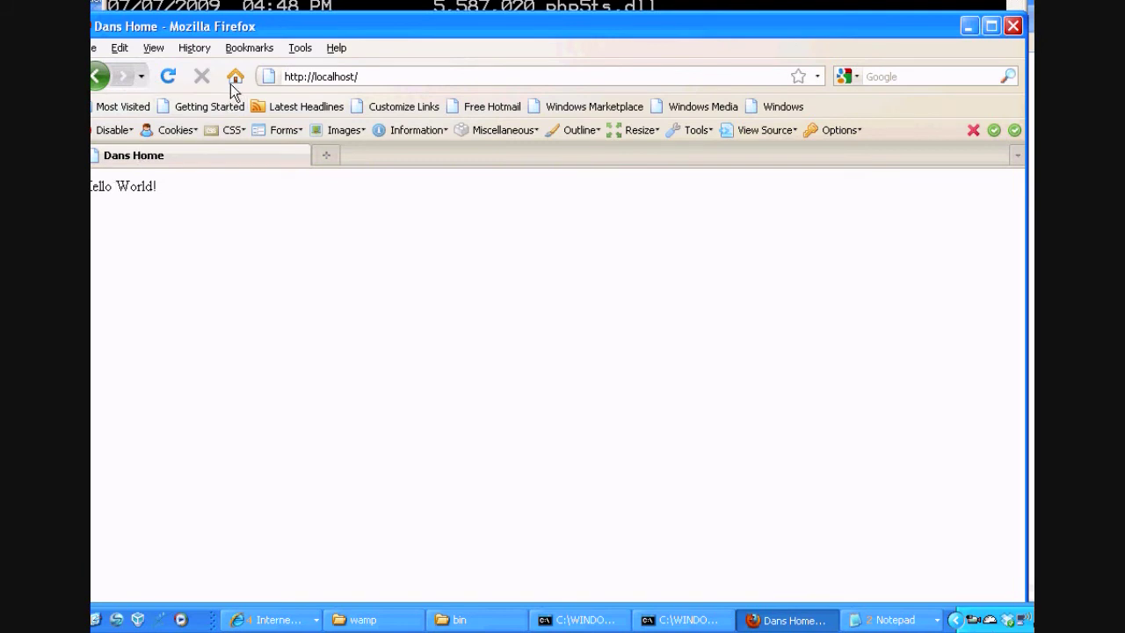
left_click(682, 618)
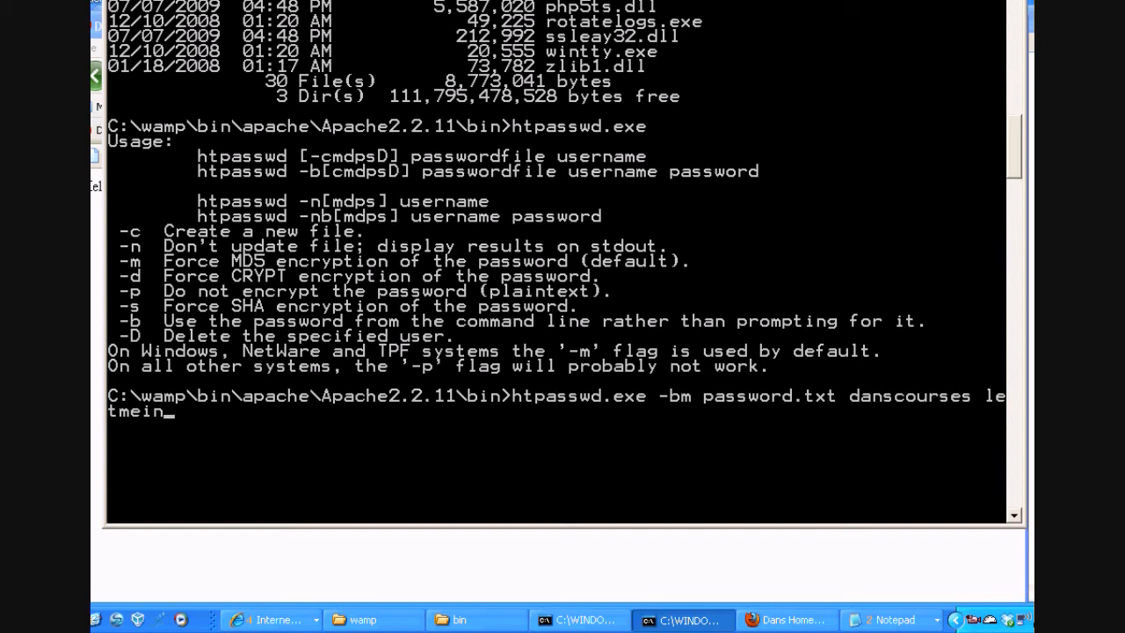
key("Return")
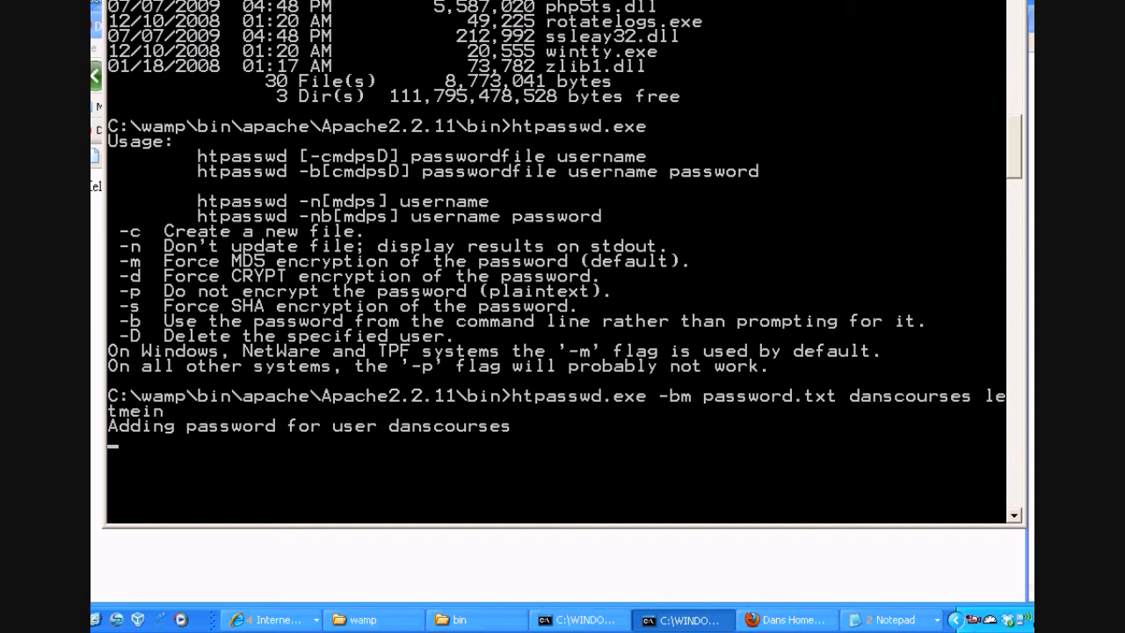
- Return to a fresh prompt after the Adding password message
key("Return")
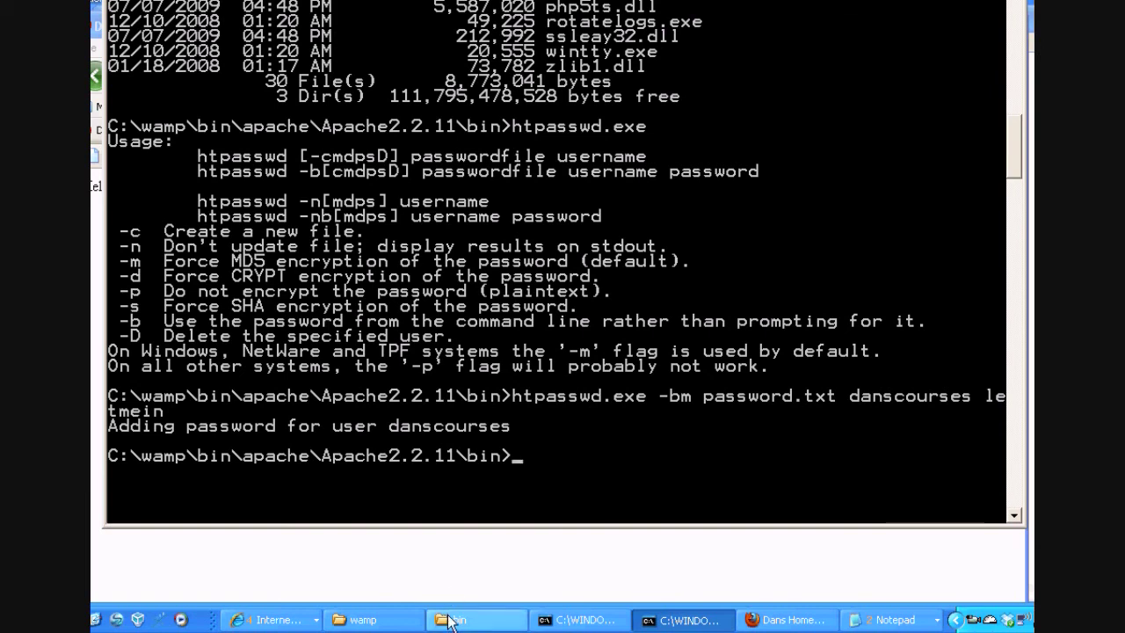
- View password.txt in Notepad and highlight the danscourses apr1 MD5 hash
left_click(476, 619)
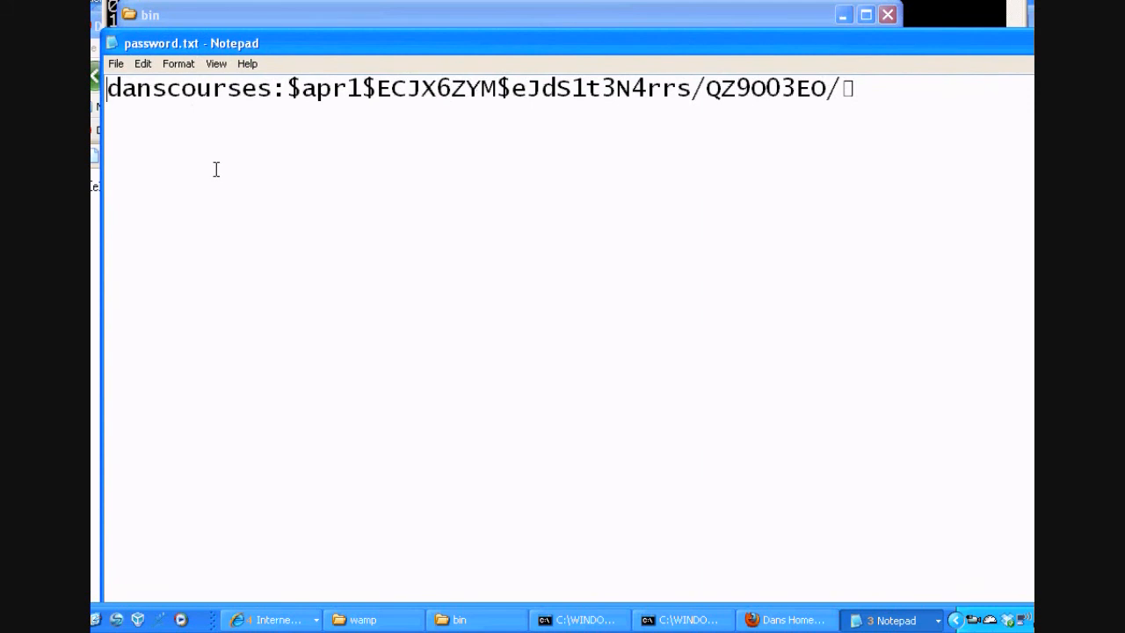
double_click(190, 88)
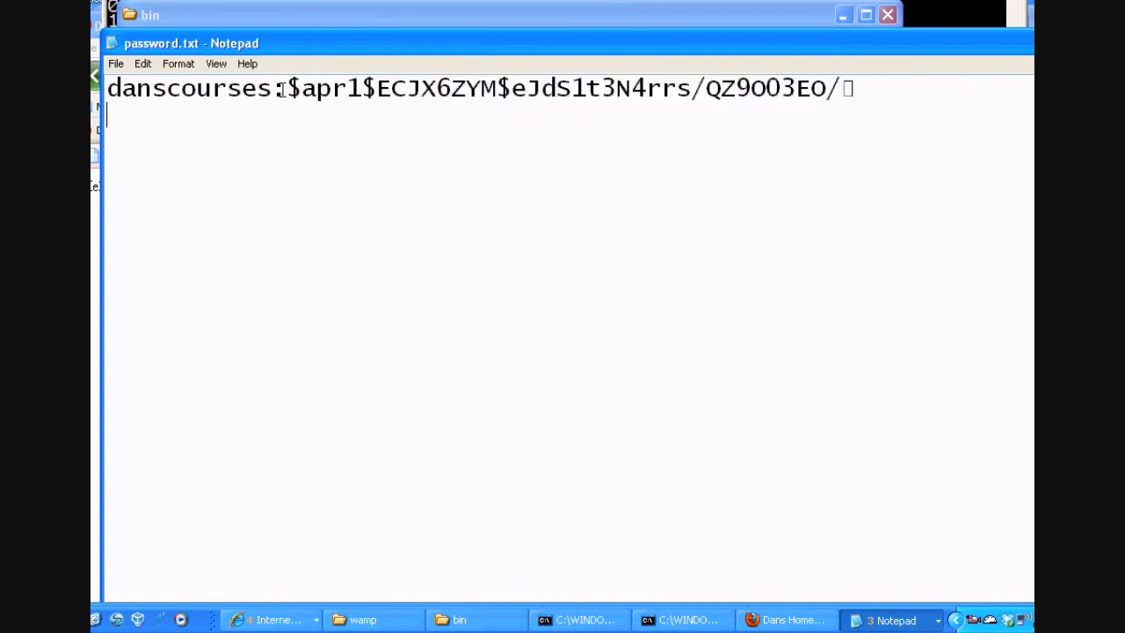
left_click_drag(286, 87, 543, 88)
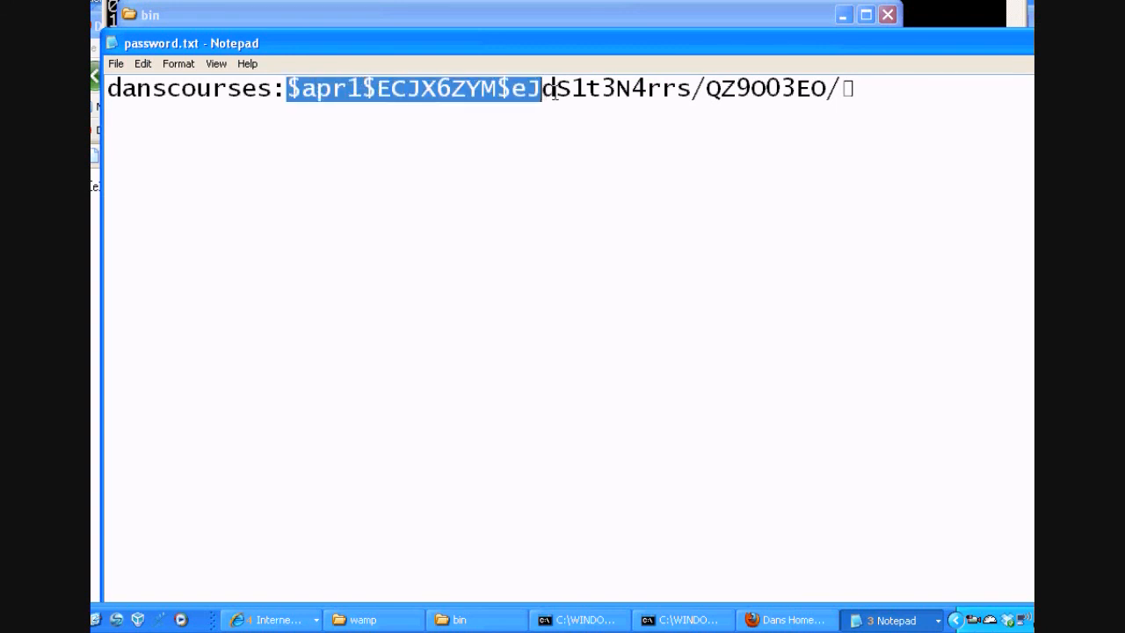
left_click_drag(545, 87, 840, 88)
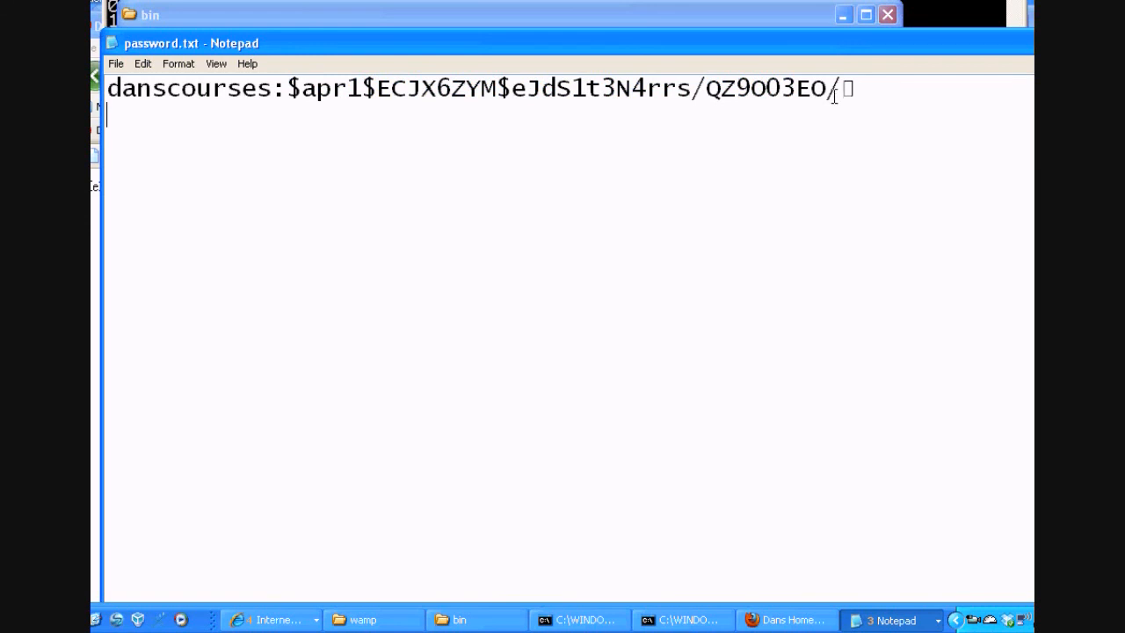
left_click_drag(601, 88, 840, 88)
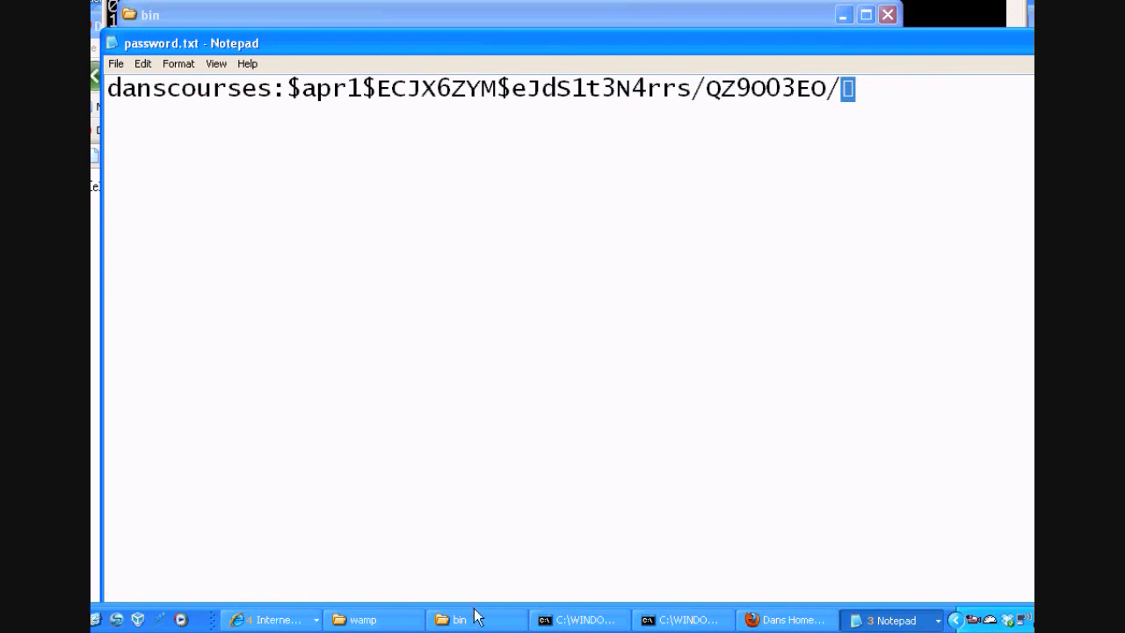
- Go back up to the C:\wamp\bin\apache folder in Explorer
left_click(458, 619)
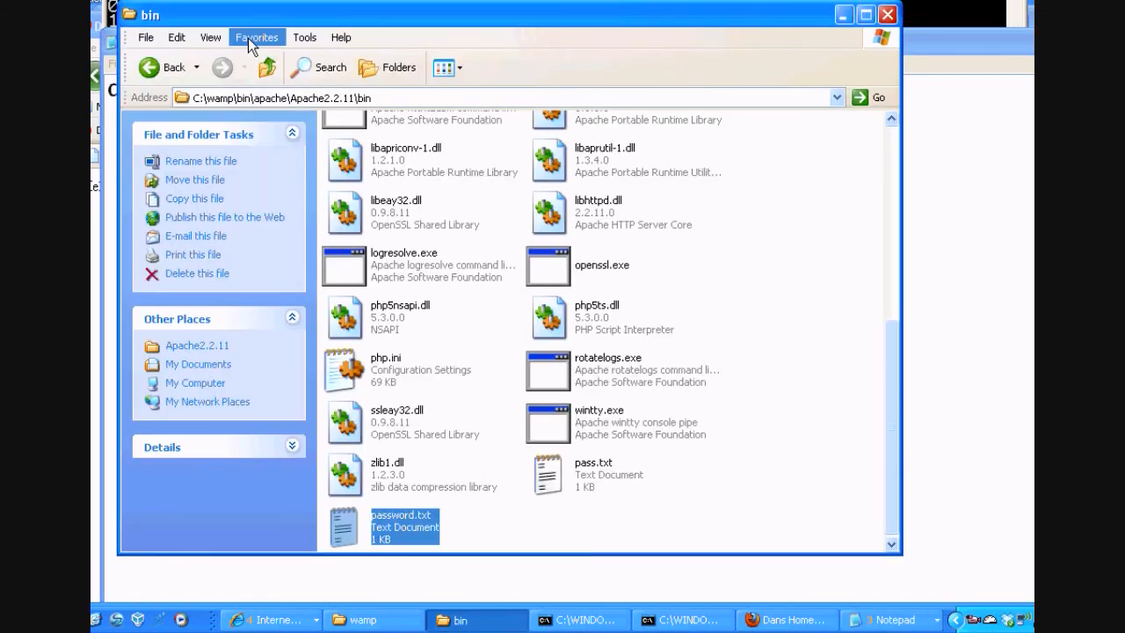
left_click(267, 66)
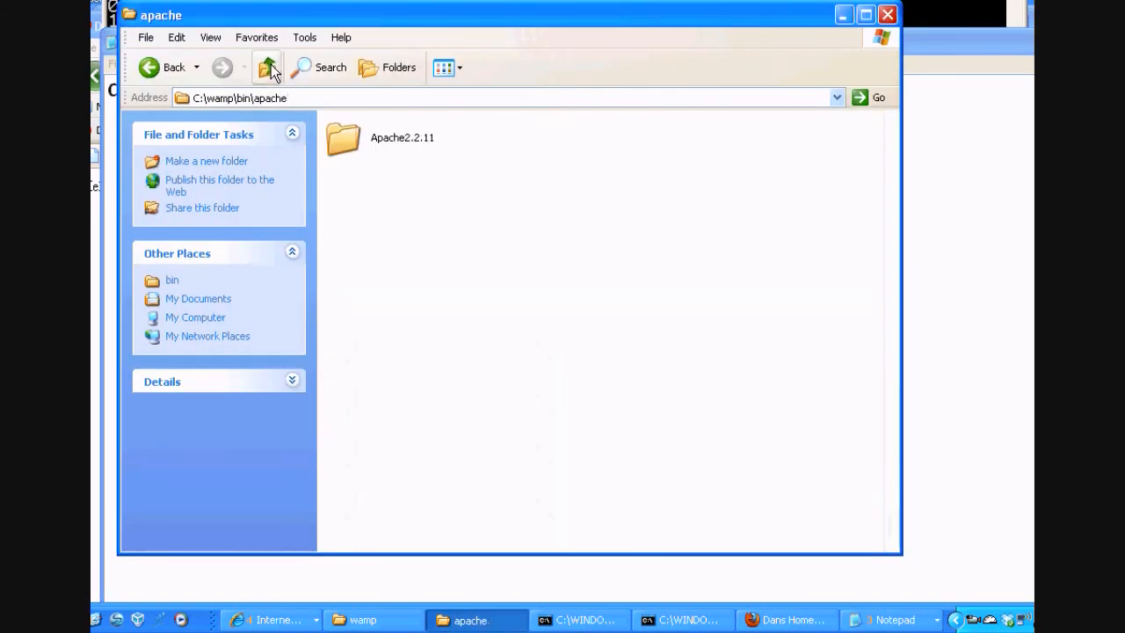